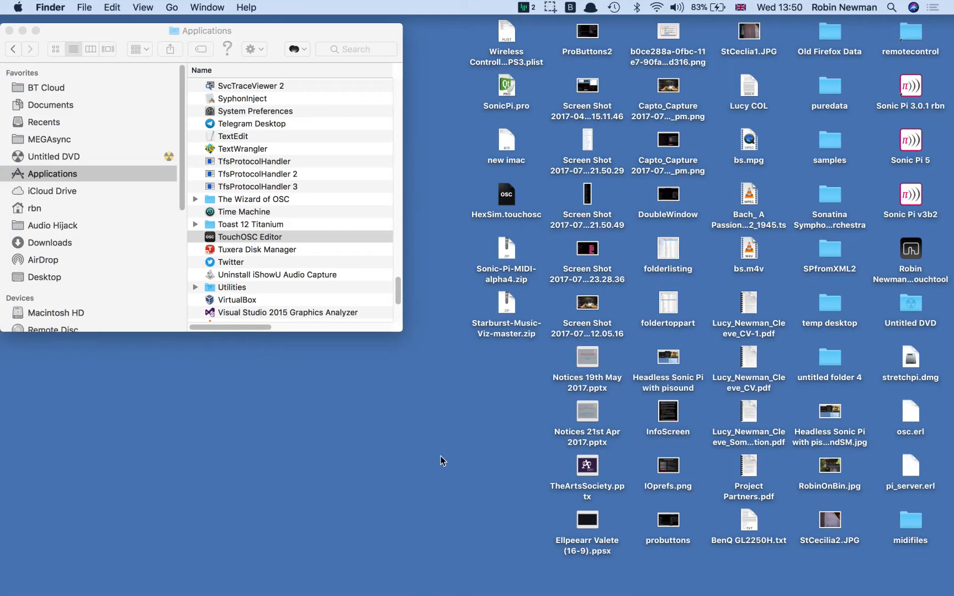
mouse_move(235, 241)
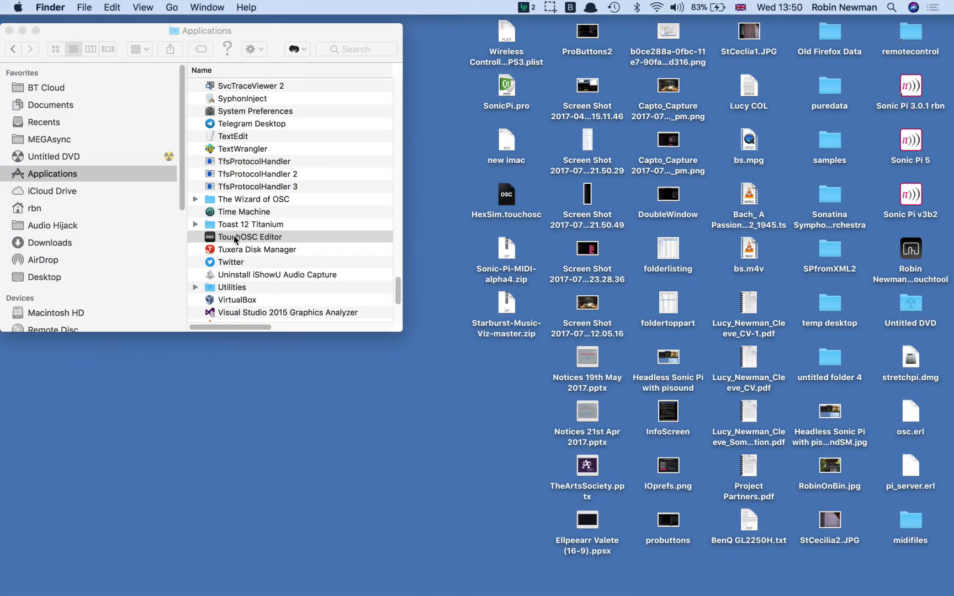
Launch TouchOSC Editor from Finder's Applications folder, opening a new untitled layout.
double_click(250, 237)
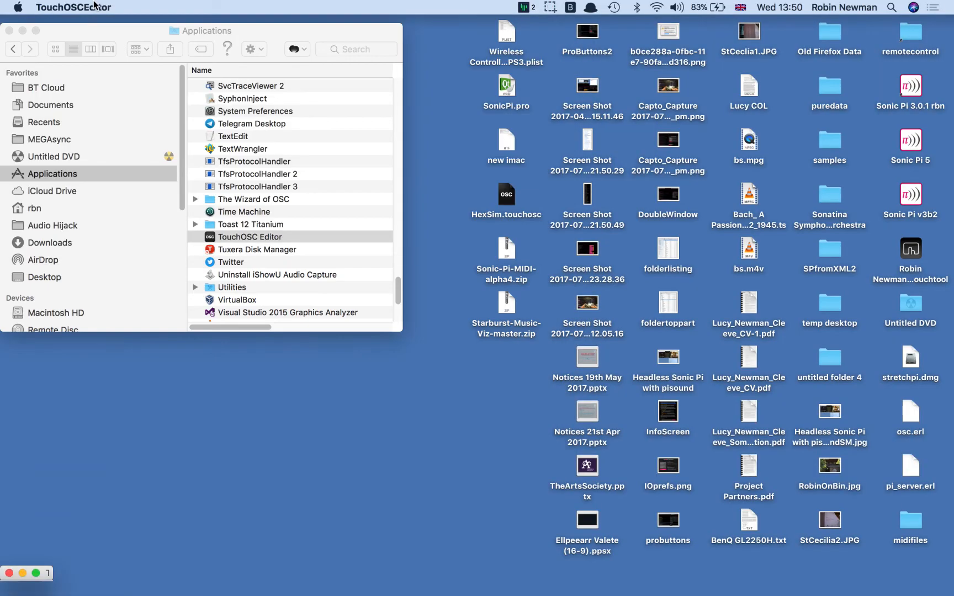
double_click(250, 236)
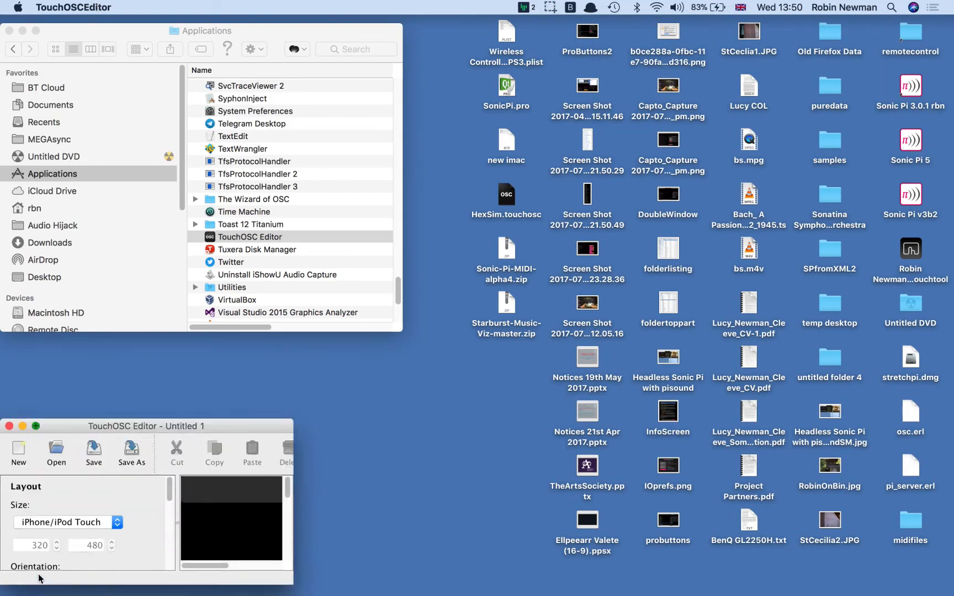
Maximize the editor and set the layout size to iPad, 768 by 1024 vertical.
click(35, 426)
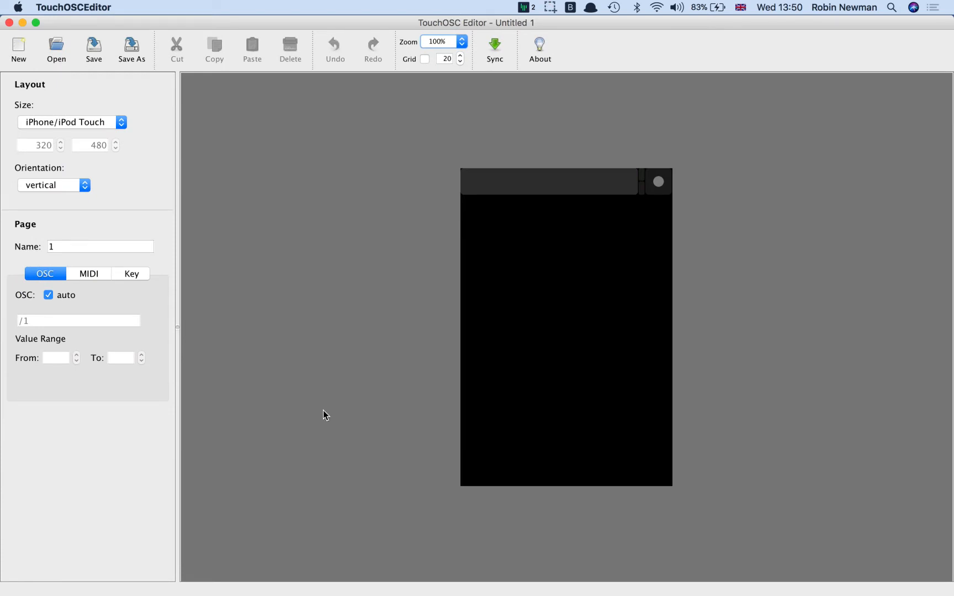
mouse_move(125, 117)
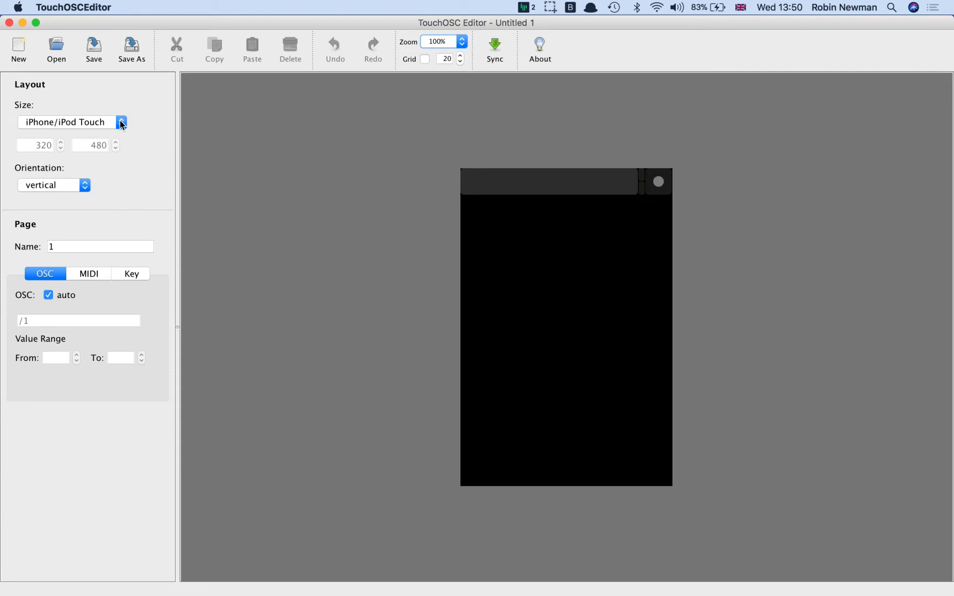
click(121, 123)
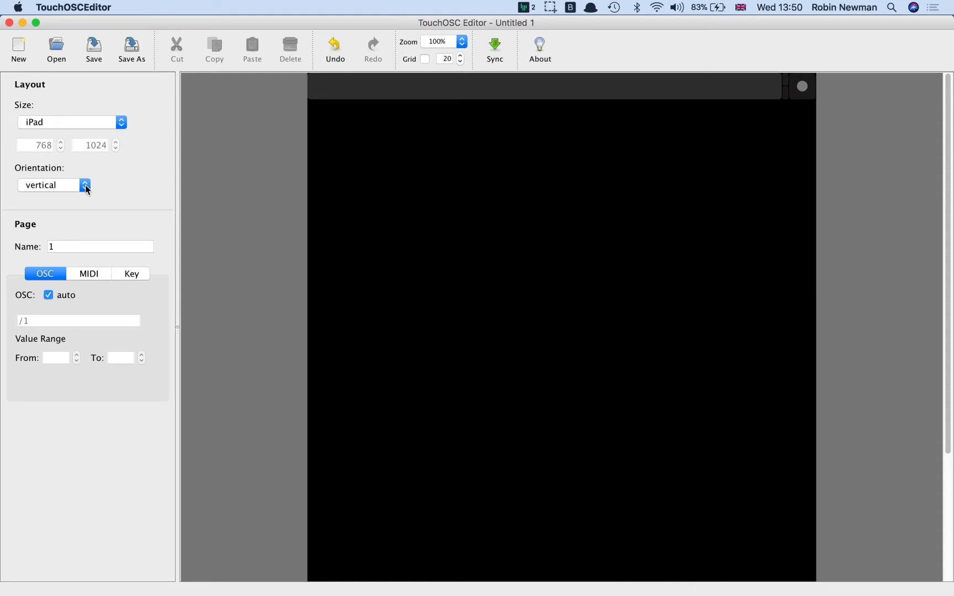
mouse_move(67, 242)
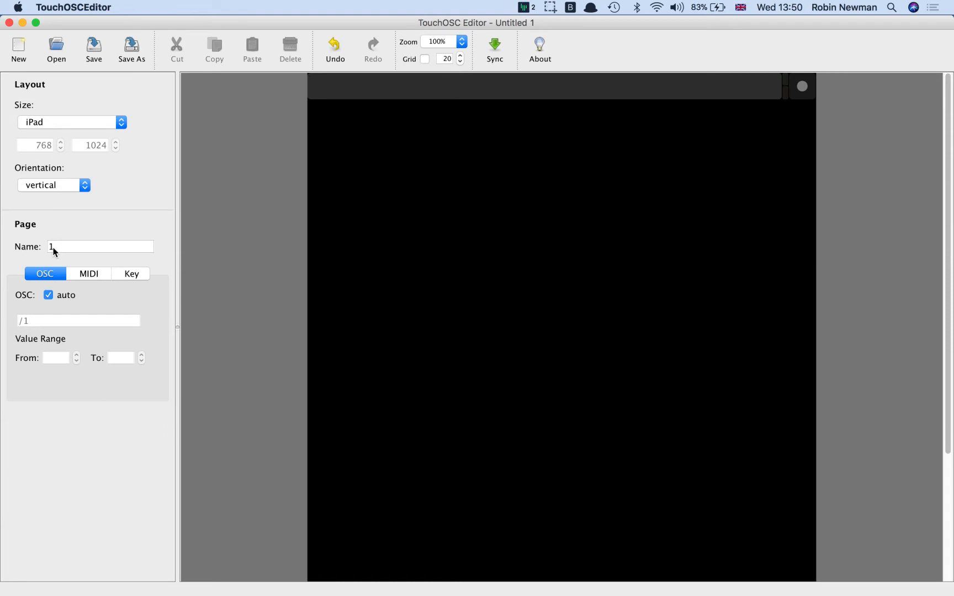
mouse_move(577, 95)
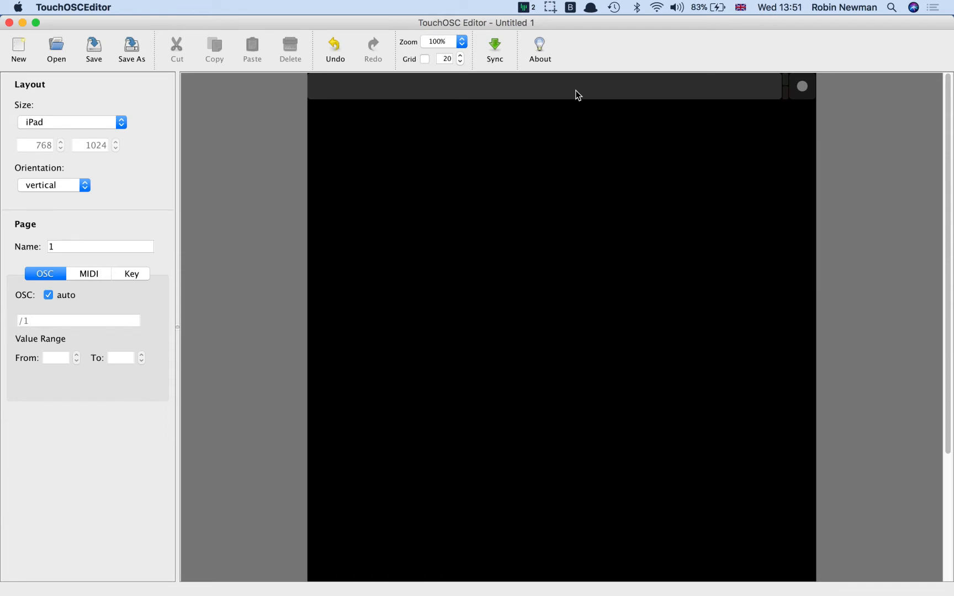
mouse_move(476, 94)
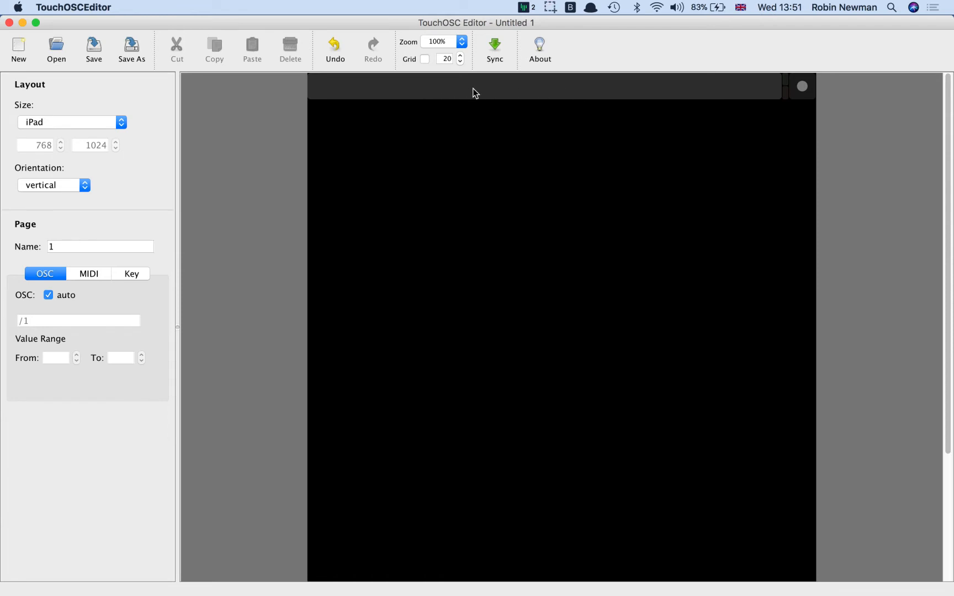
Rename the page to 'test' so its OSC address becomes /test, keeping OSC settings shown.
right_click(475, 92)
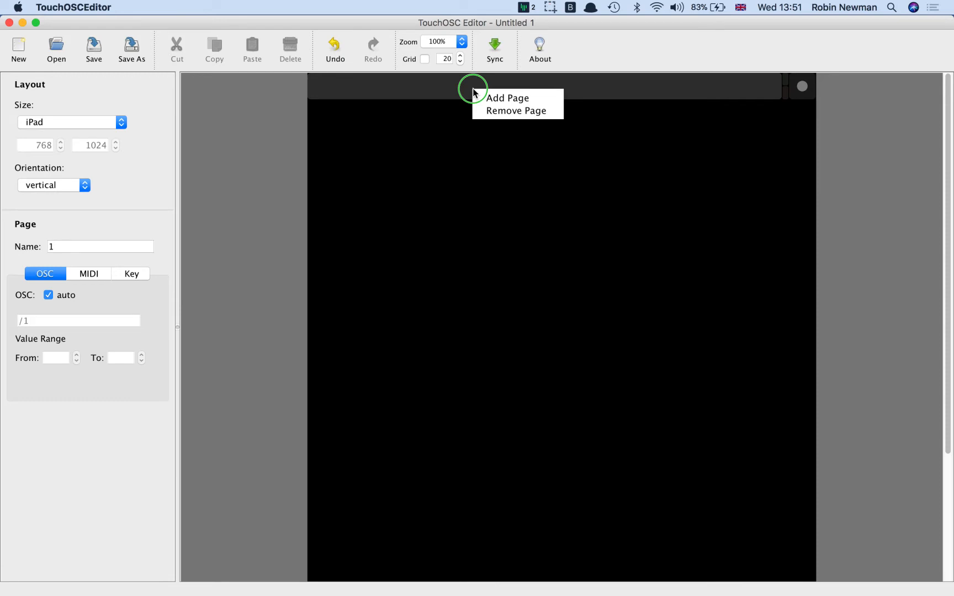
mouse_move(453, 92)
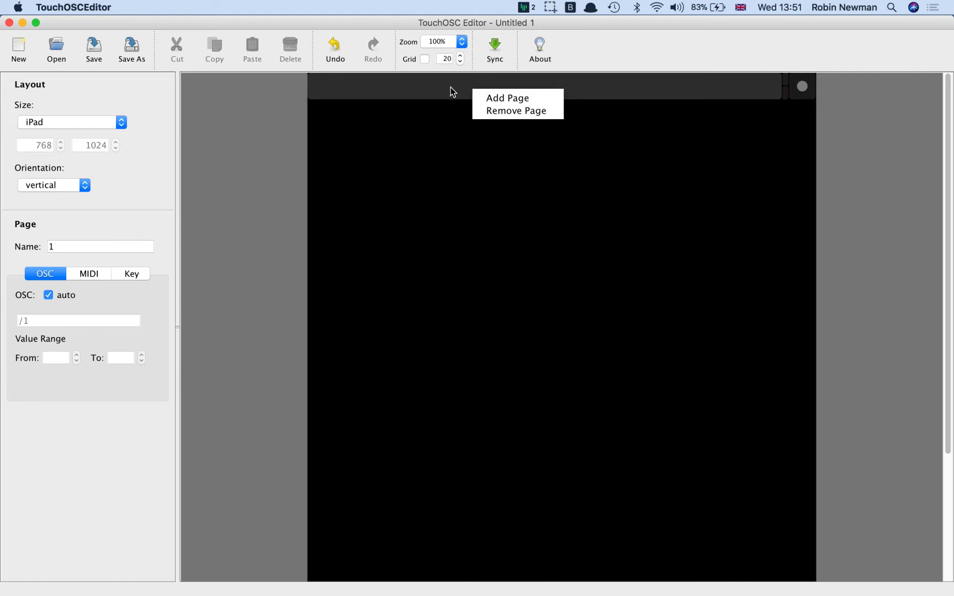
click(63, 252)
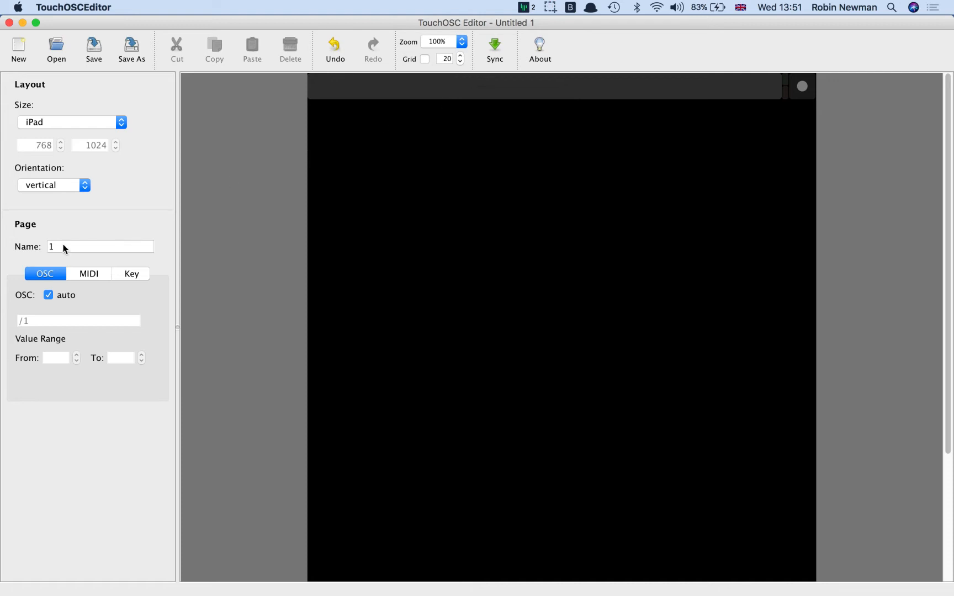
click(99, 246)
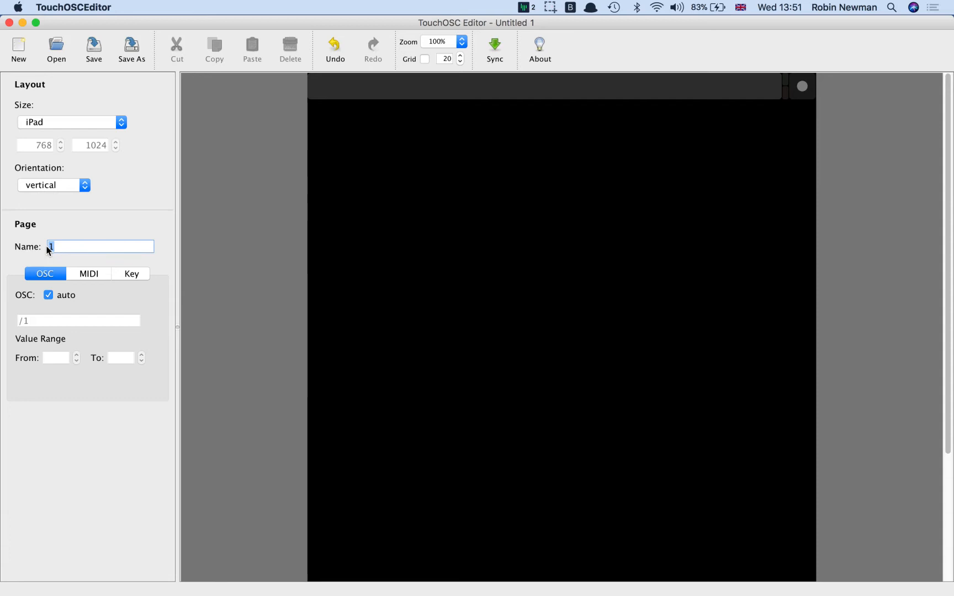
text(test)
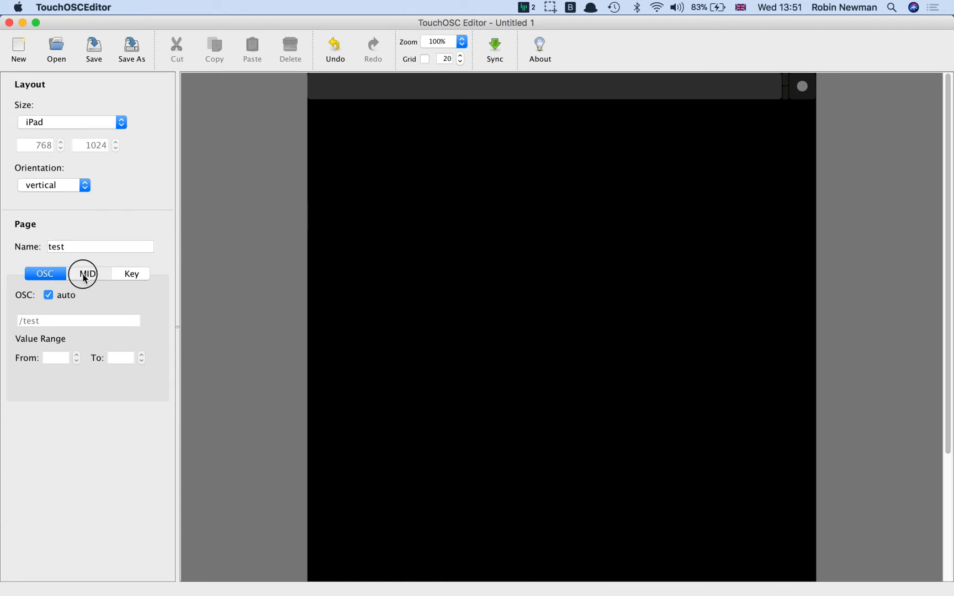
click(130, 273)
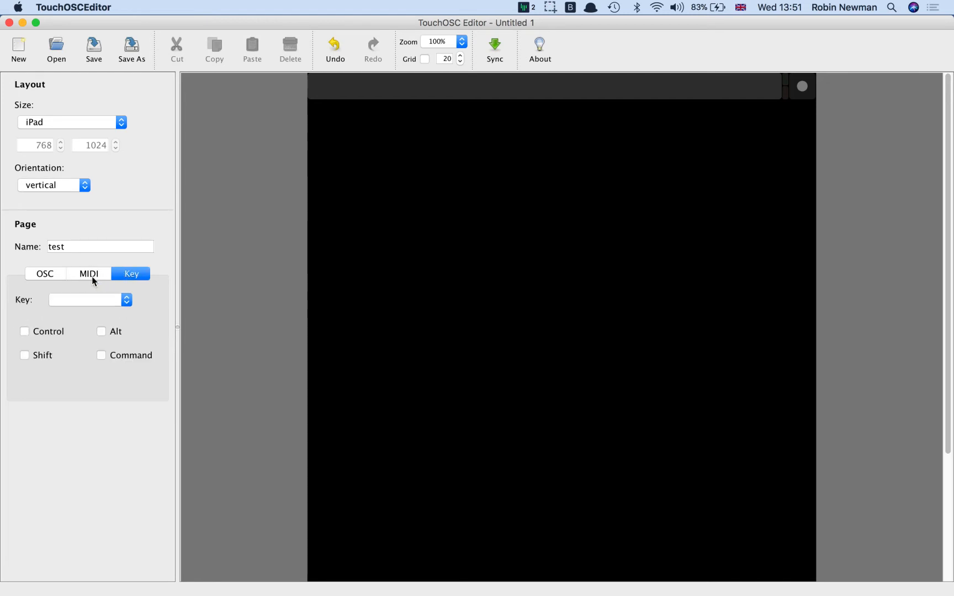
click(45, 273)
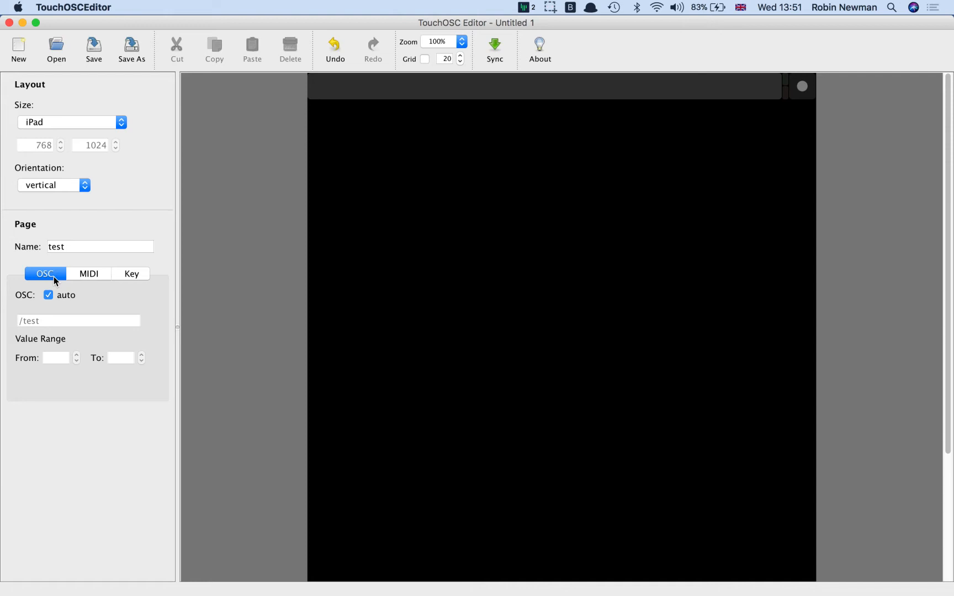
mouse_move(111, 283)
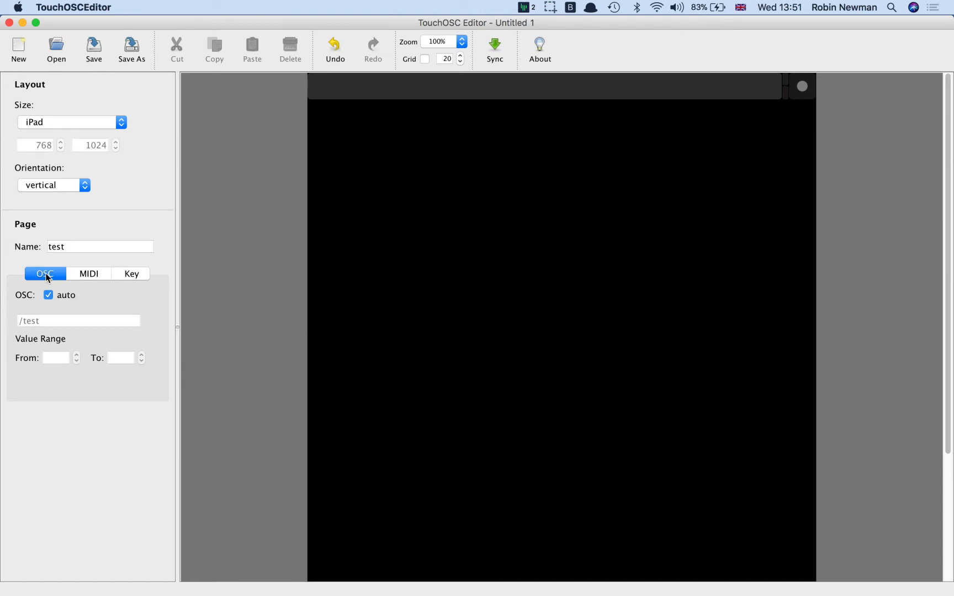
mouse_move(112, 317)
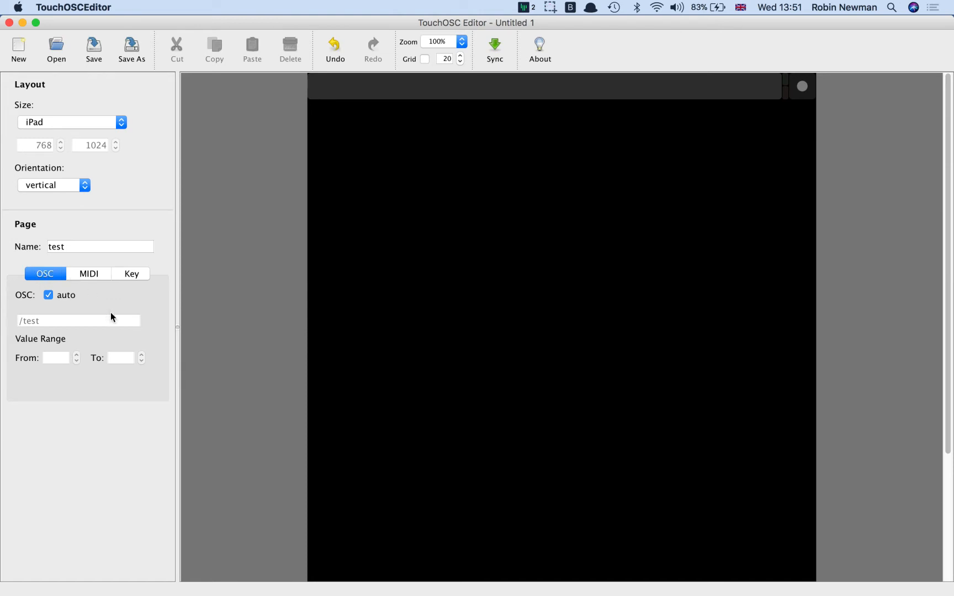
mouse_move(503, 252)
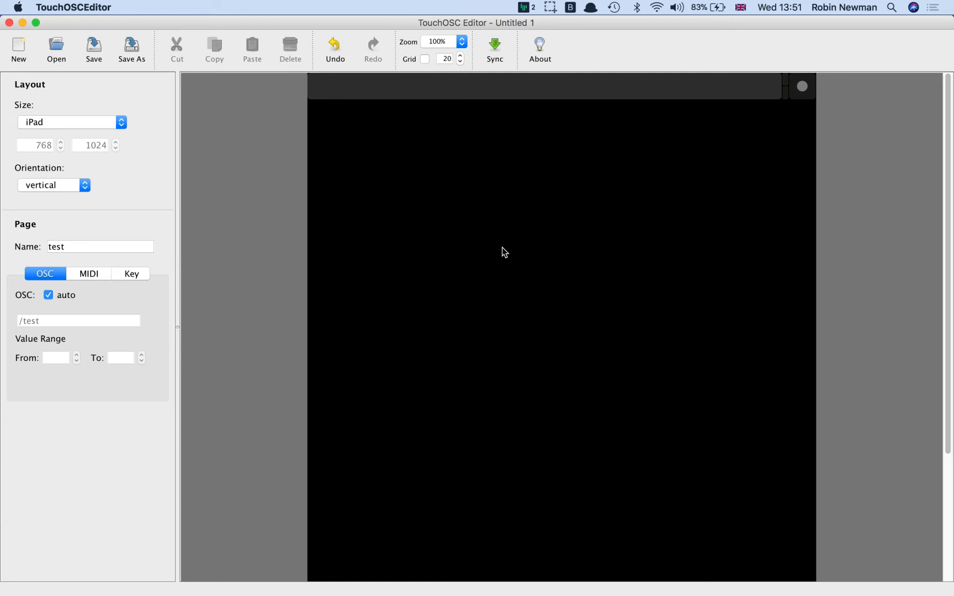
mouse_move(530, 158)
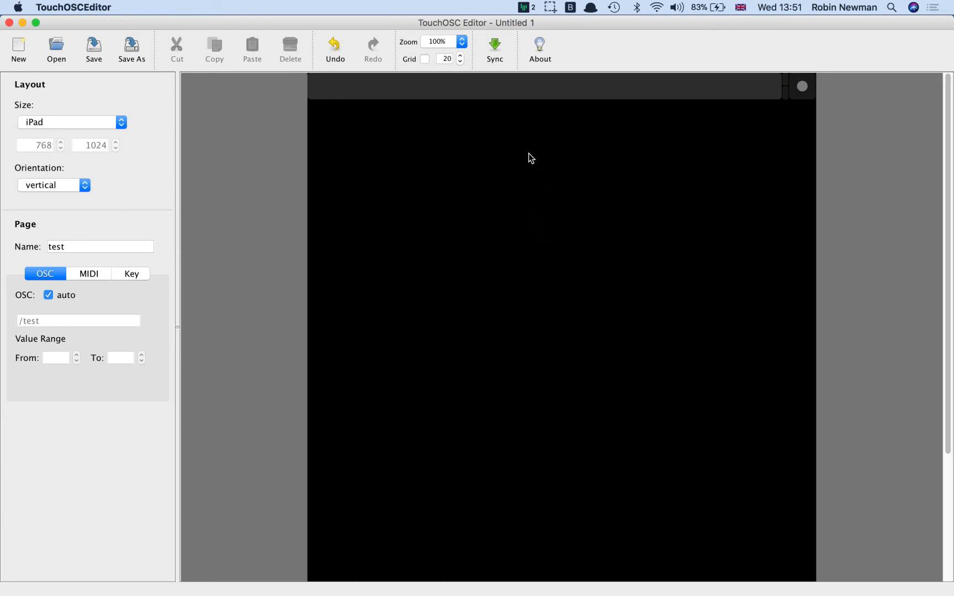
mouse_move(536, 174)
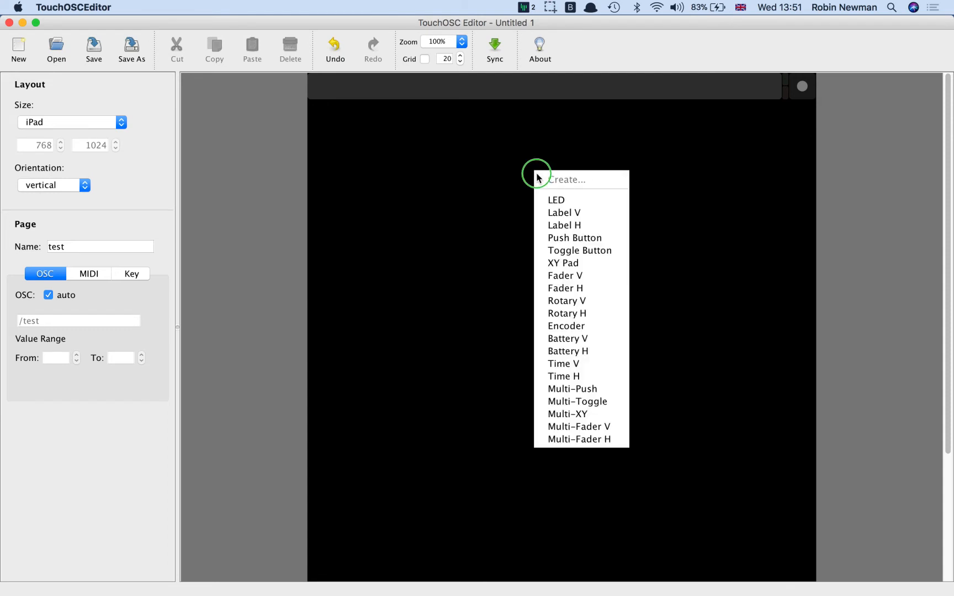
mouse_move(551, 212)
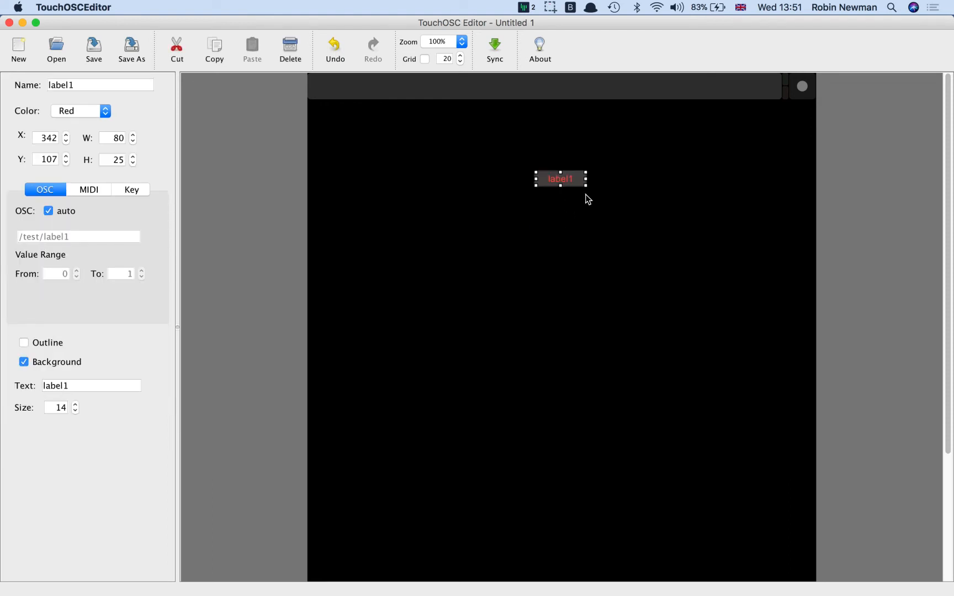
mouse_move(407, 287)
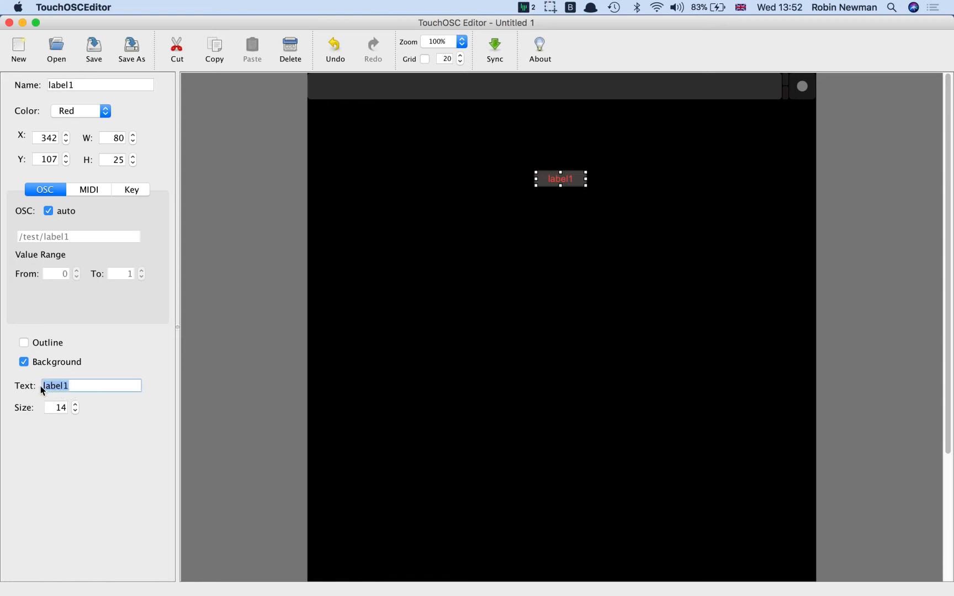
Enter 'ToucOSC and Sonic Pi 3' as the title label's text.
text(ToucOSC and So)
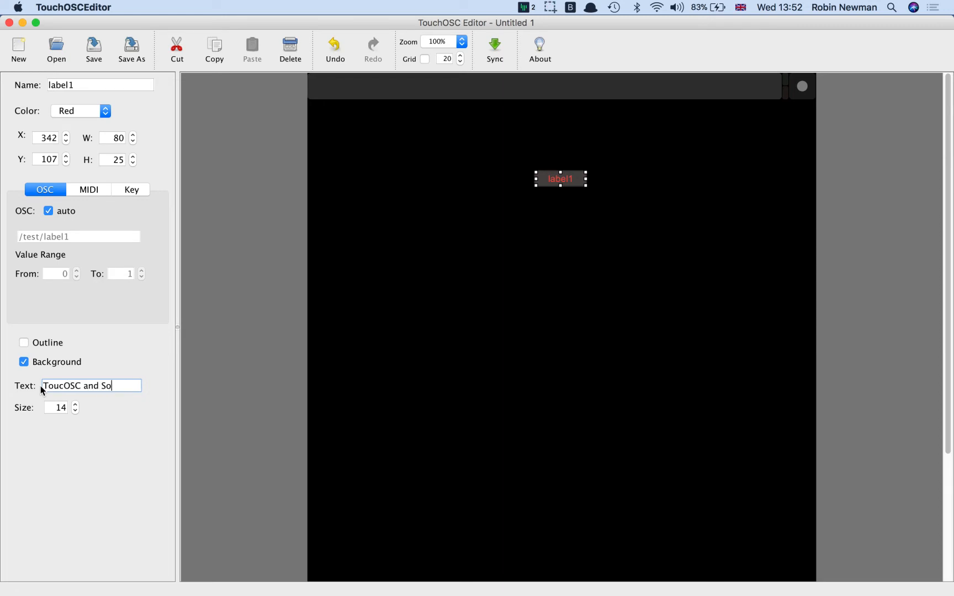
text(nic Pi 3)
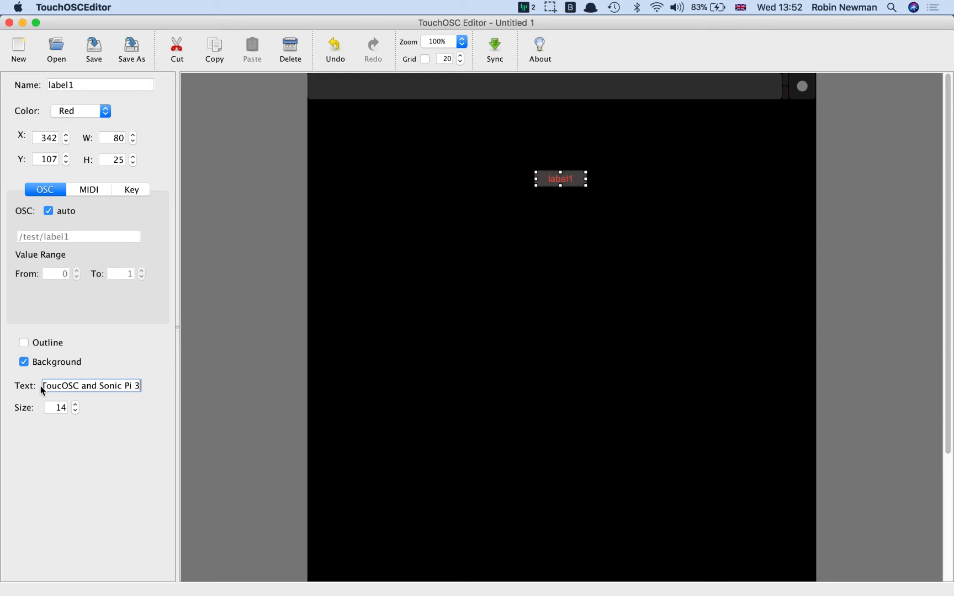
mouse_move(44, 354)
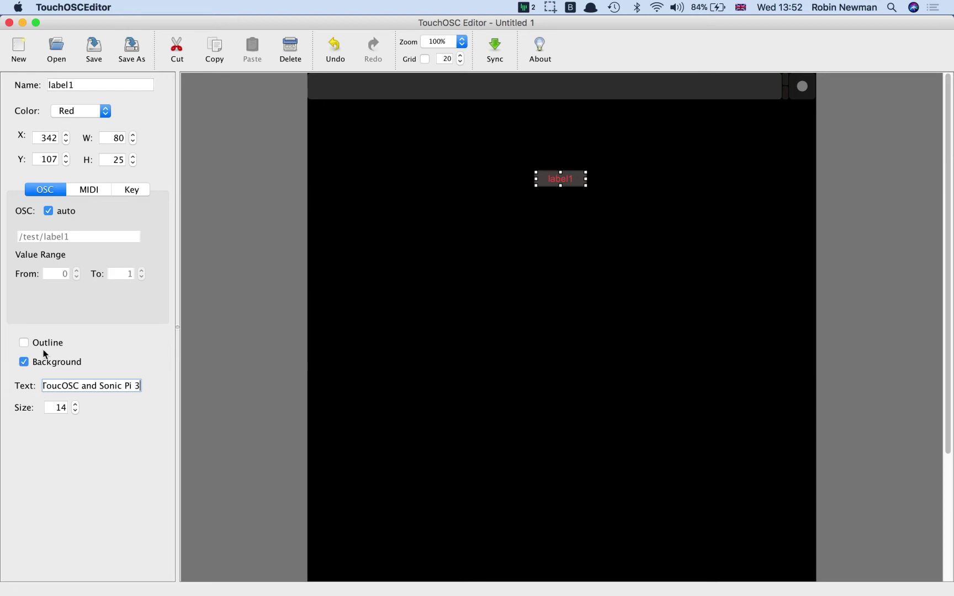
mouse_move(95, 297)
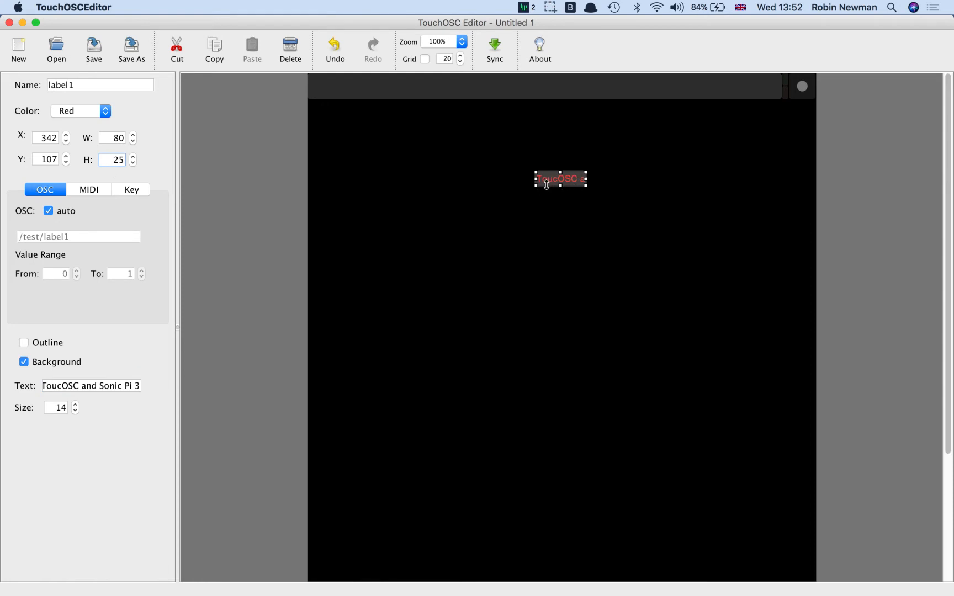
mouse_move(100, 427)
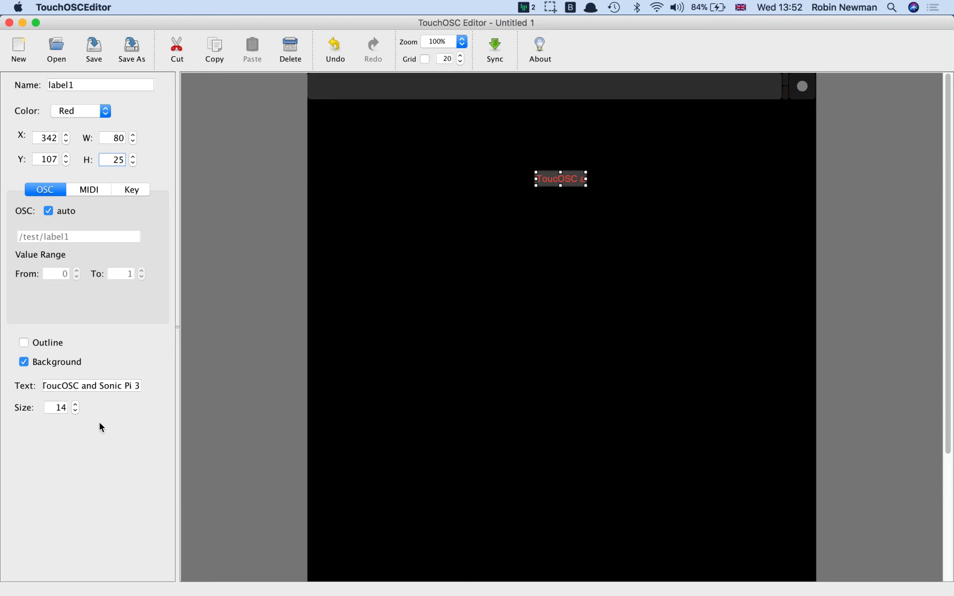
mouse_move(84, 420)
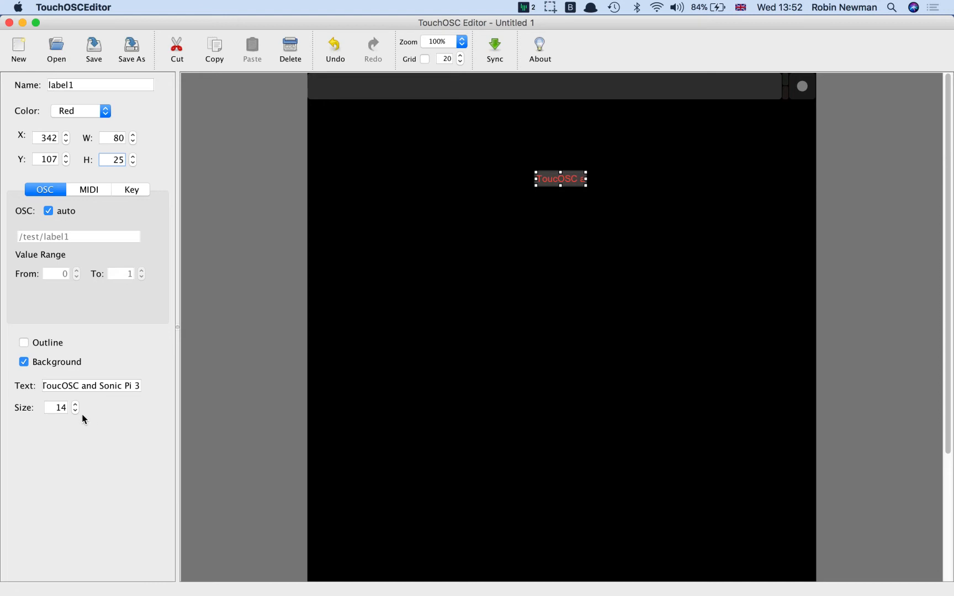
Raise the title label's text size to 18 and recolour it yellow.
click(75, 404)
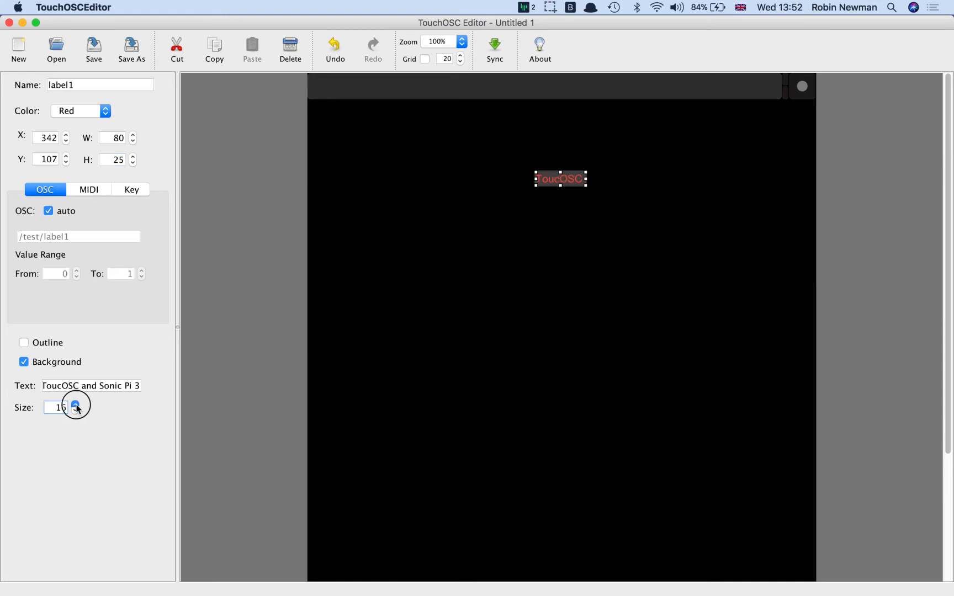
click(75, 403)
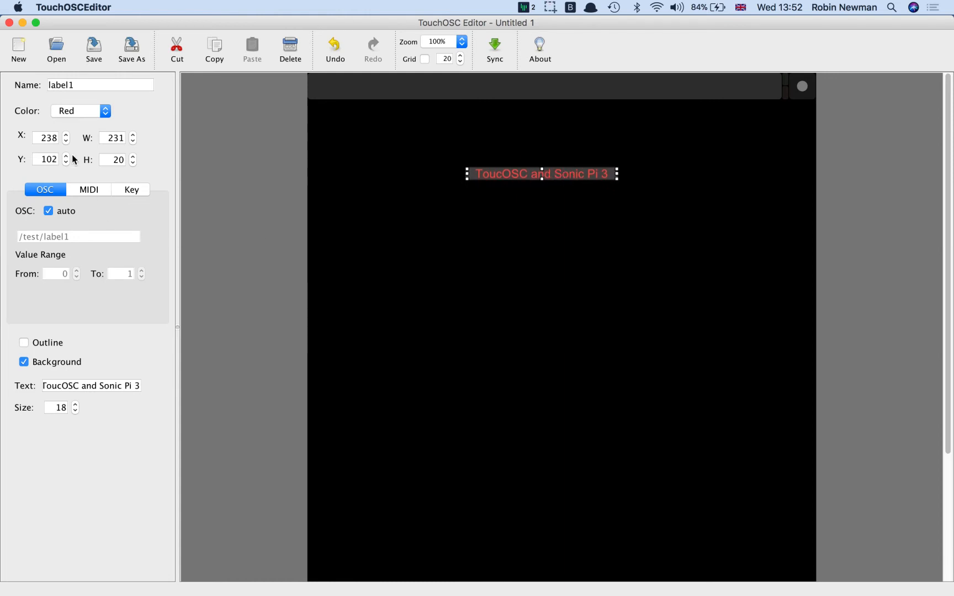
click(76, 110)
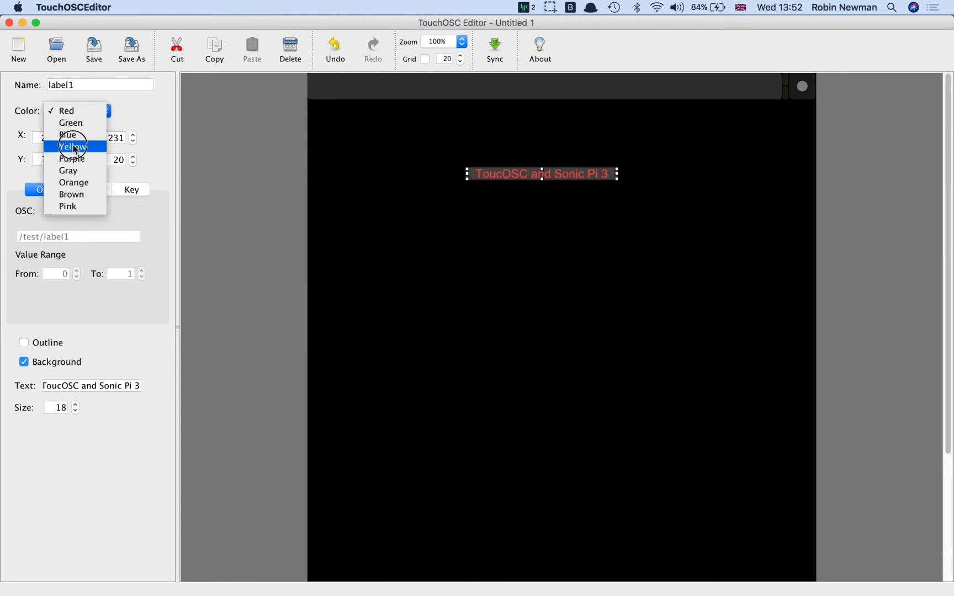
click(71, 146)
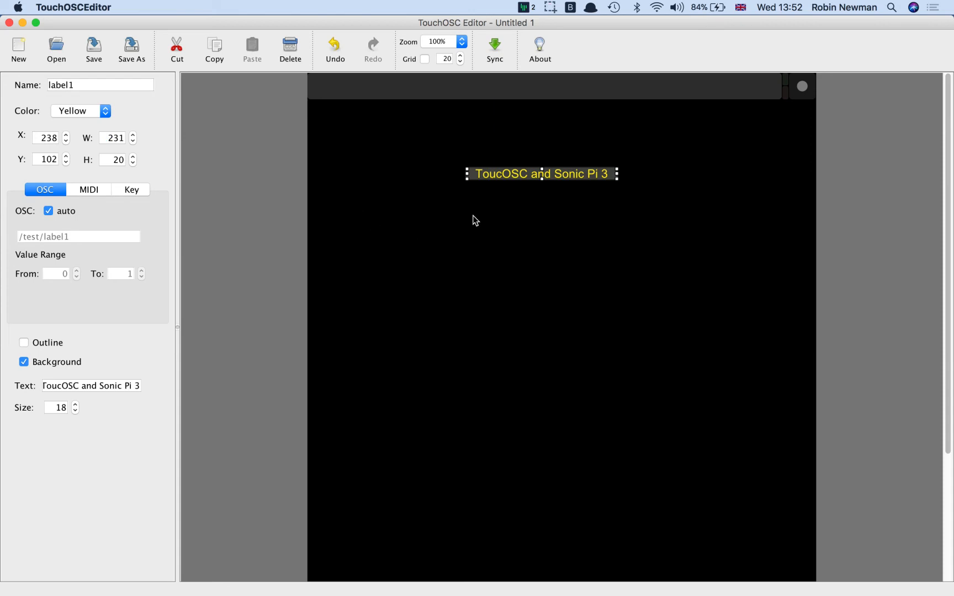
click(515, 329)
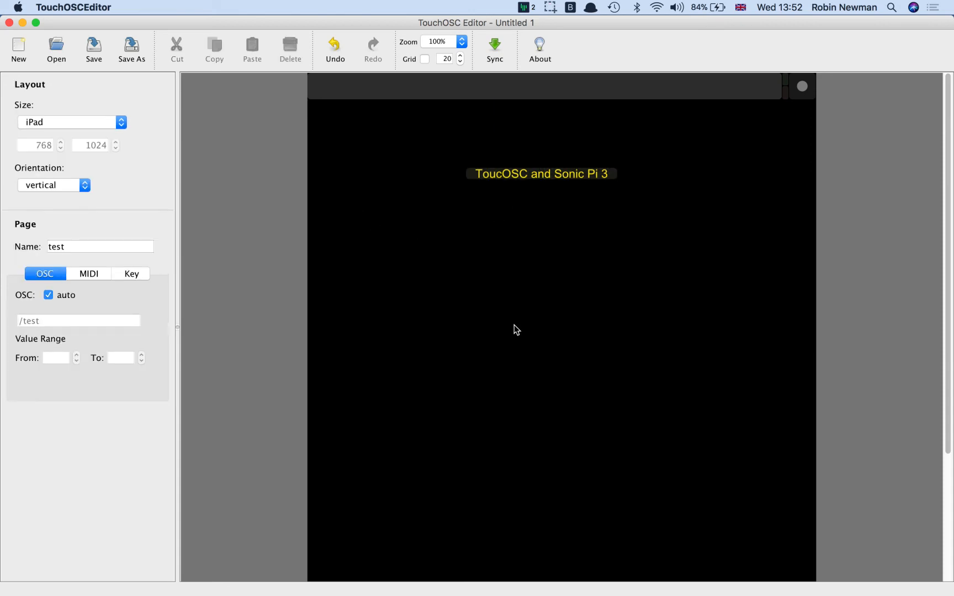
mouse_move(544, 253)
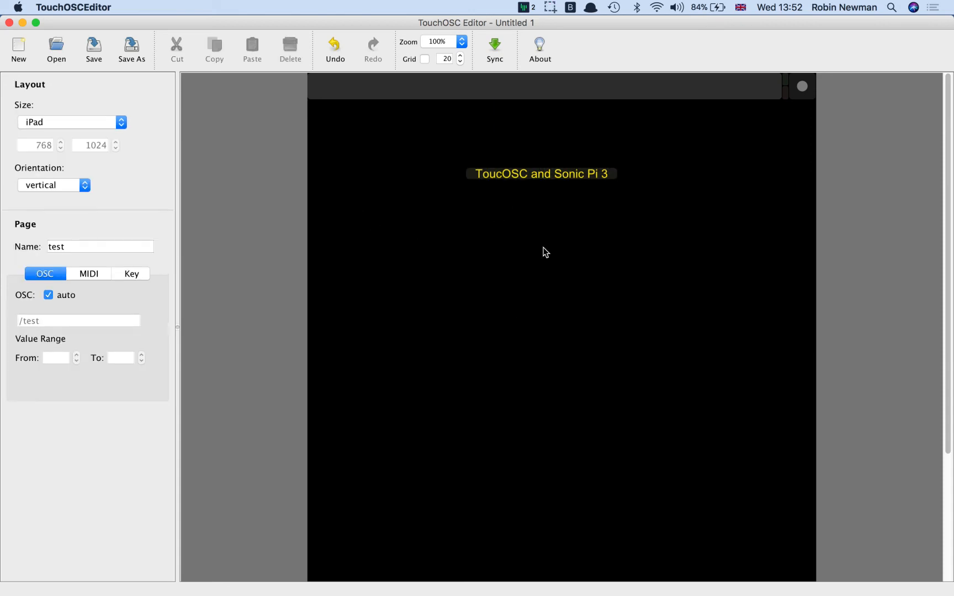
click(540, 174)
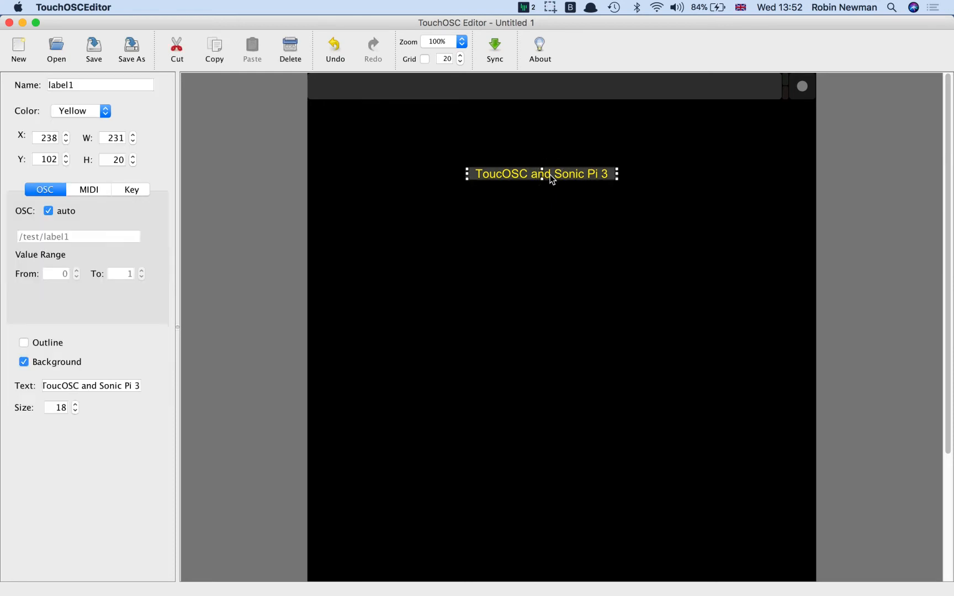
Centre the yellow title label horizontally on the page, at X 269.
right_click(546, 205)
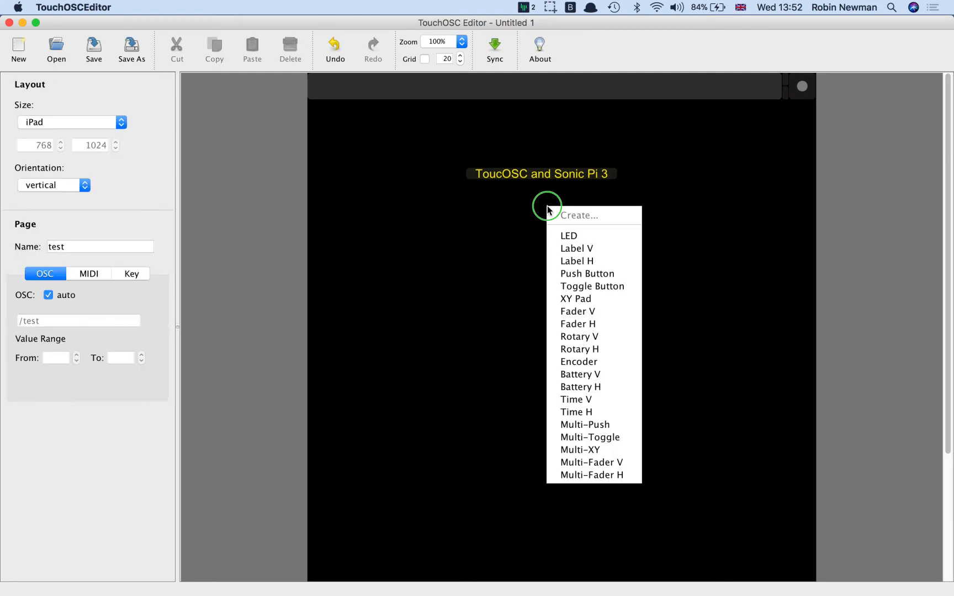
mouse_move(541, 181)
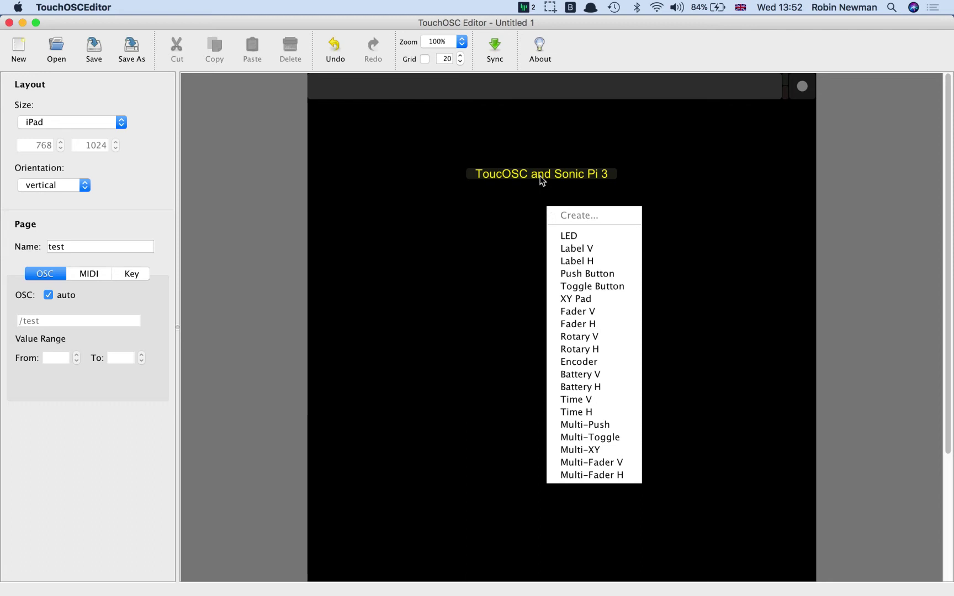
right_click(540, 173)
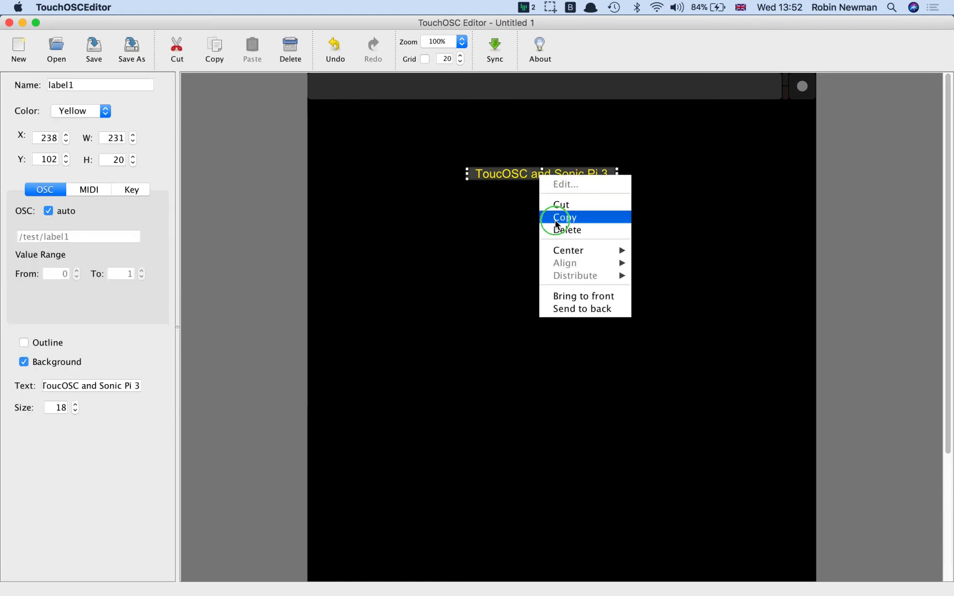
mouse_move(567, 250)
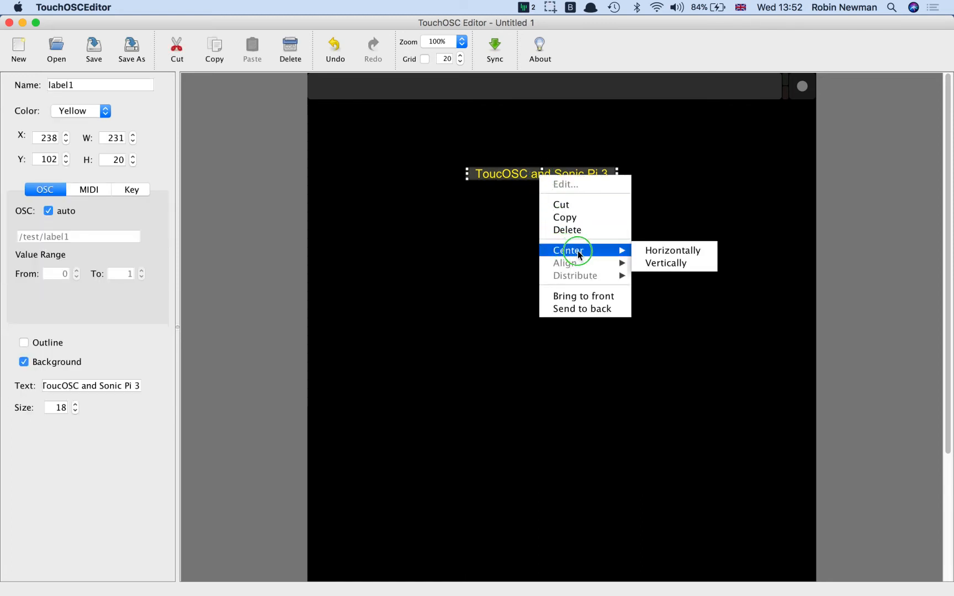
mouse_move(671, 250)
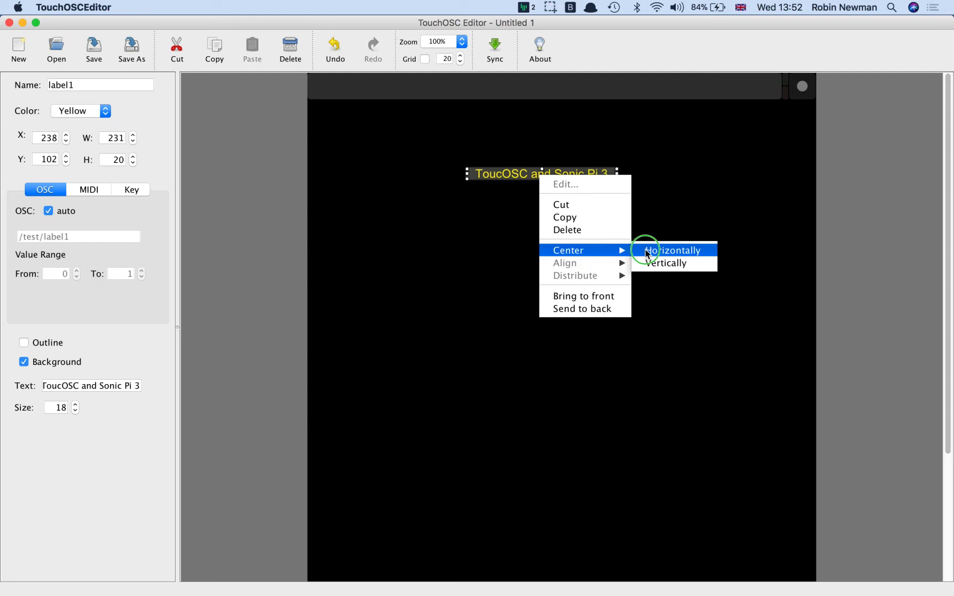
click(673, 249)
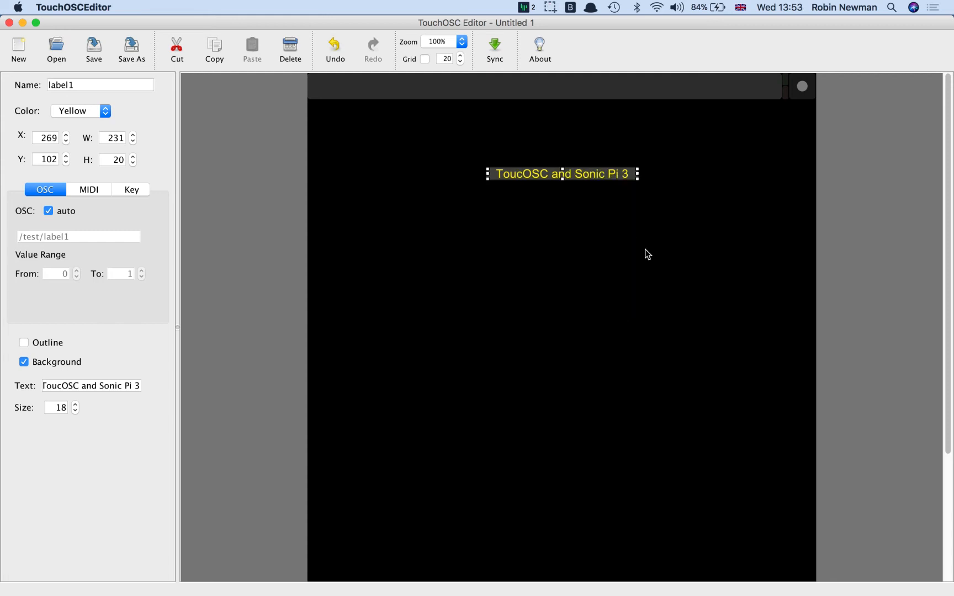
mouse_move(593, 243)
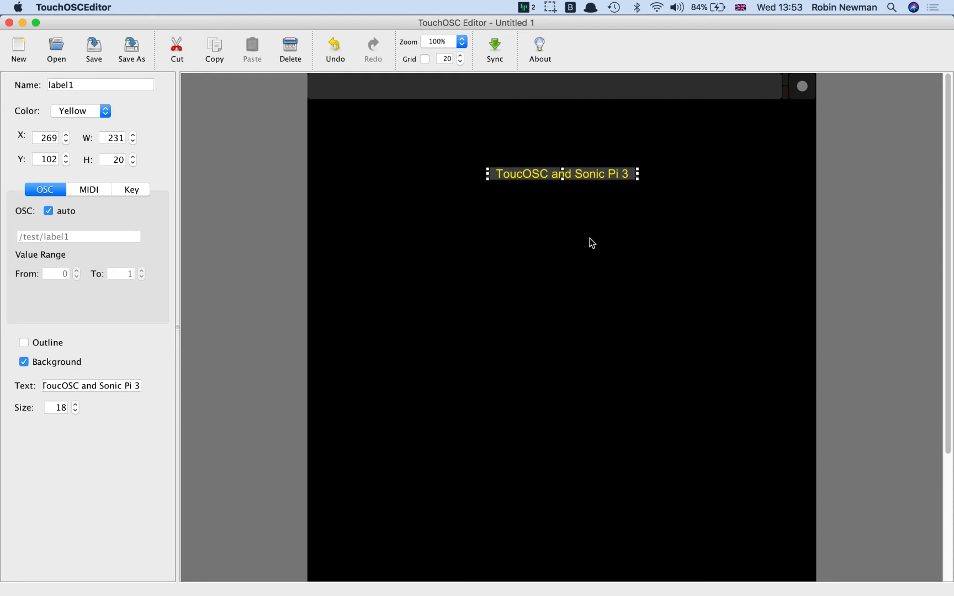
mouse_move(508, 254)
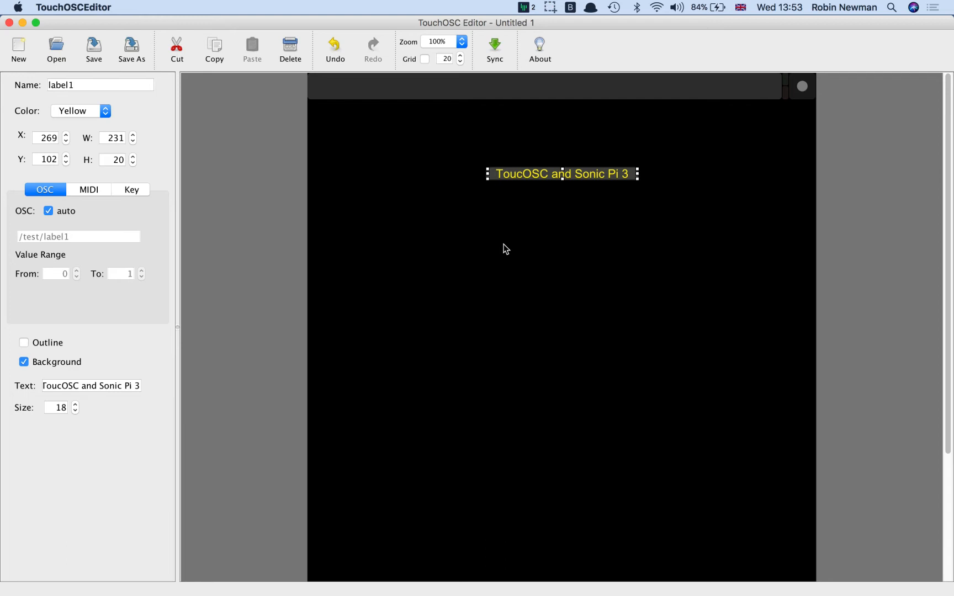
click(385, 232)
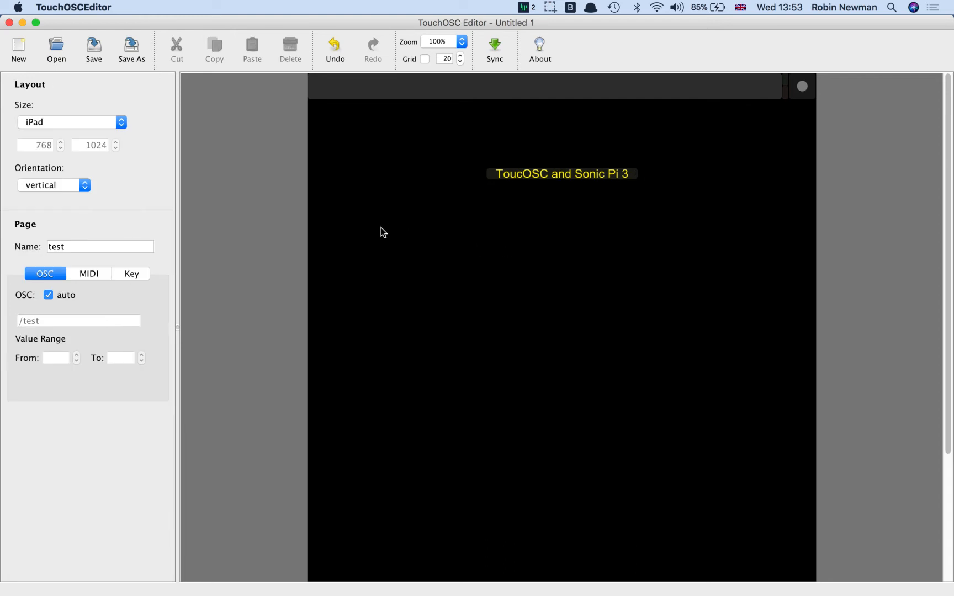
Create a red push button push1 on the page below and left of the title.
right_click(381, 232)
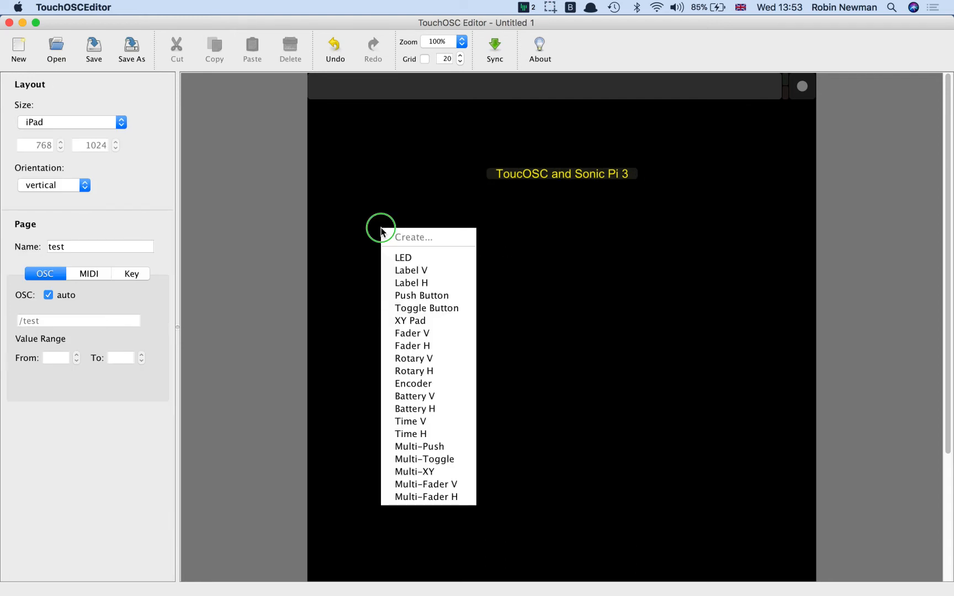
mouse_move(421, 295)
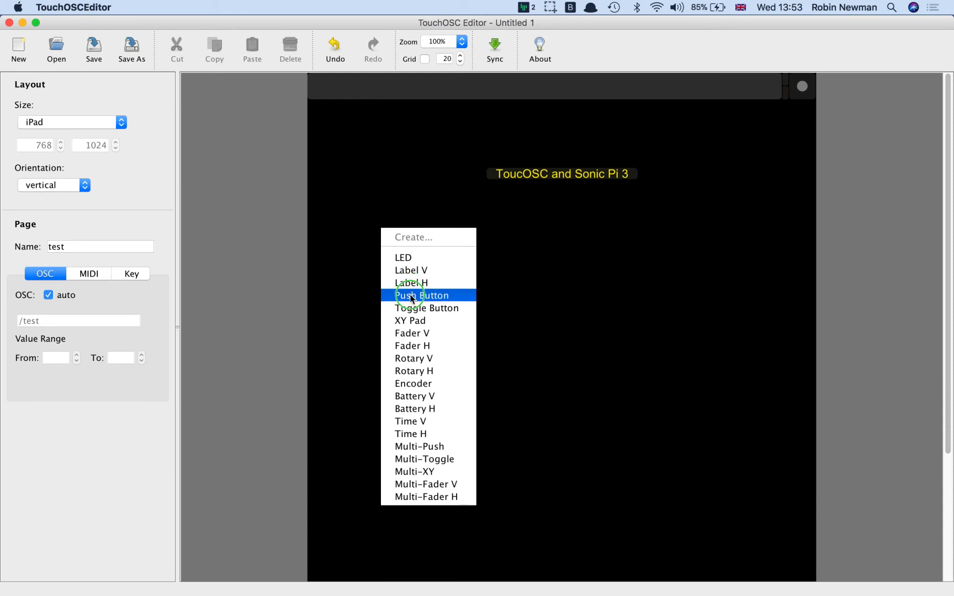
click(422, 295)
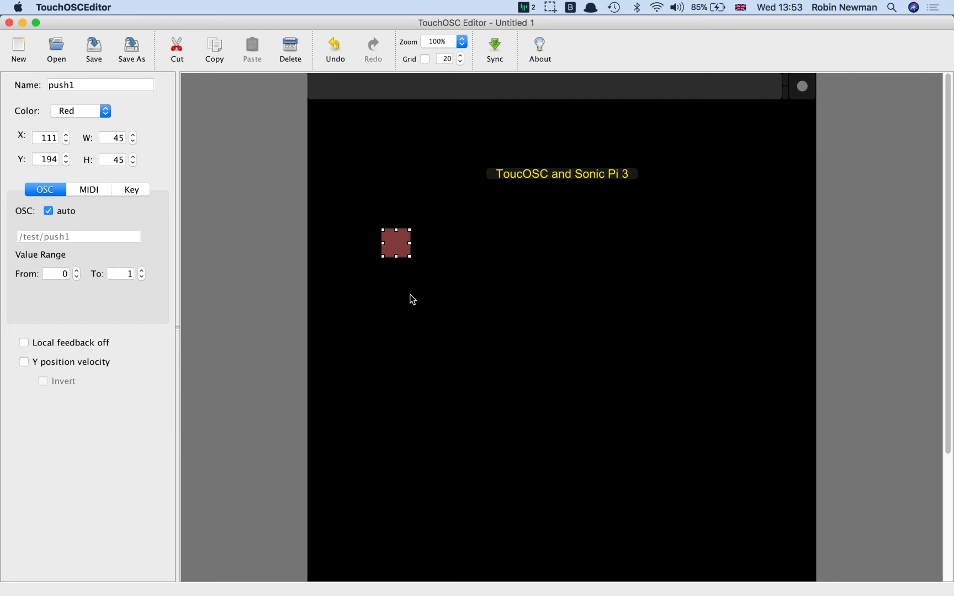
mouse_move(407, 272)
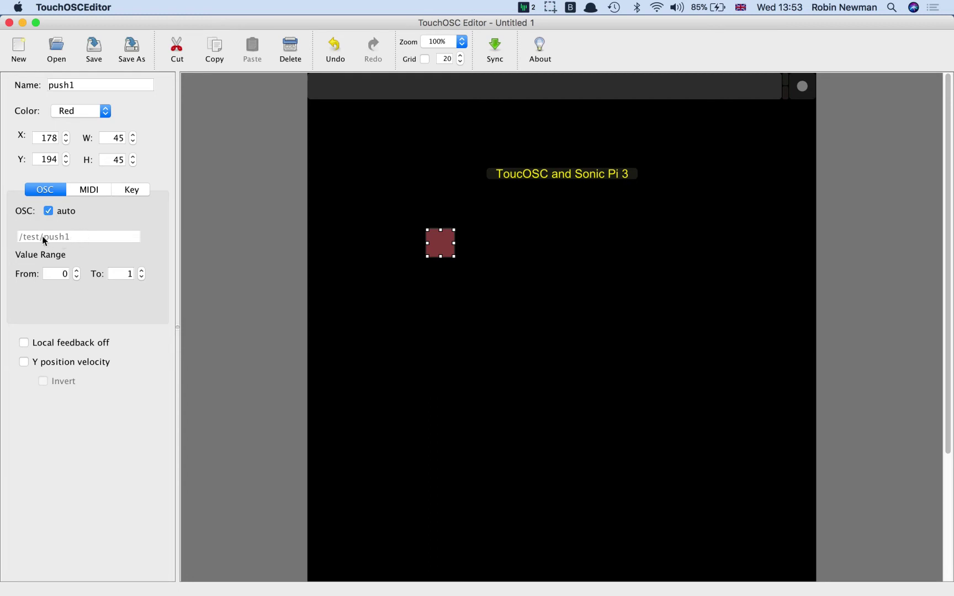
mouse_move(75, 239)
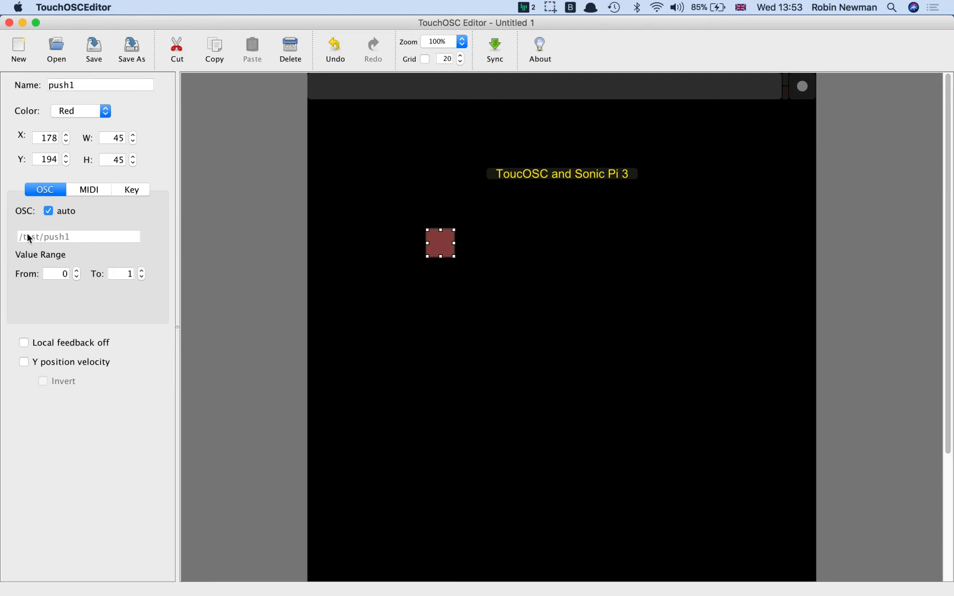
mouse_move(70, 231)
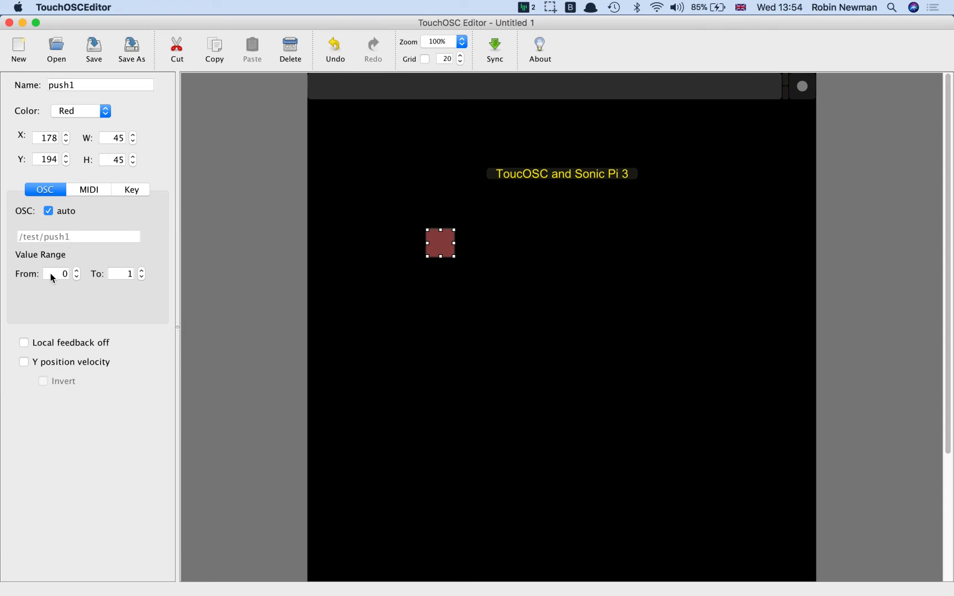
mouse_move(122, 279)
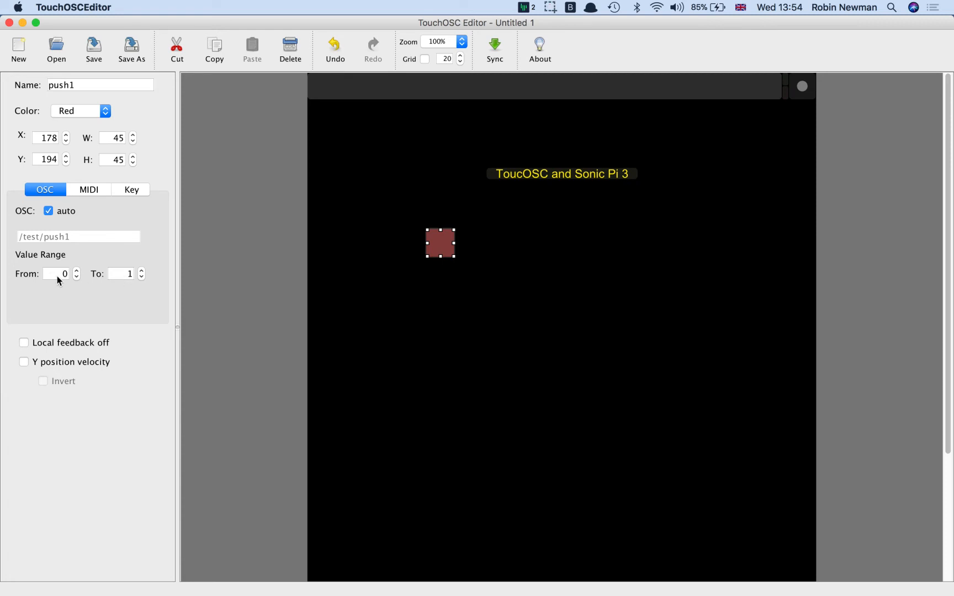
mouse_move(113, 277)
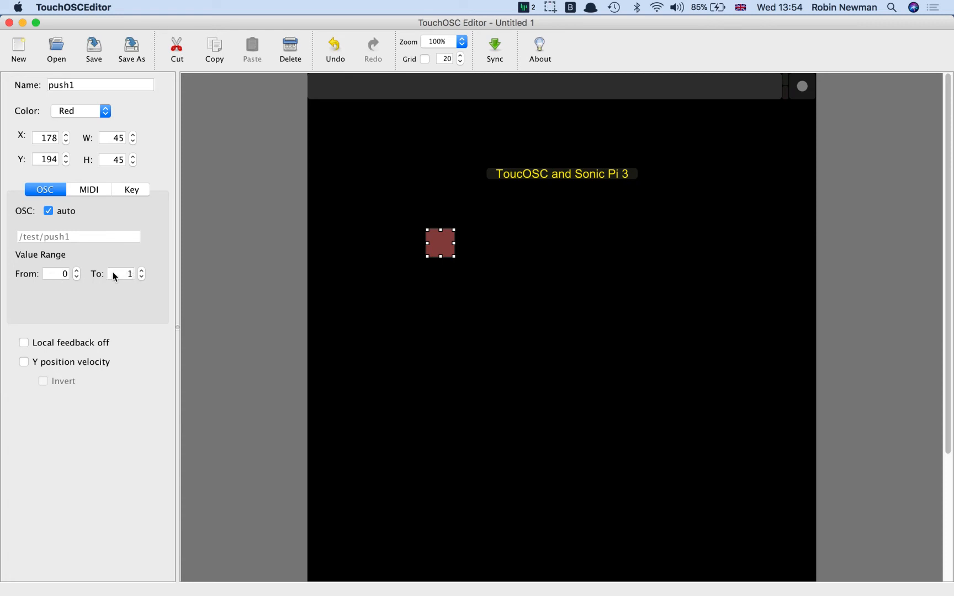
mouse_move(44, 277)
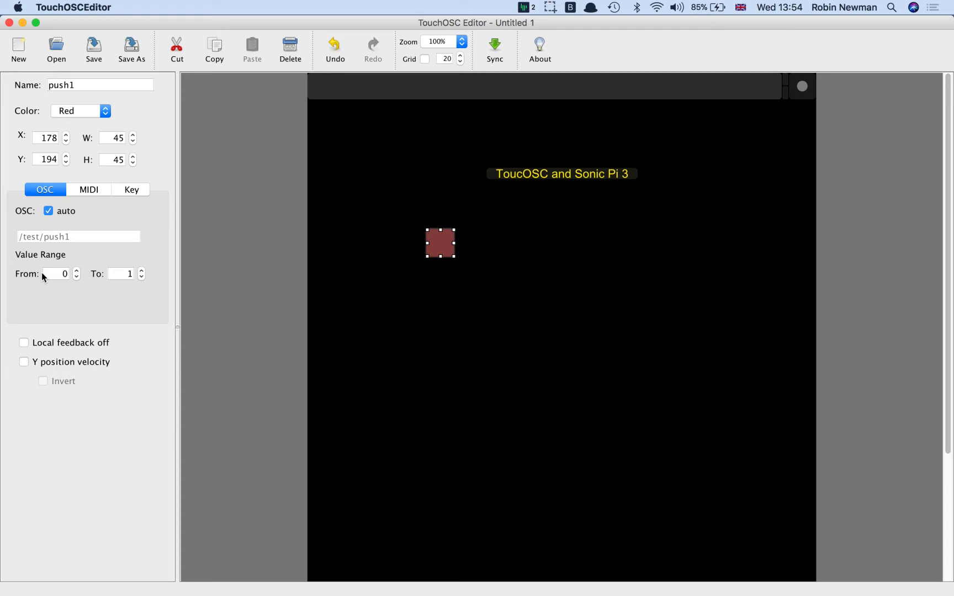
mouse_move(145, 257)
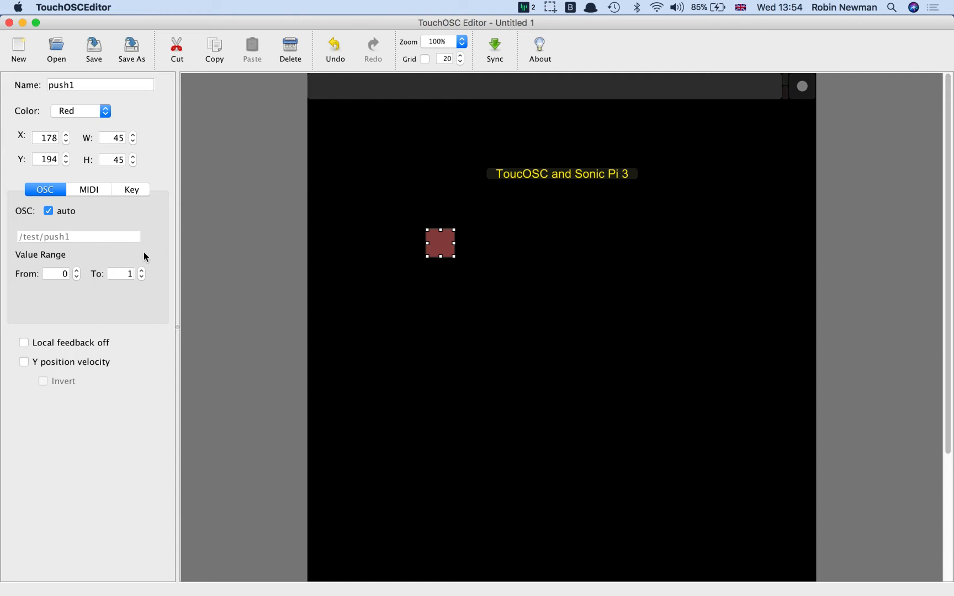
Create a vertical fader fader1 with address /test/fader1 right of the push button.
click(396, 313)
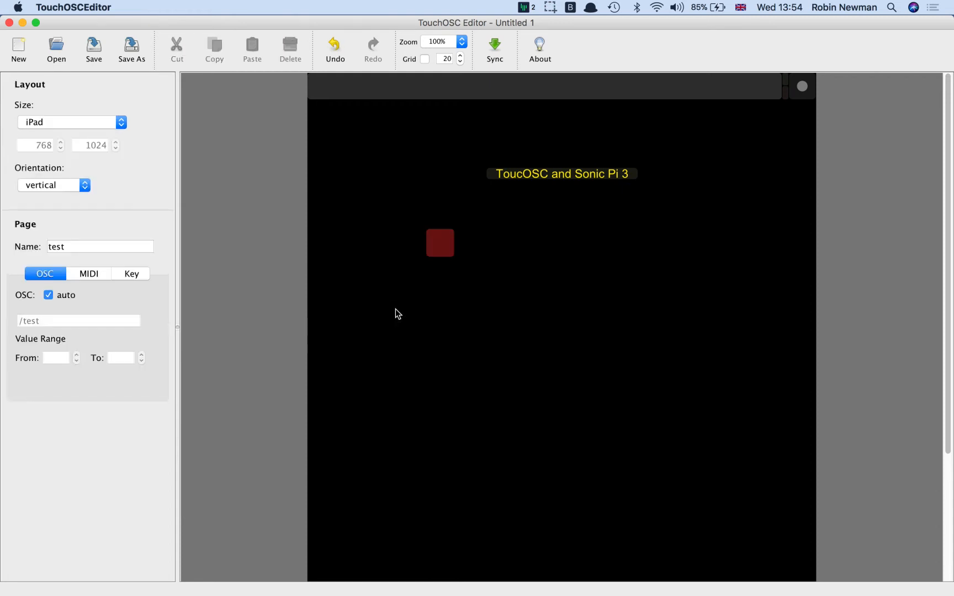
mouse_move(551, 243)
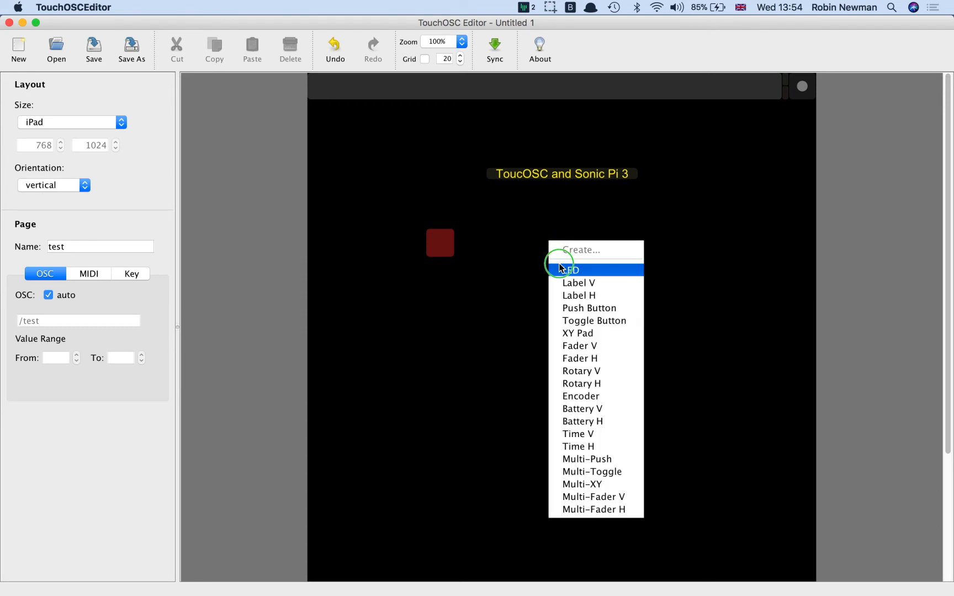
mouse_move(579, 346)
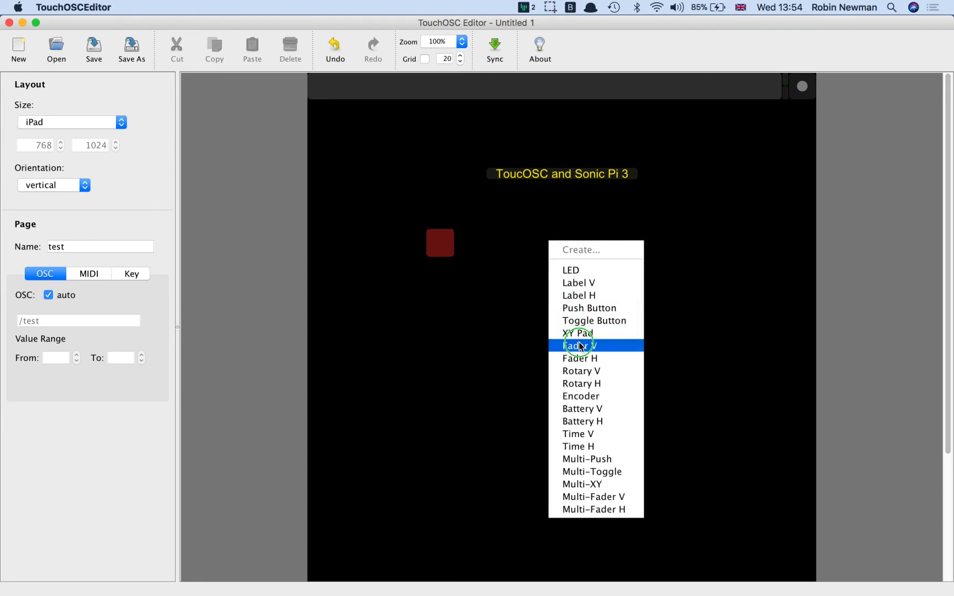
click(580, 346)
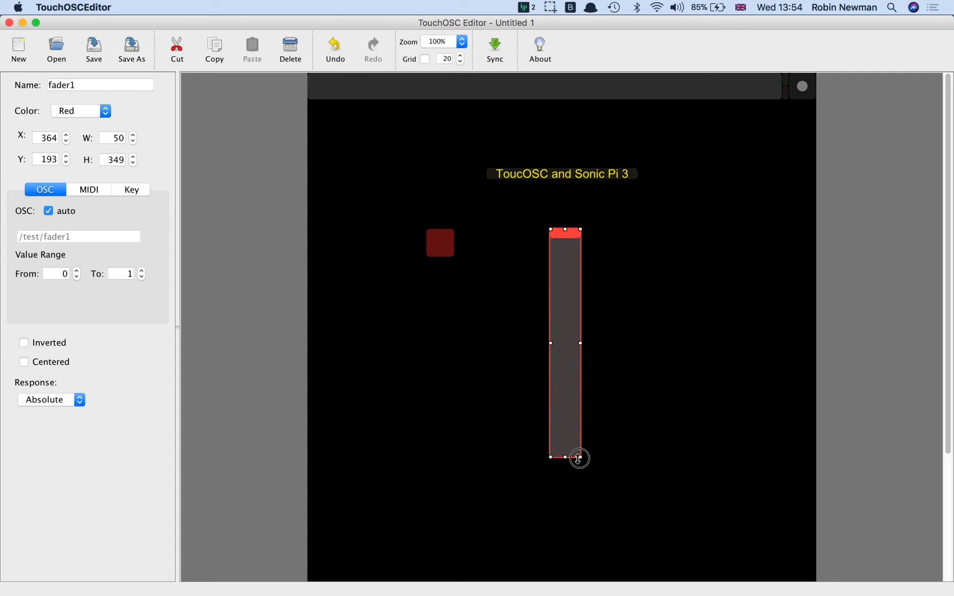
mouse_move(605, 427)
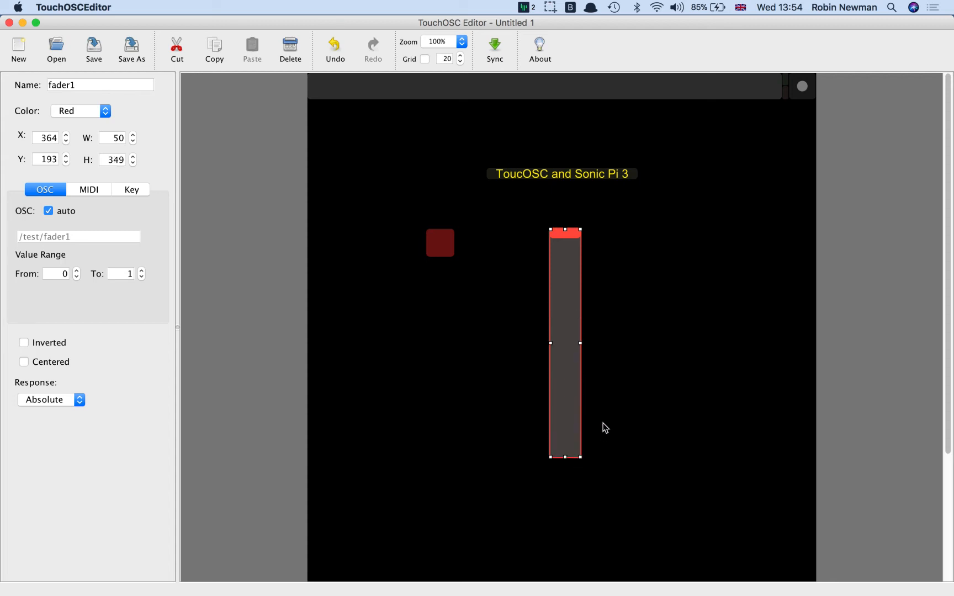
mouse_move(360, 331)
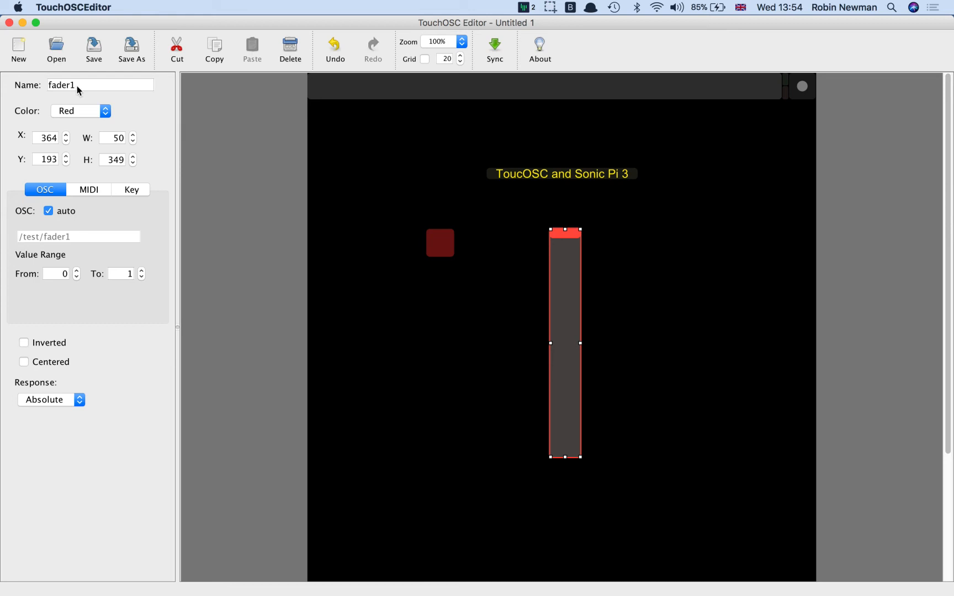
mouse_move(55, 193)
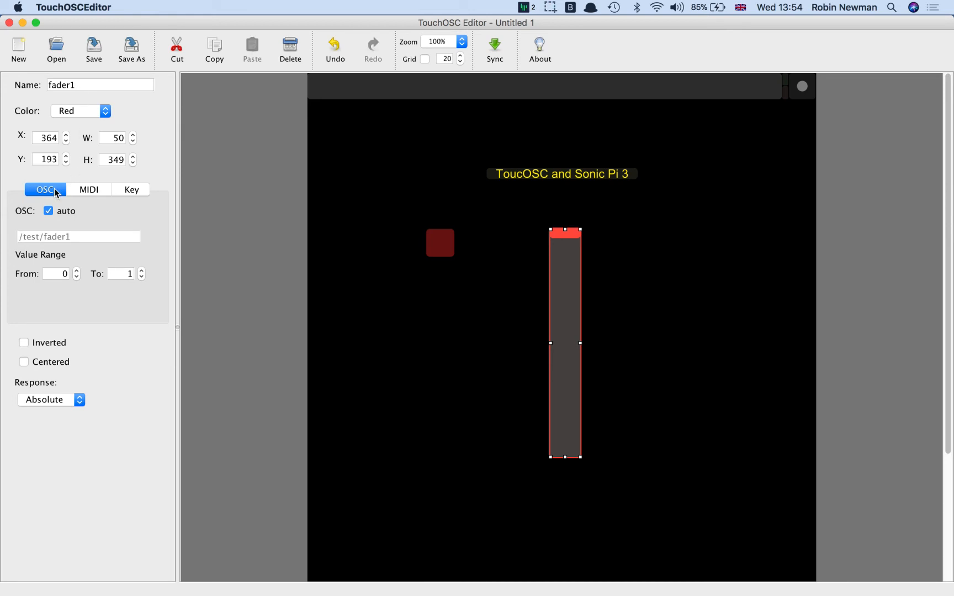
mouse_move(86, 289)
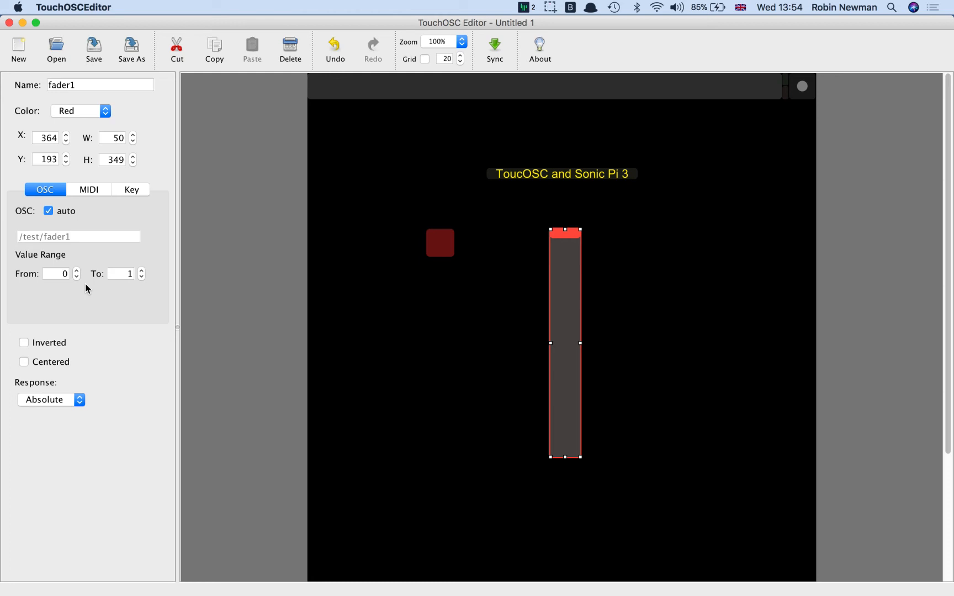
mouse_move(83, 290)
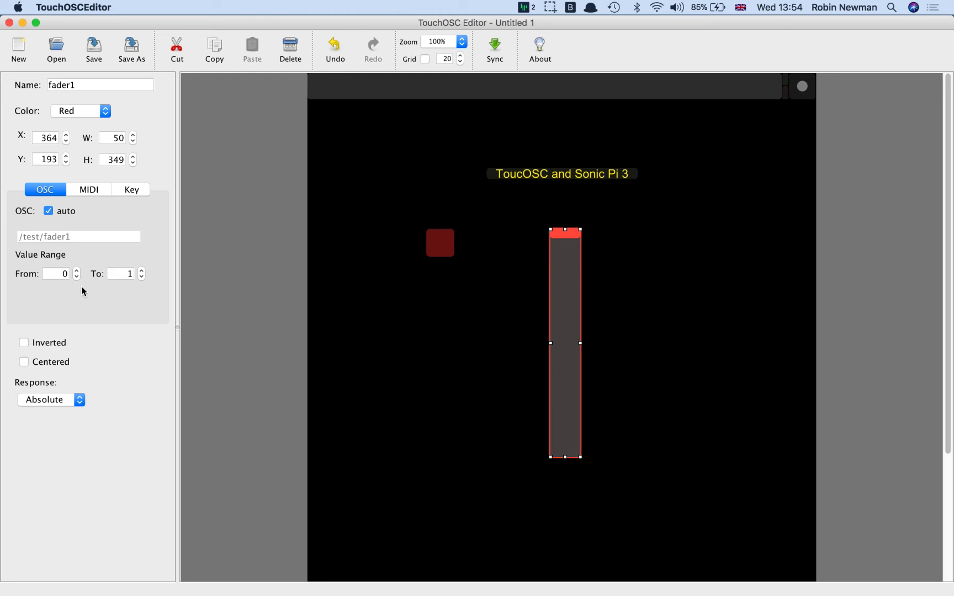
mouse_move(80, 279)
text(-2)
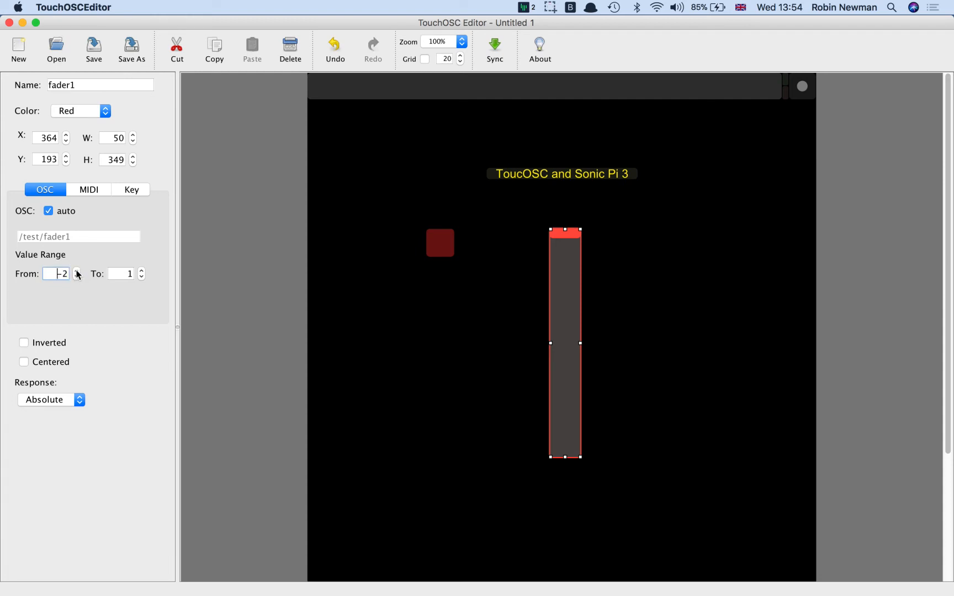
Set fader1's value range to -1 to 1 with Inverted and Centered enabled.
click(77, 271)
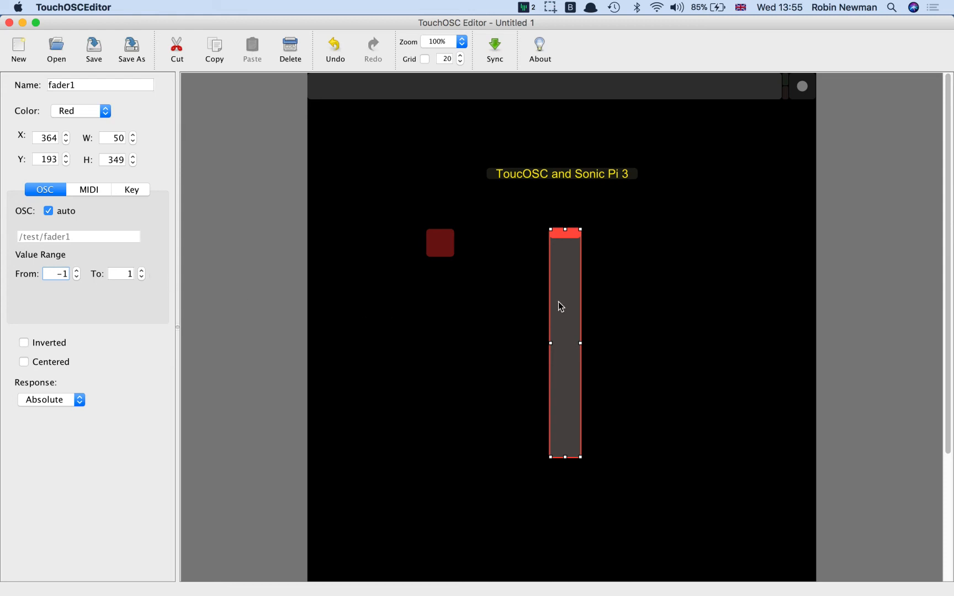
mouse_move(568, 228)
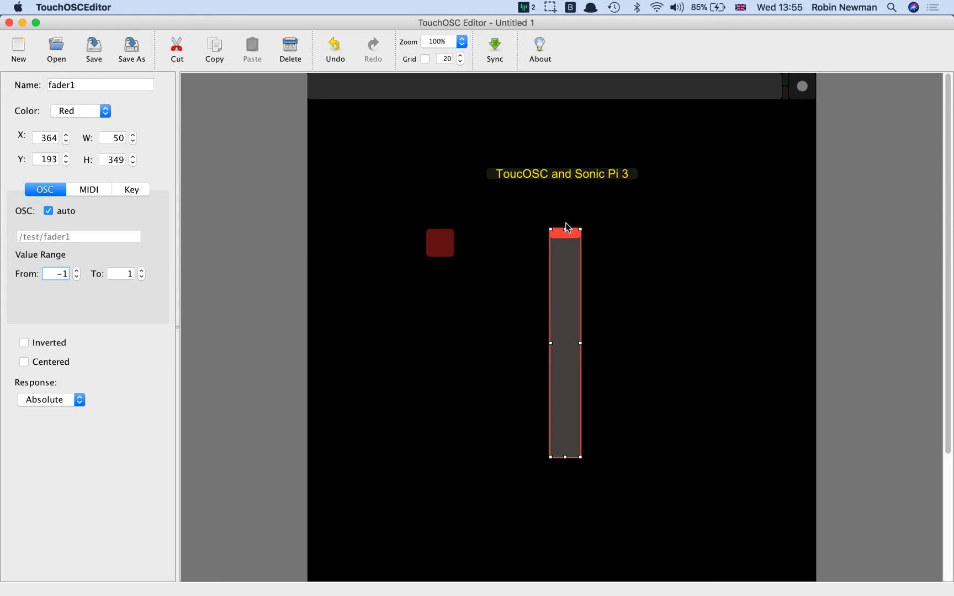
mouse_move(507, 475)
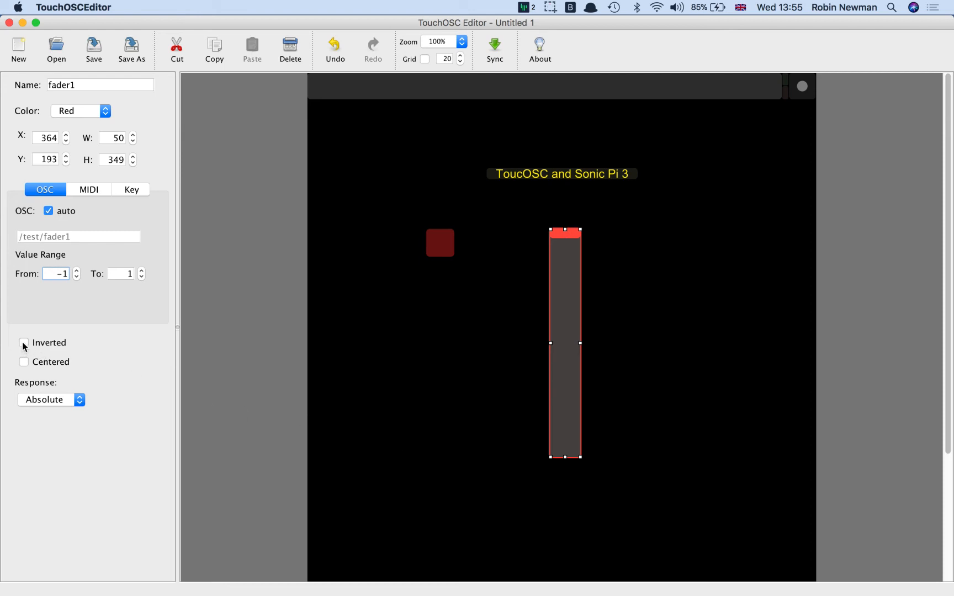
click(25, 342)
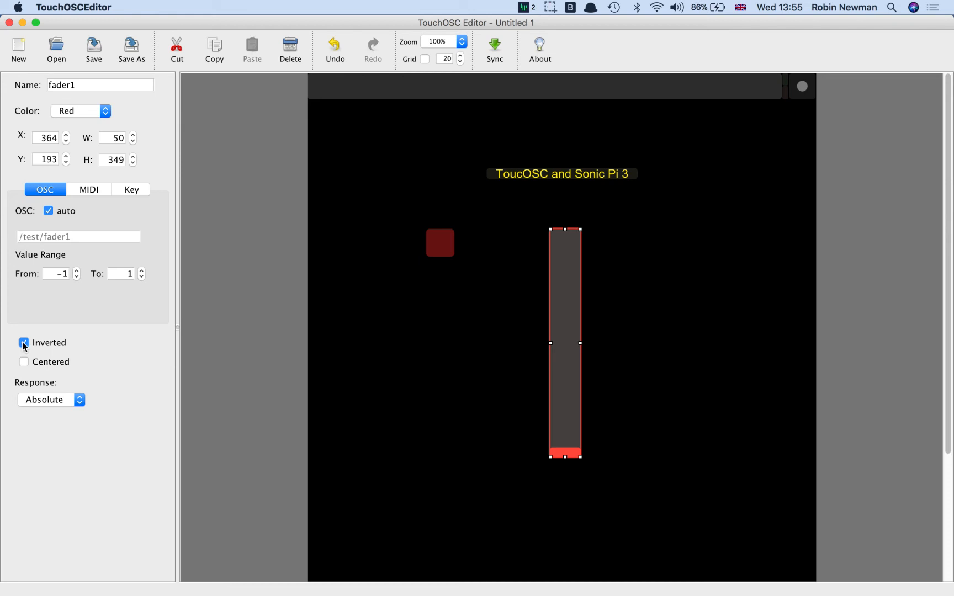
click(23, 342)
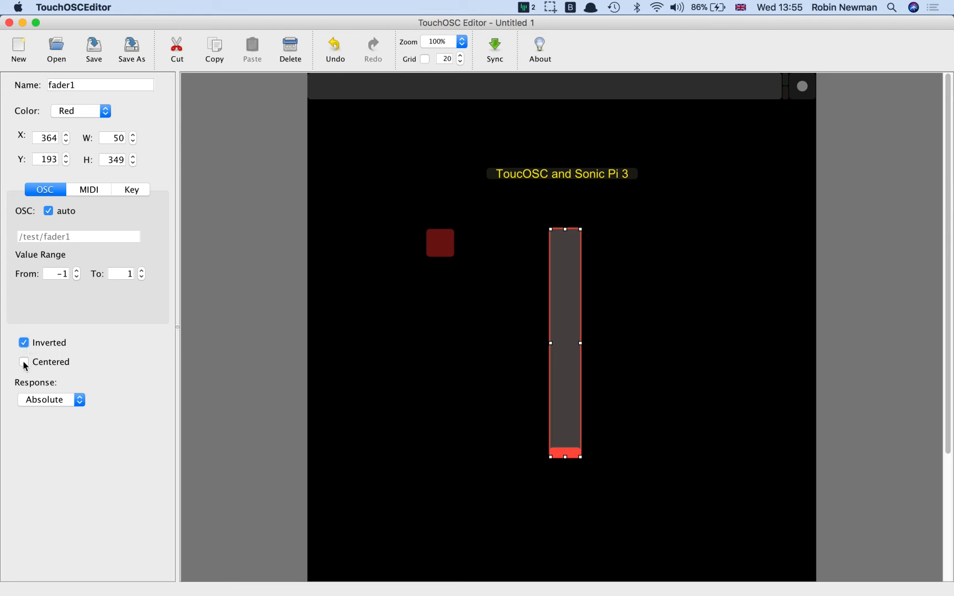
click(24, 362)
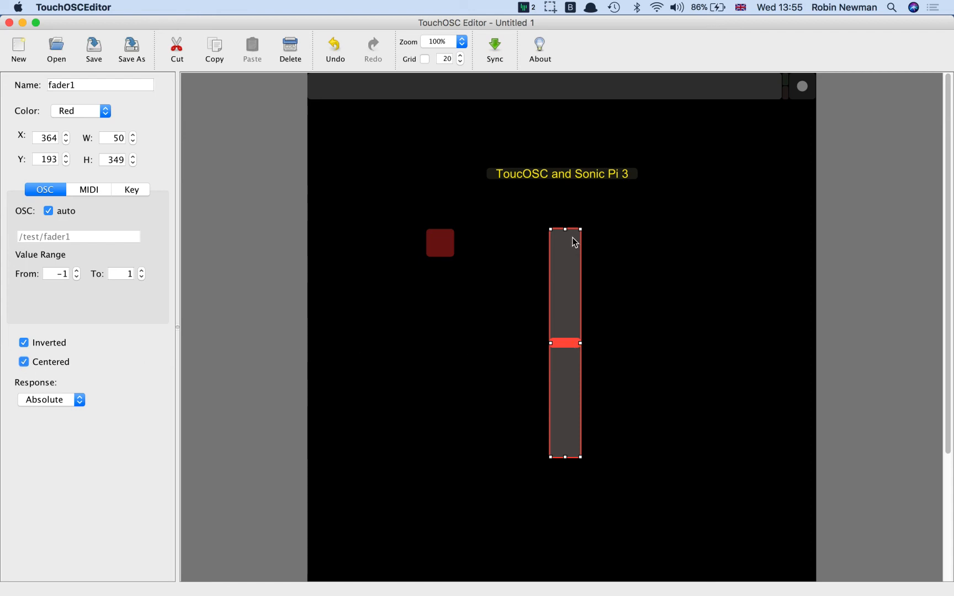
mouse_move(561, 413)
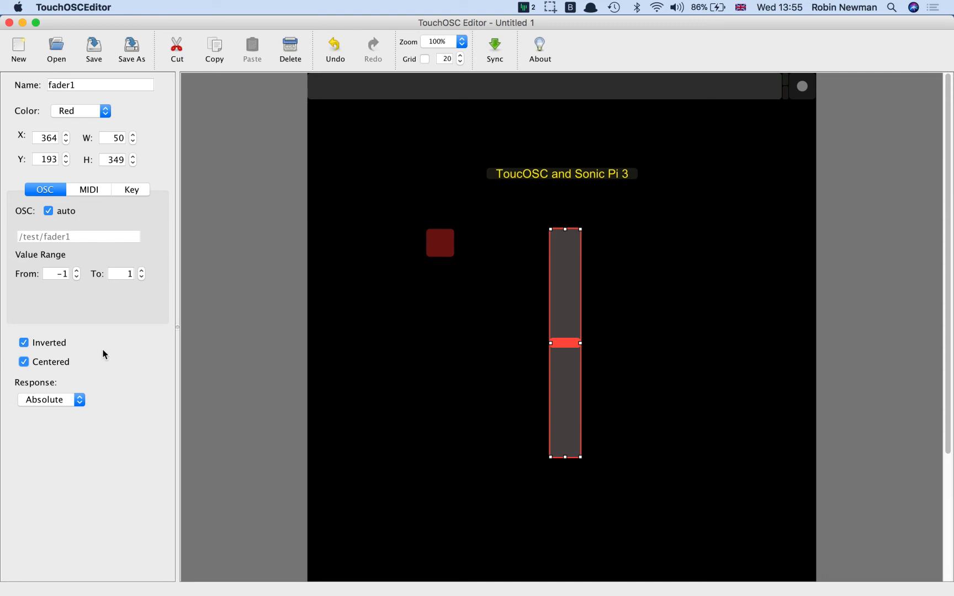
mouse_move(31, 337)
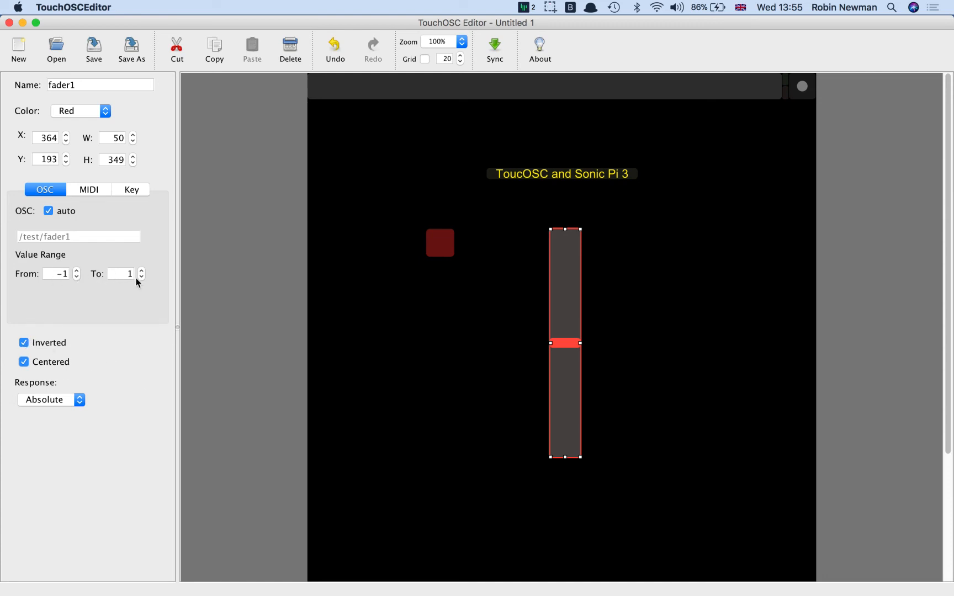
mouse_move(288, 299)
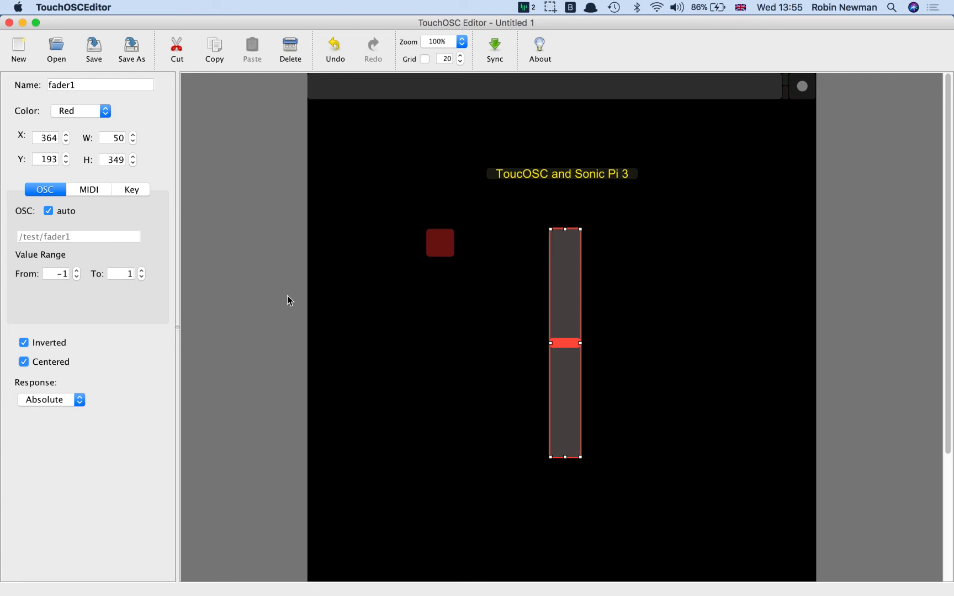
mouse_move(635, 280)
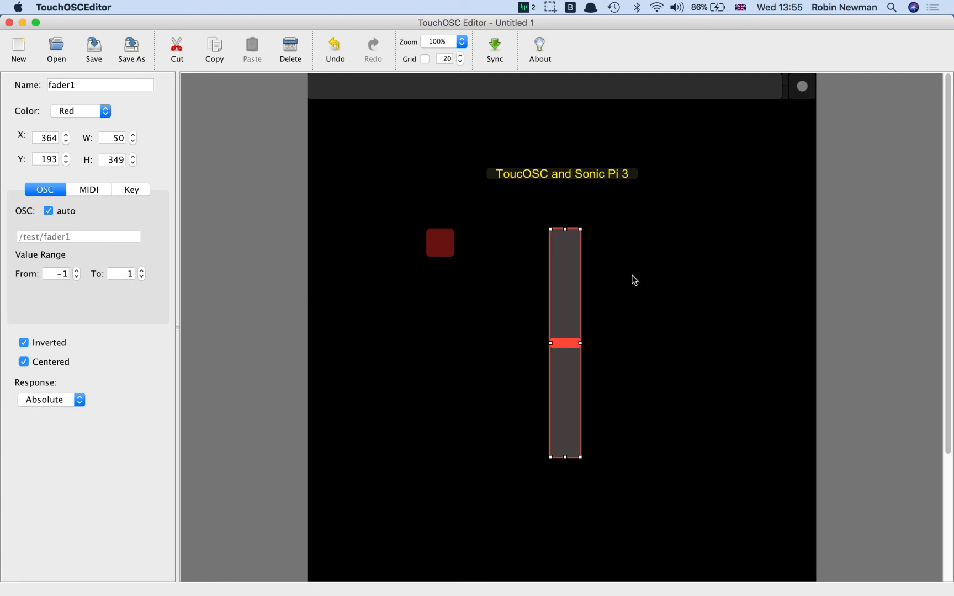
mouse_move(699, 263)
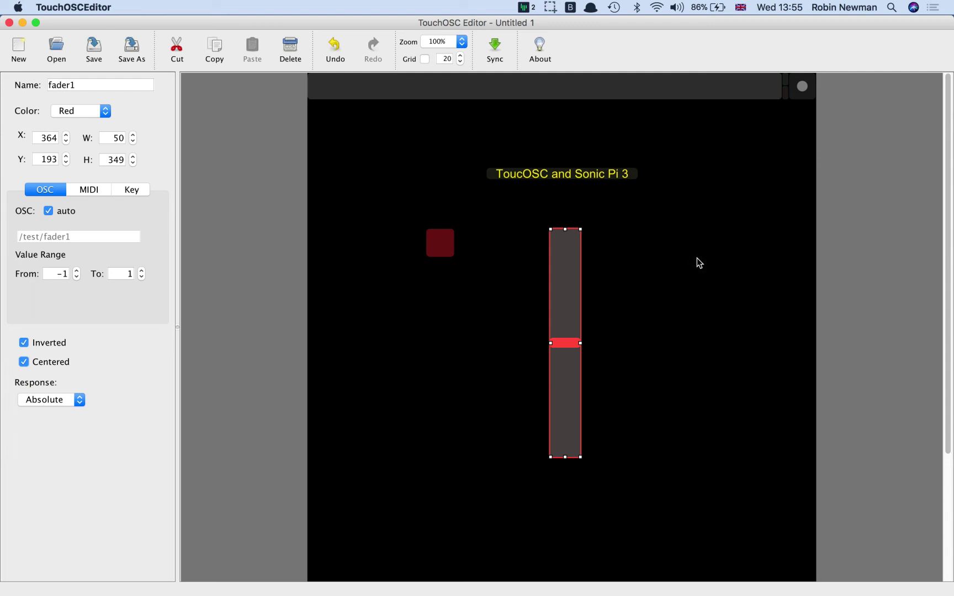
mouse_move(670, 240)
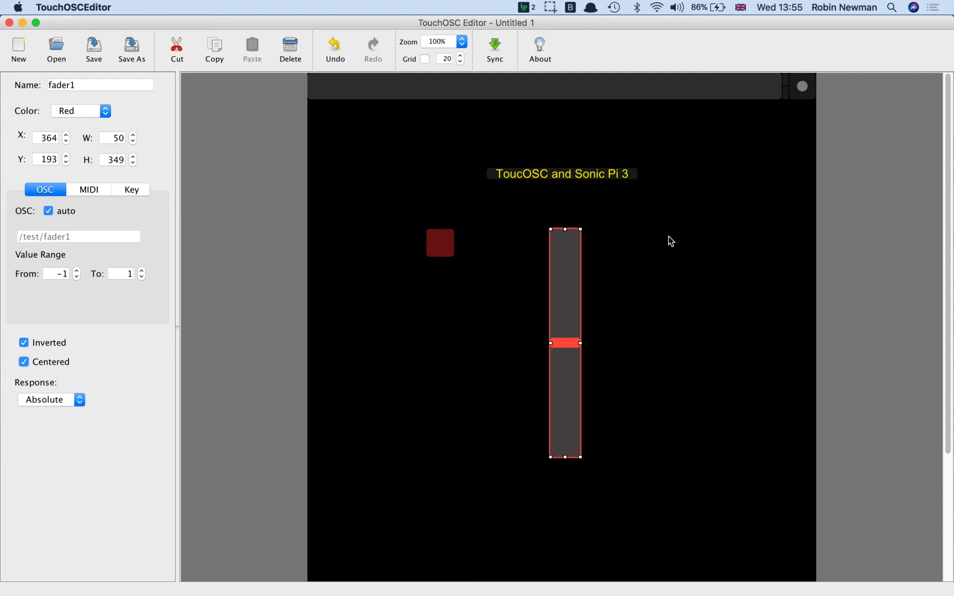
Create a toggle button toggle1 right of the fader and select the three controls together.
right_click(669, 239)
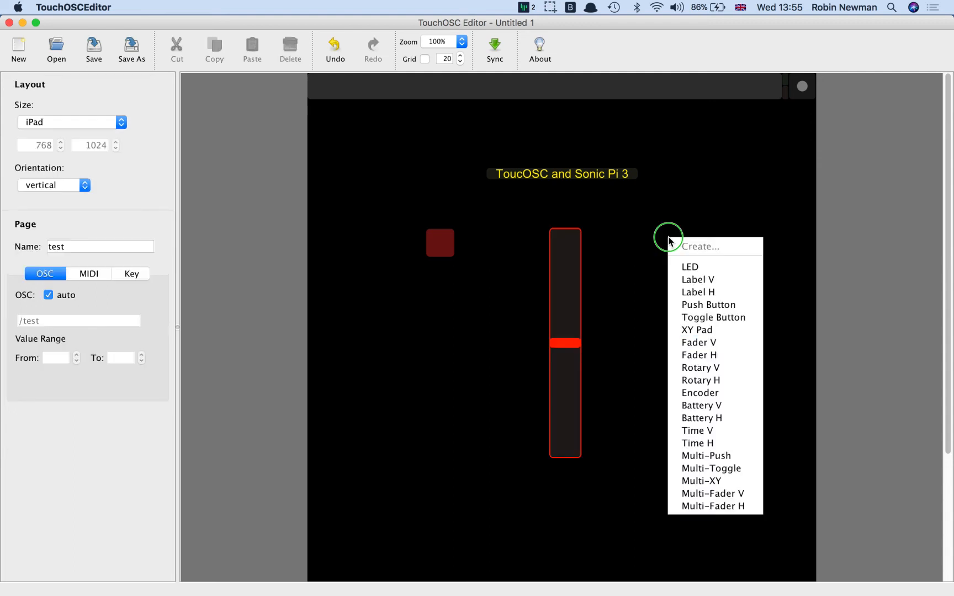
mouse_move(690, 266)
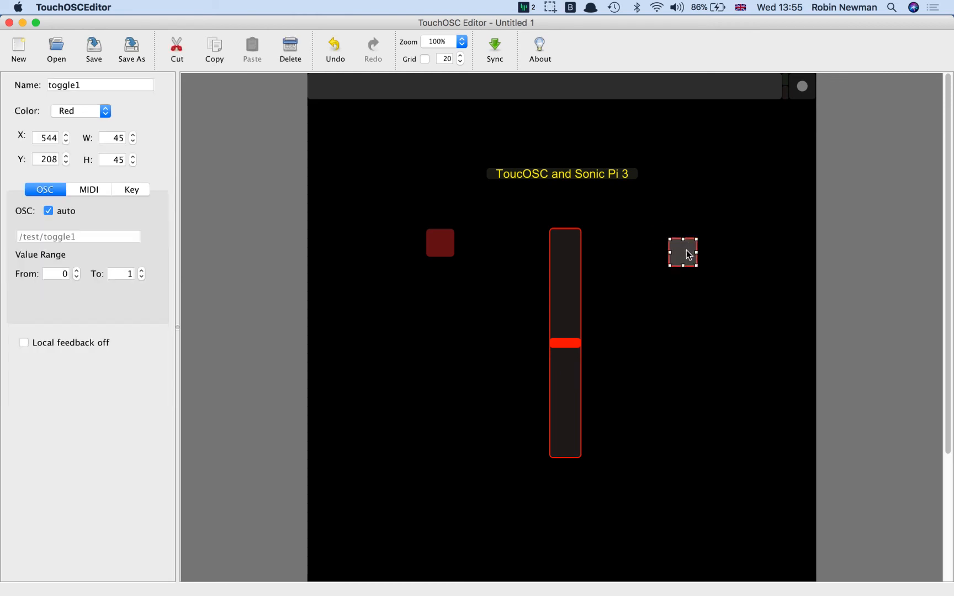
mouse_move(406, 218)
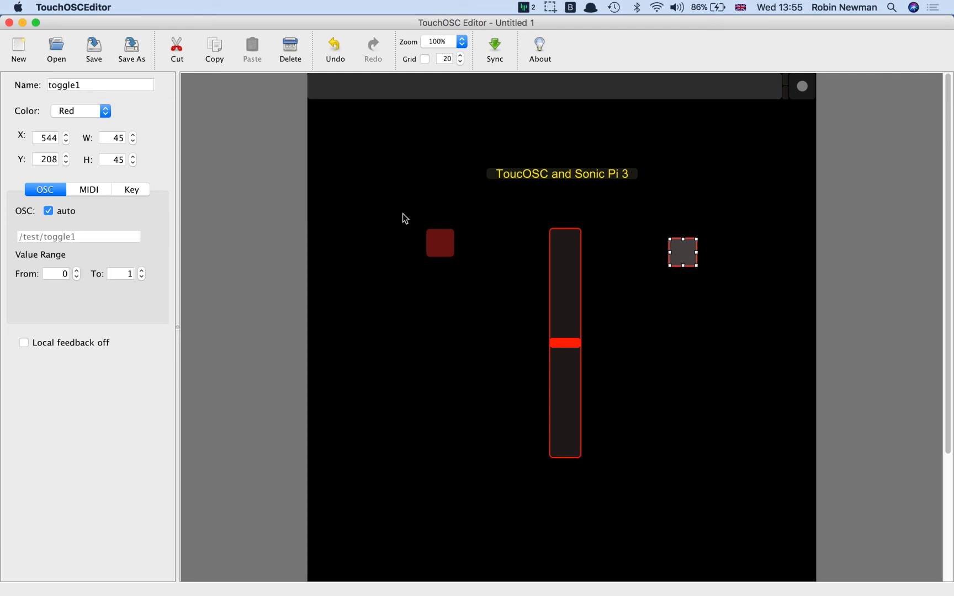
click(404, 237)
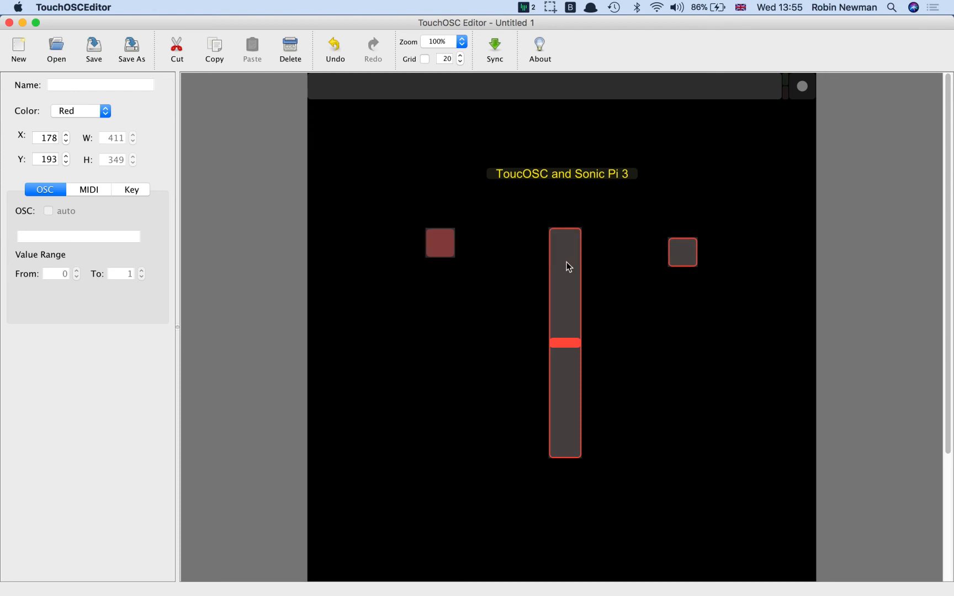
Align the push button, fader and toggle by their tops, then distribute them horizontally with even spacing.
right_click(565, 266)
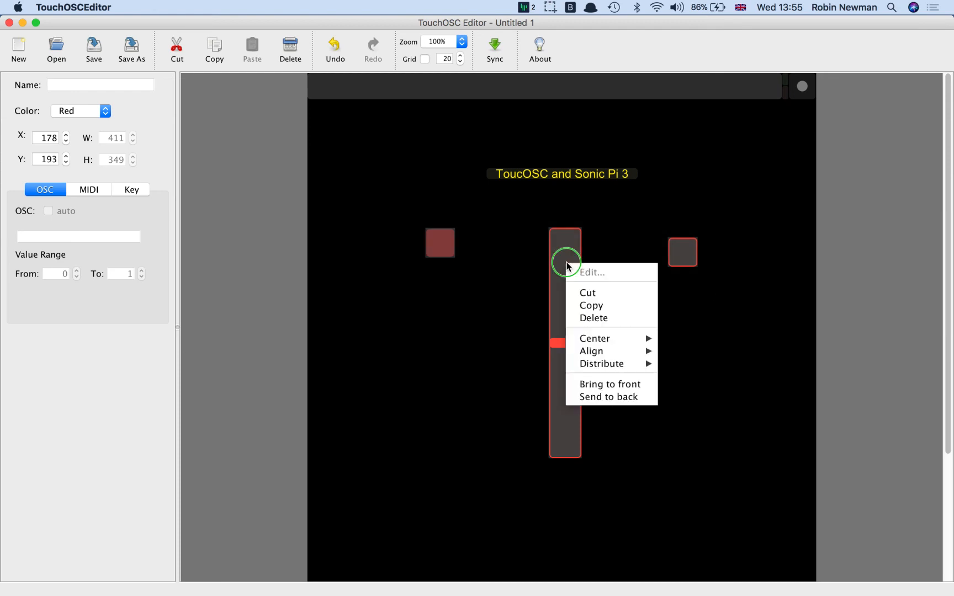
mouse_move(590, 351)
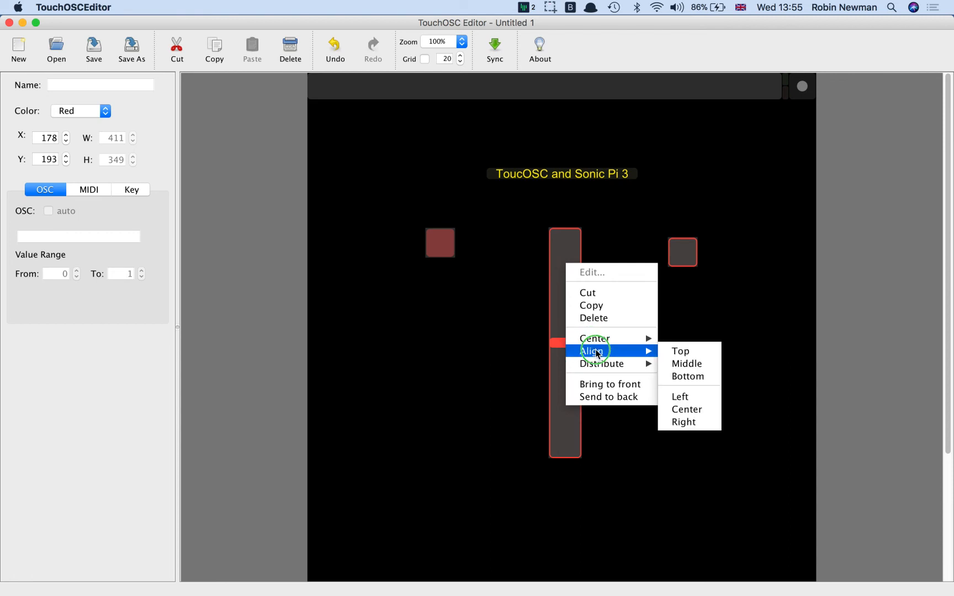
click(679, 350)
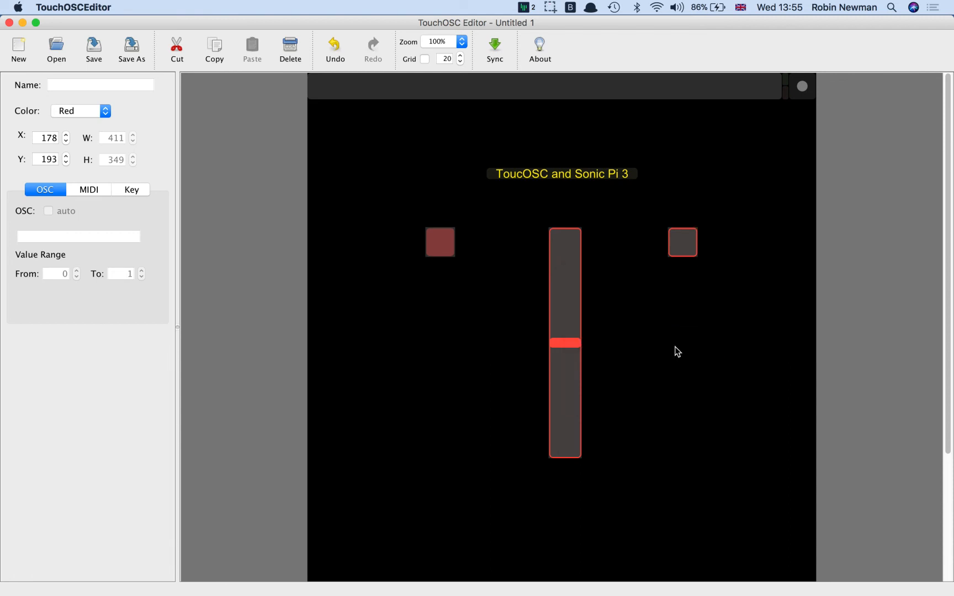
mouse_move(445, 234)
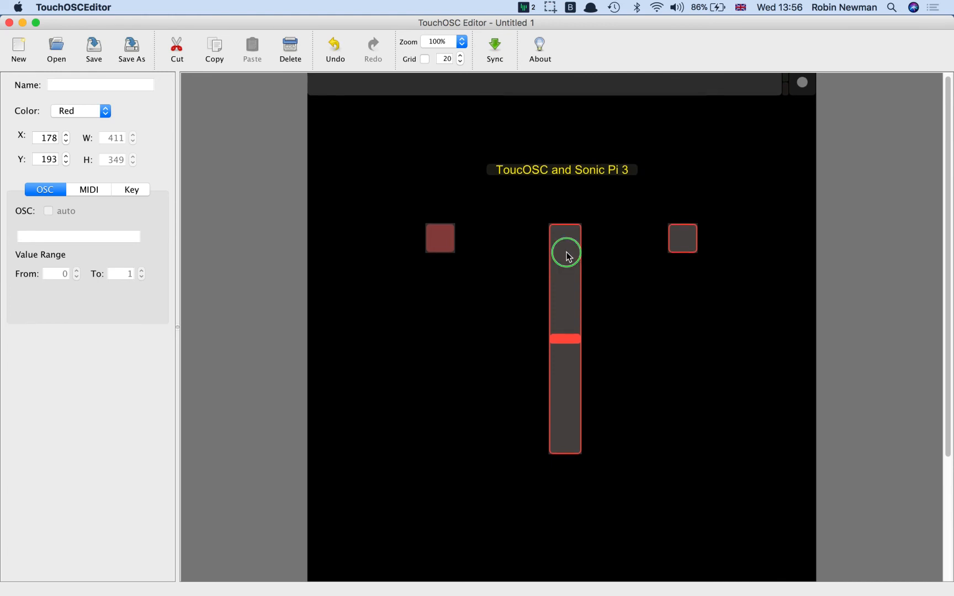
right_click(565, 253)
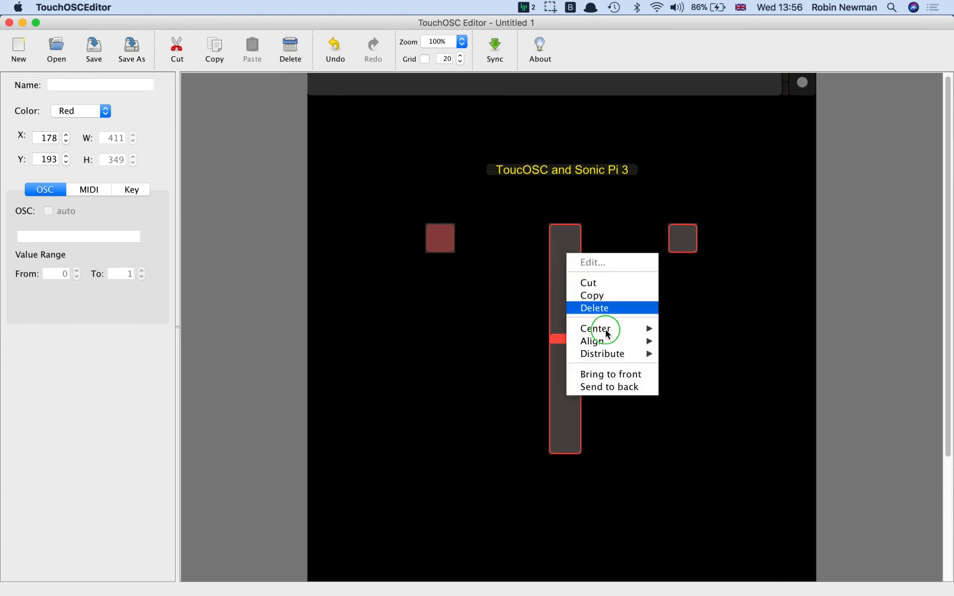
mouse_move(602, 354)
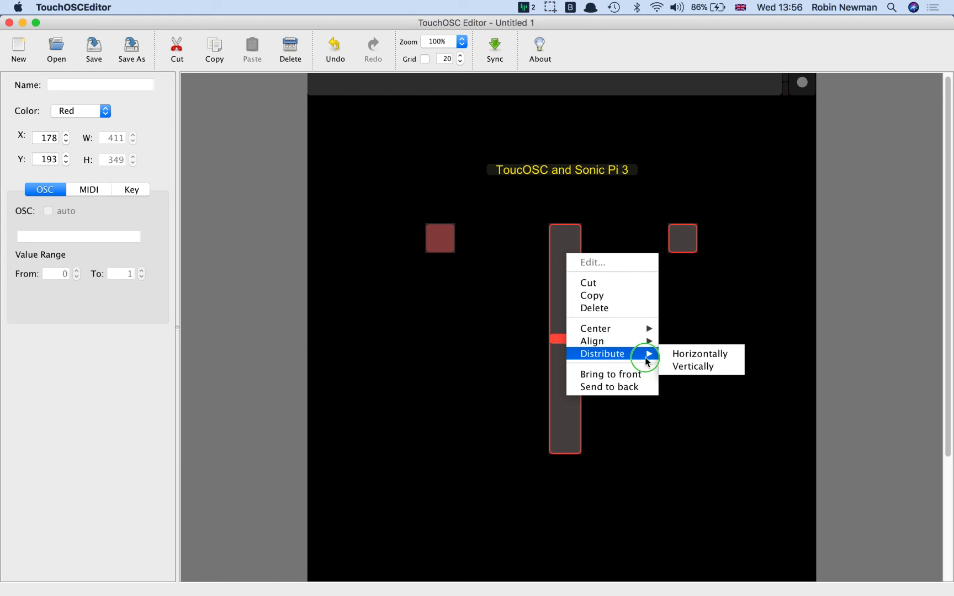
mouse_move(700, 353)
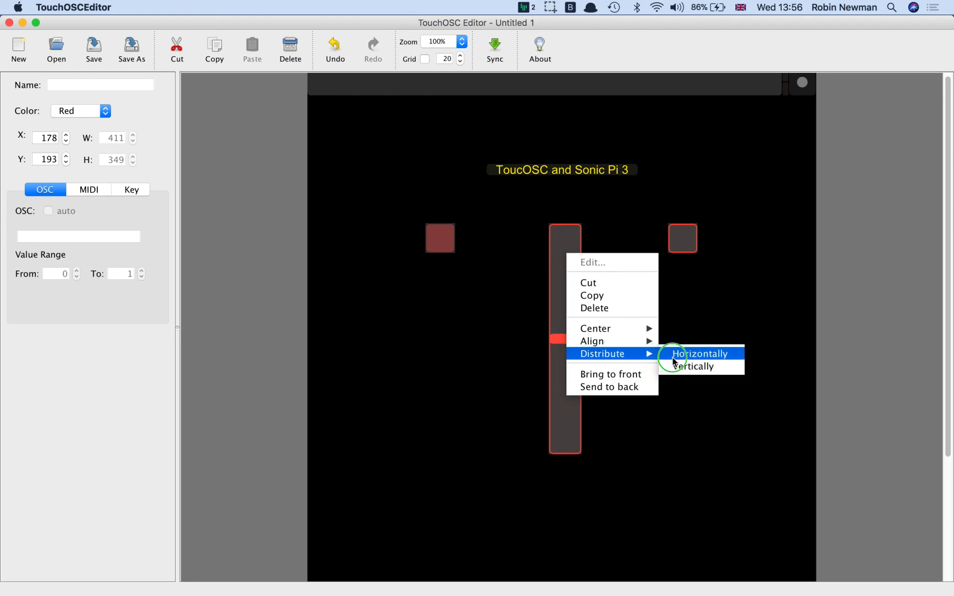
click(700, 353)
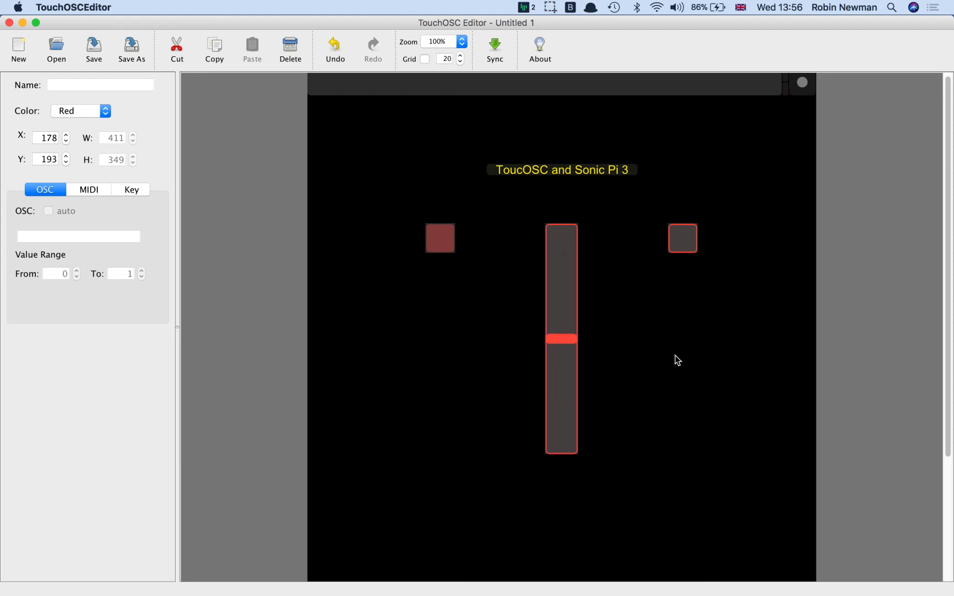
mouse_move(380, 229)
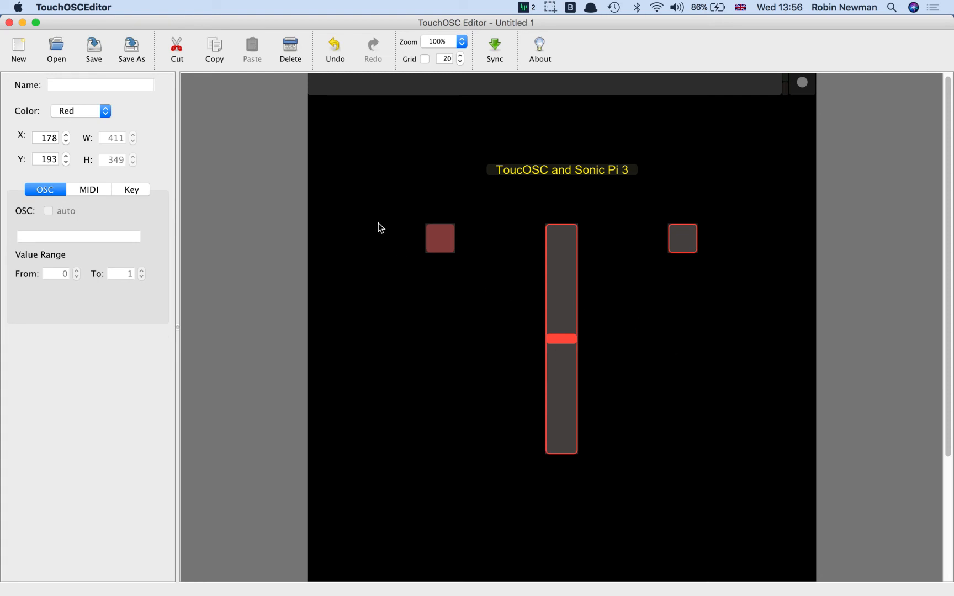
mouse_move(515, 243)
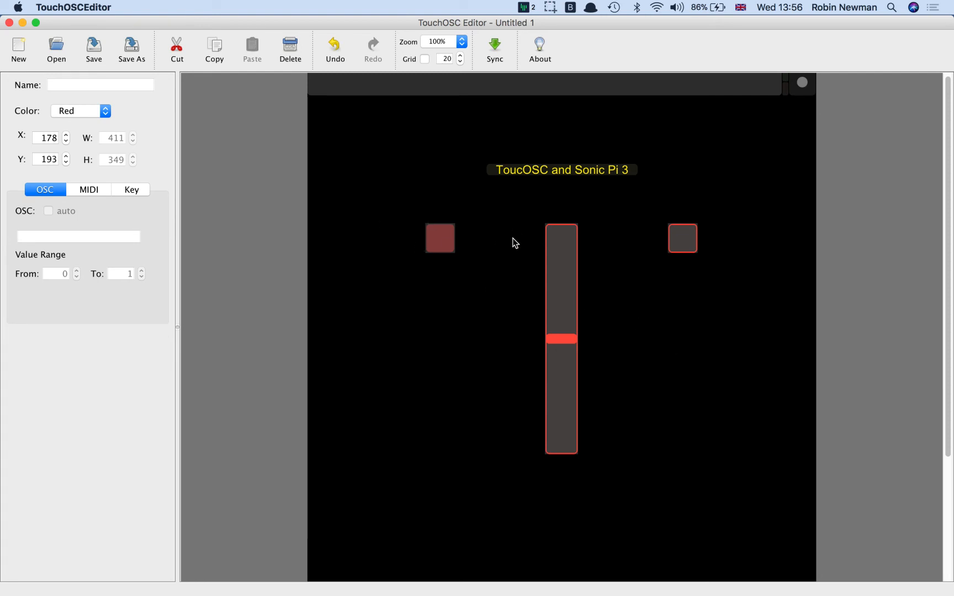
mouse_move(566, 258)
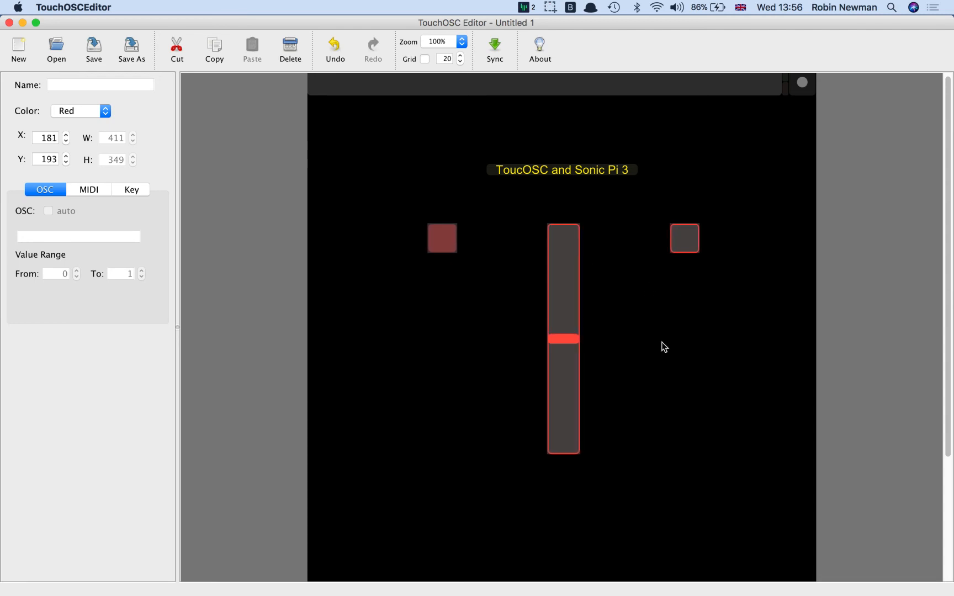
Clear the selection on the canvas, then select toggle1 to review its /test/toggle1 address, 0-1 range and 45x45 size.
click(665, 338)
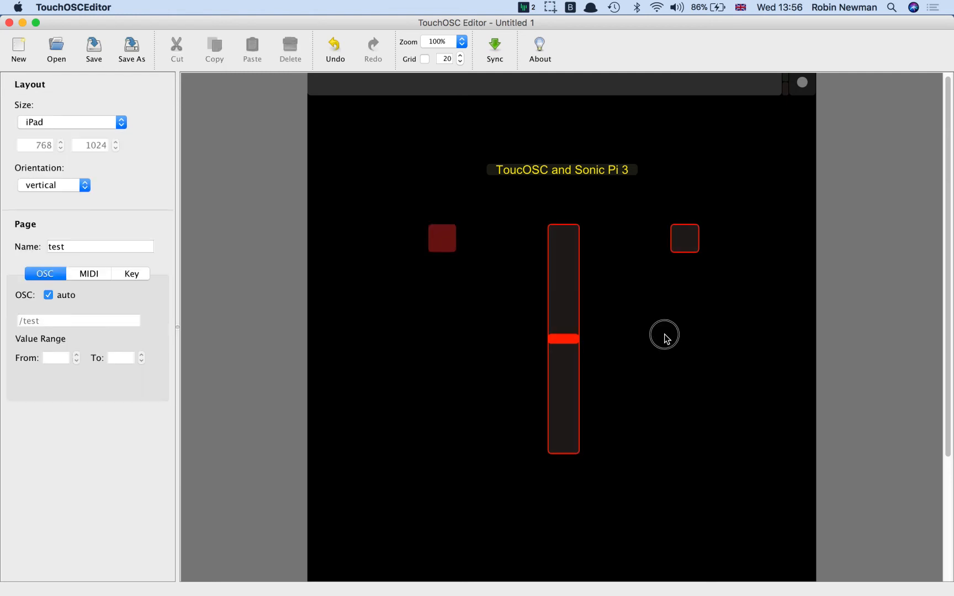
mouse_move(687, 275)
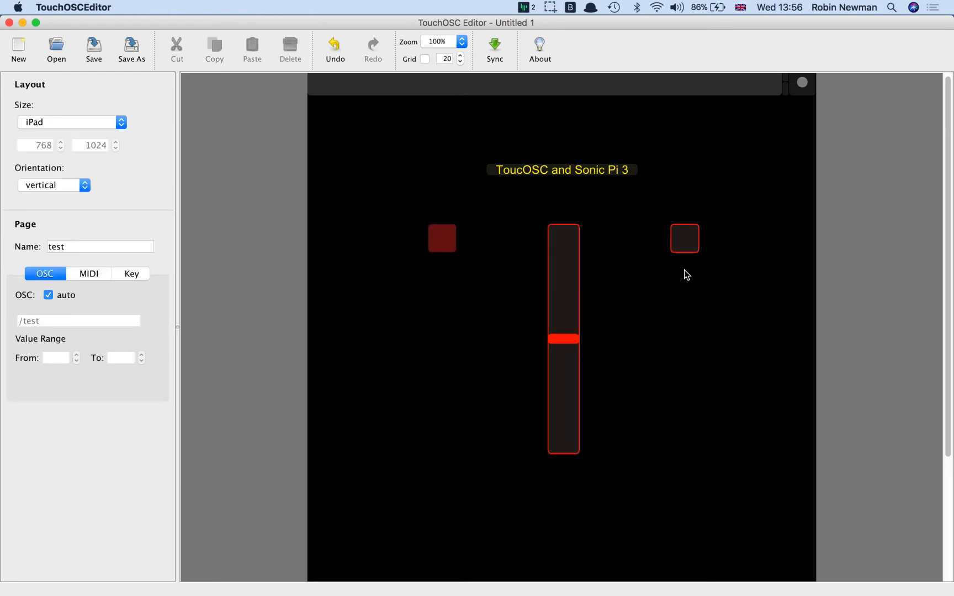
mouse_move(688, 250)
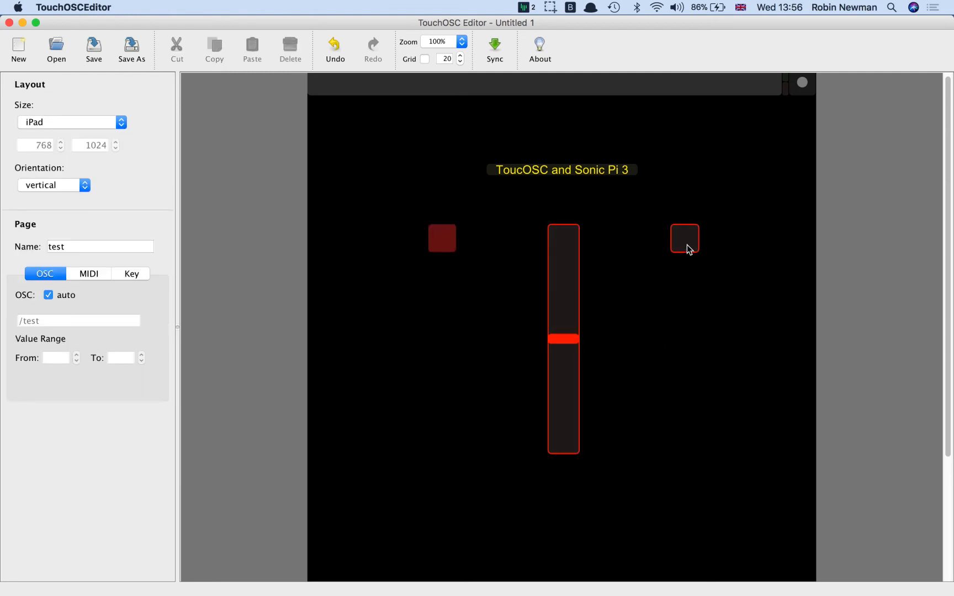
mouse_move(696, 257)
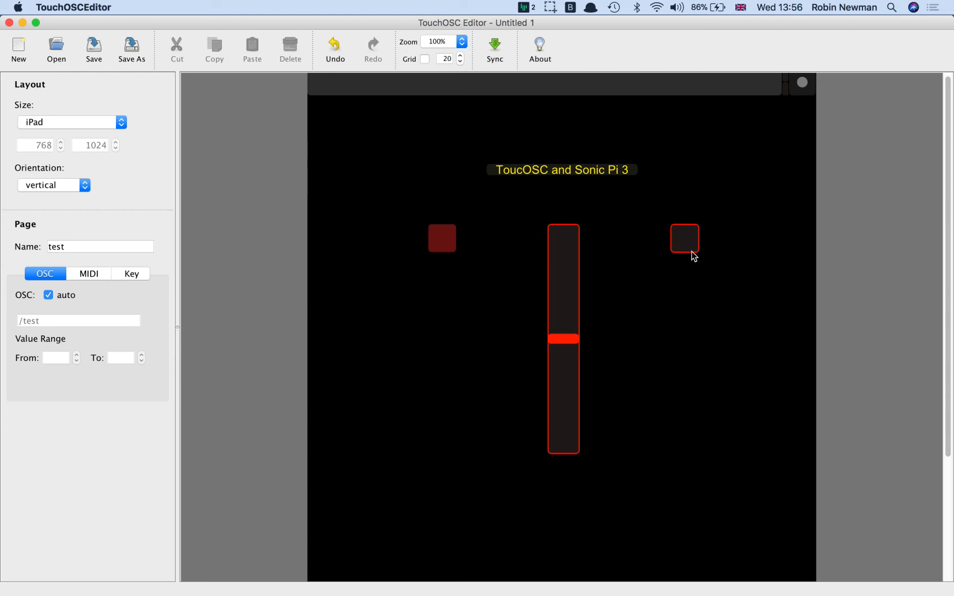
mouse_move(689, 248)
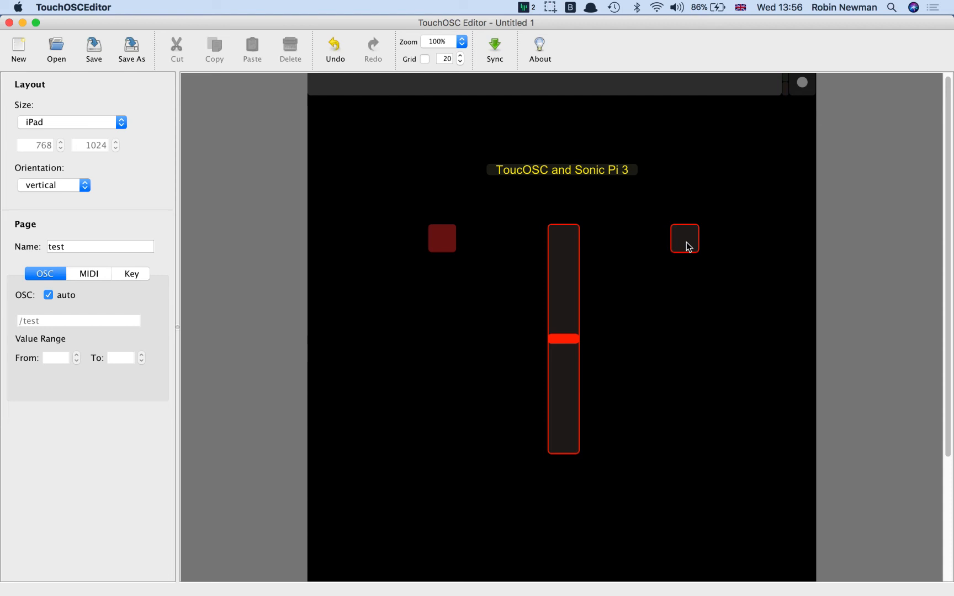
mouse_move(687, 245)
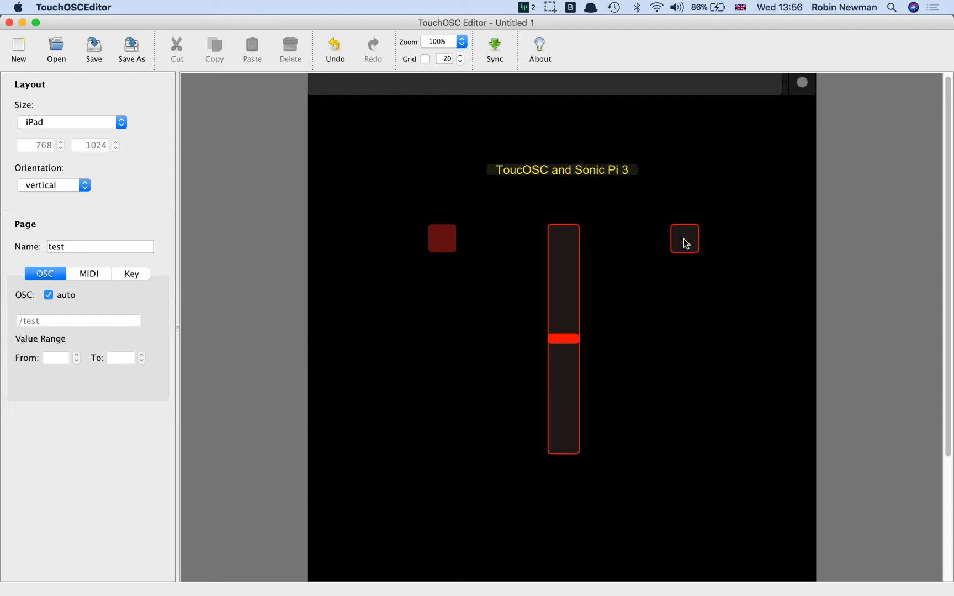
click(685, 239)
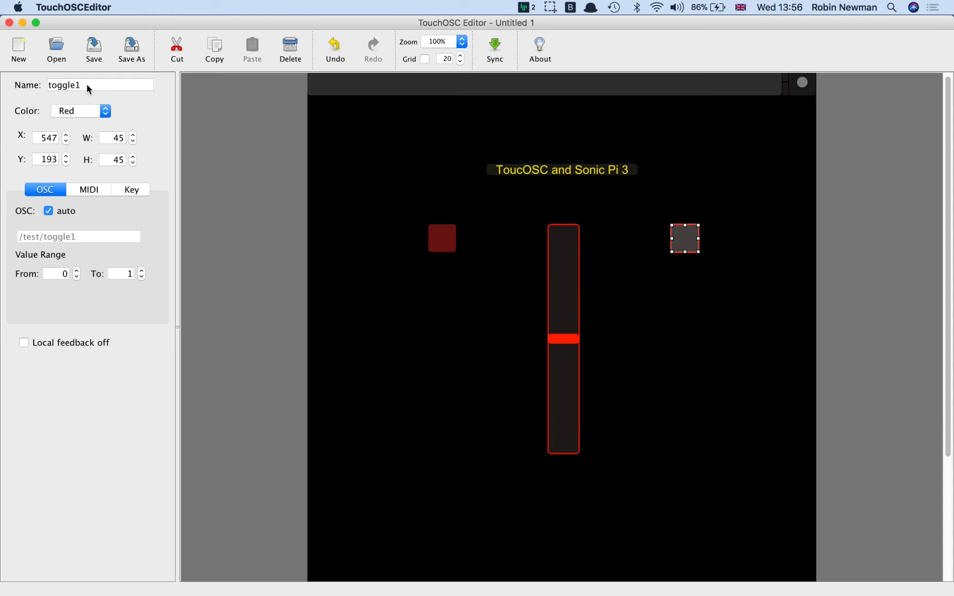
mouse_move(55, 274)
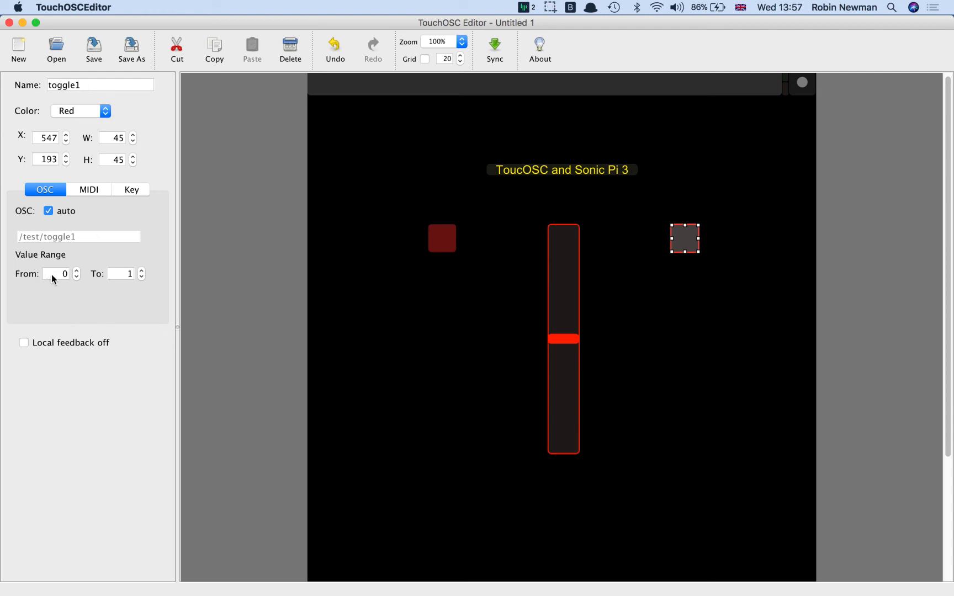
mouse_move(124, 274)
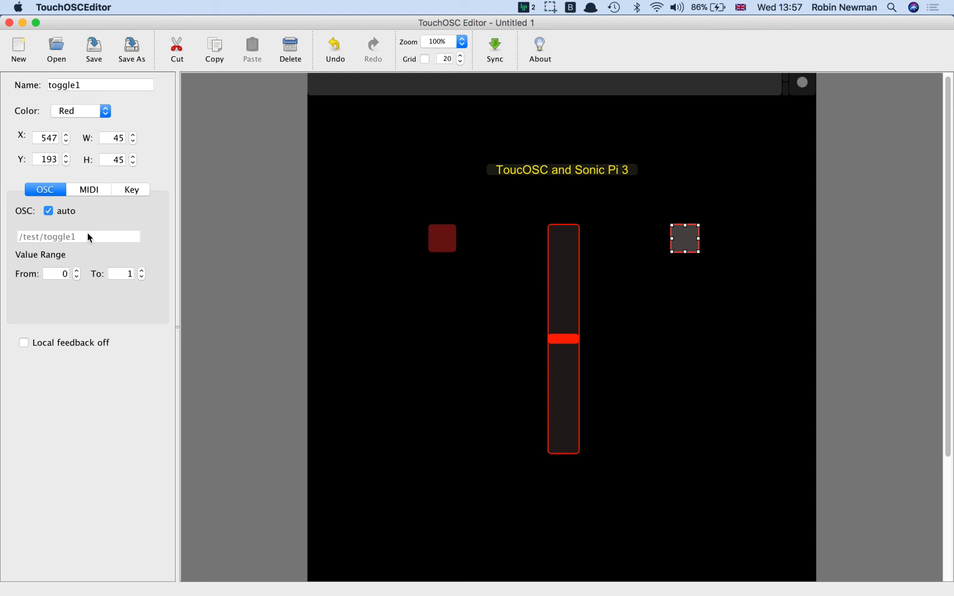
mouse_move(311, 279)
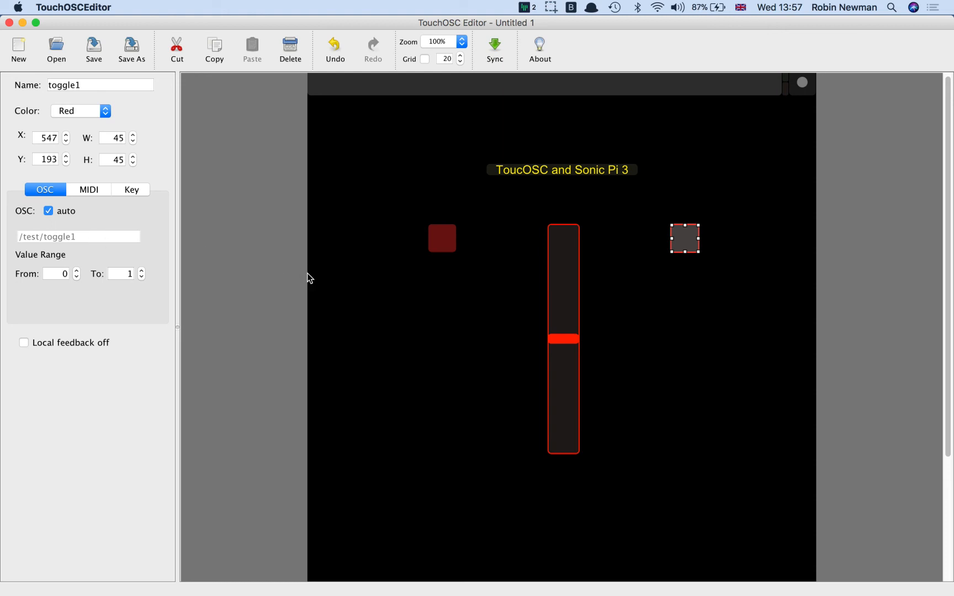
mouse_move(420, 331)
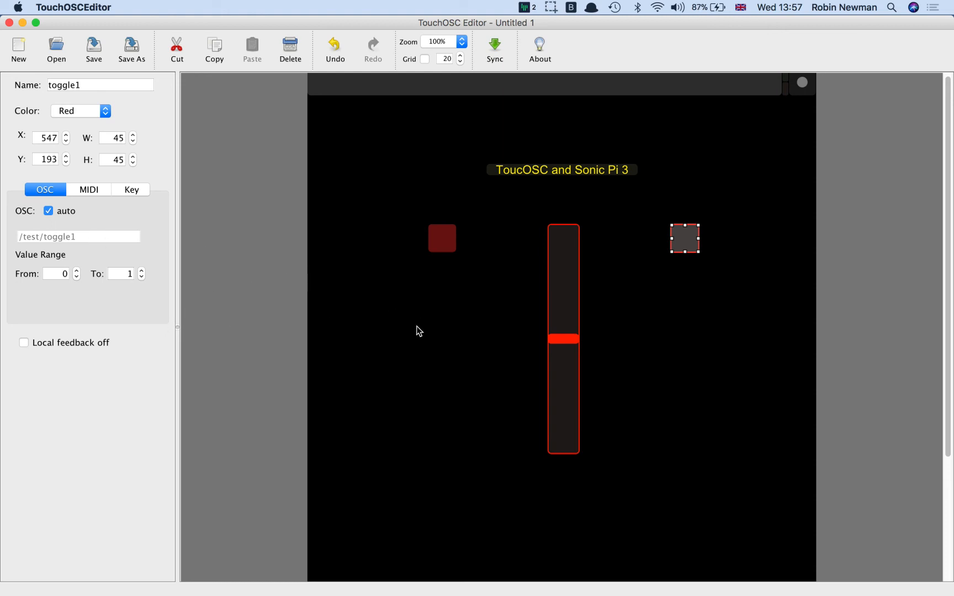
mouse_move(315, 315)
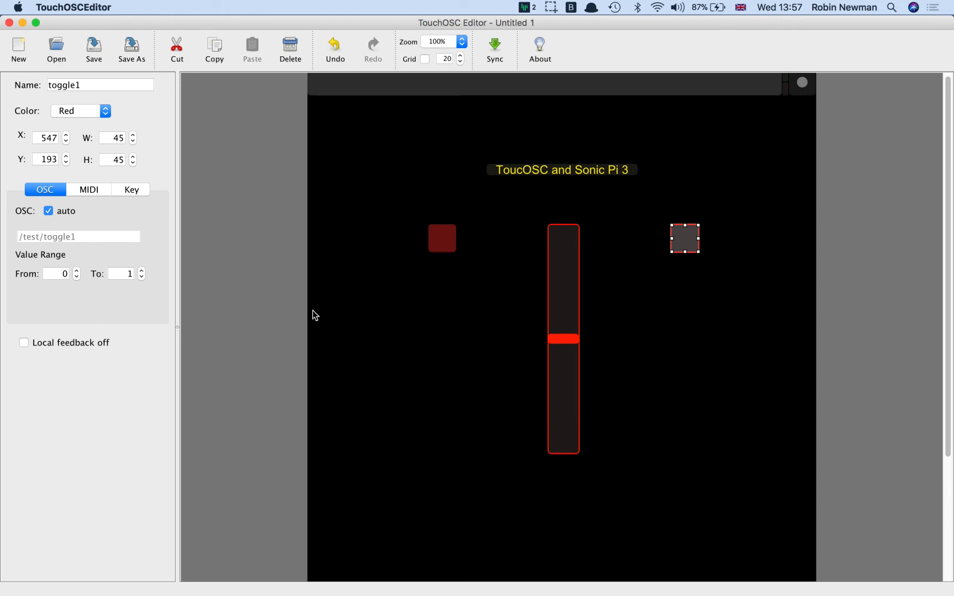
click(480, 349)
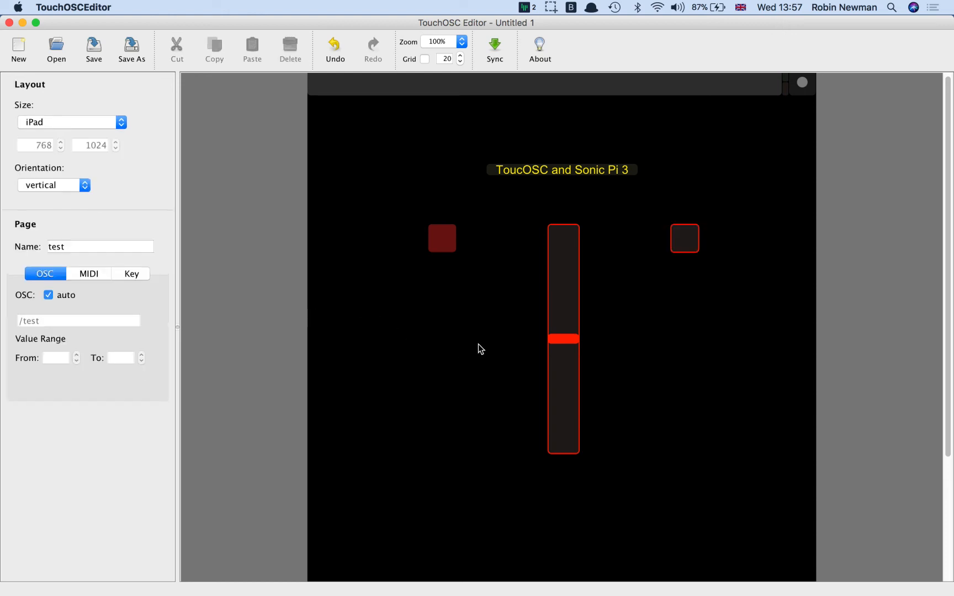
mouse_move(162, 75)
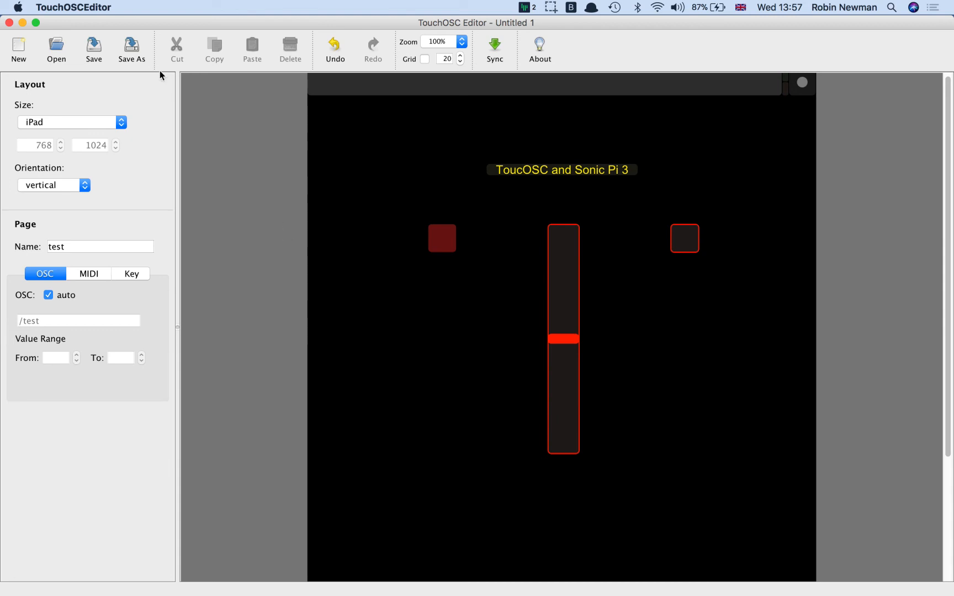
mouse_move(123, 48)
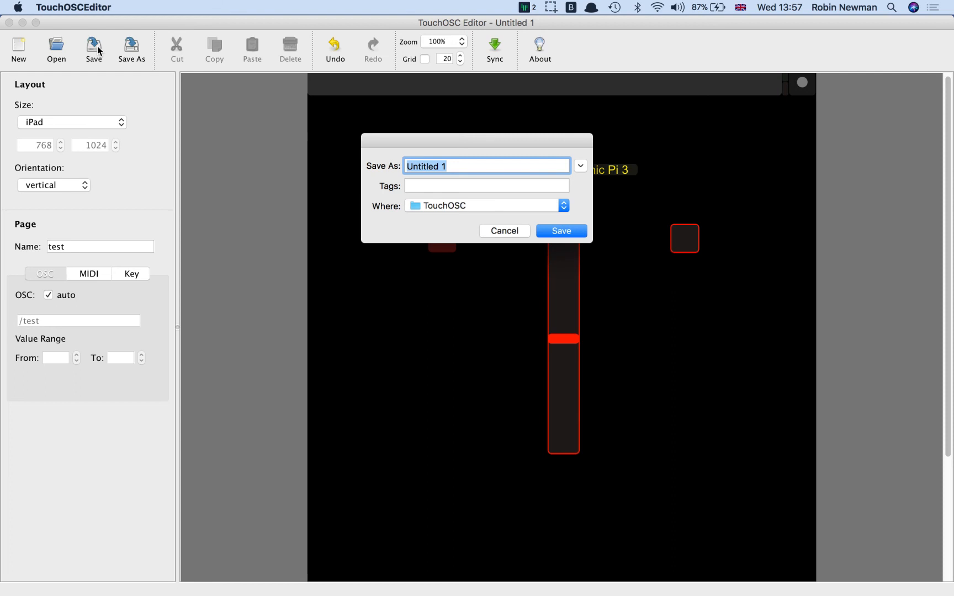
mouse_move(474, 171)
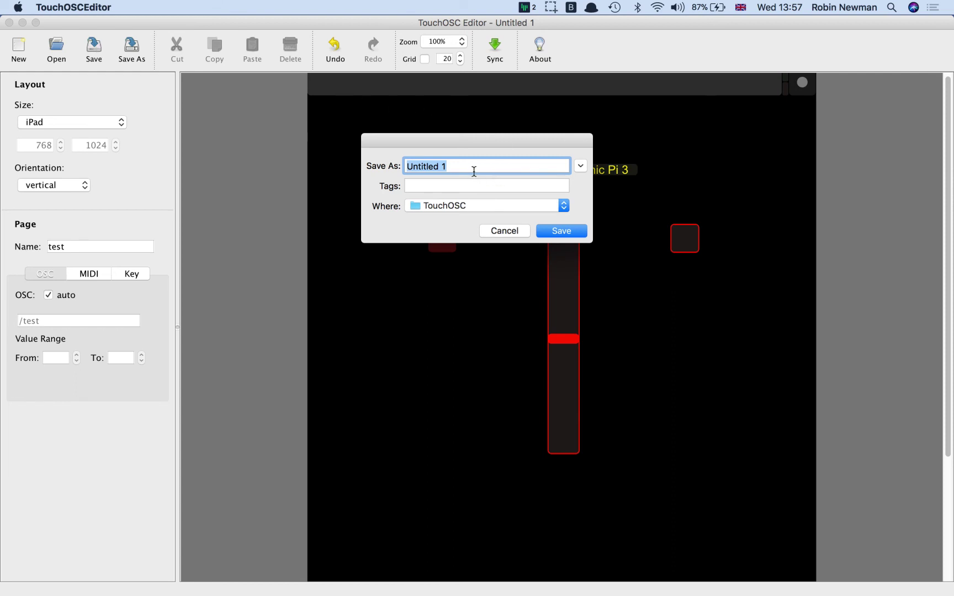
Save the layout as tester1.touchosc in the TouchOSC folder.
text(tester)
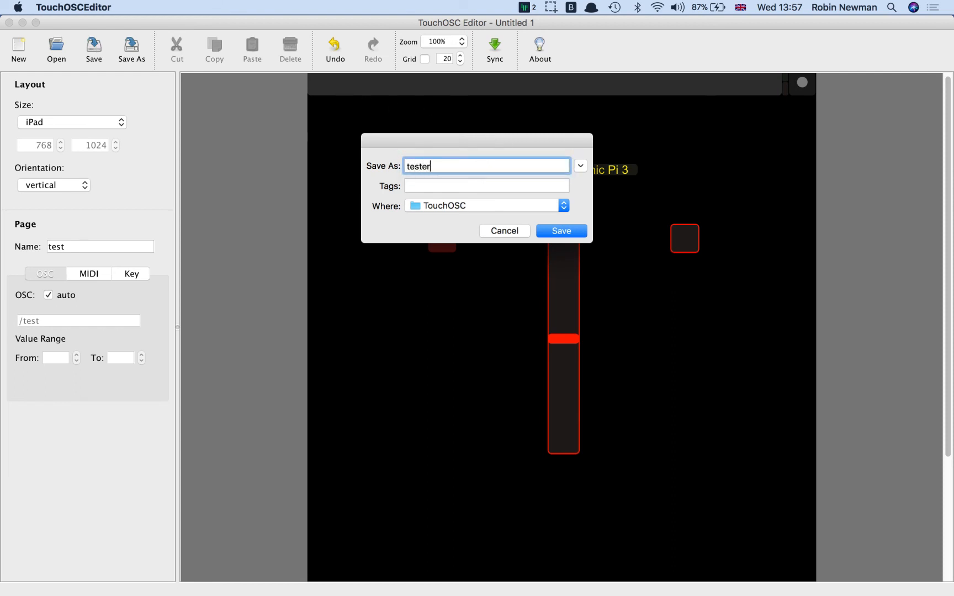
text(1)
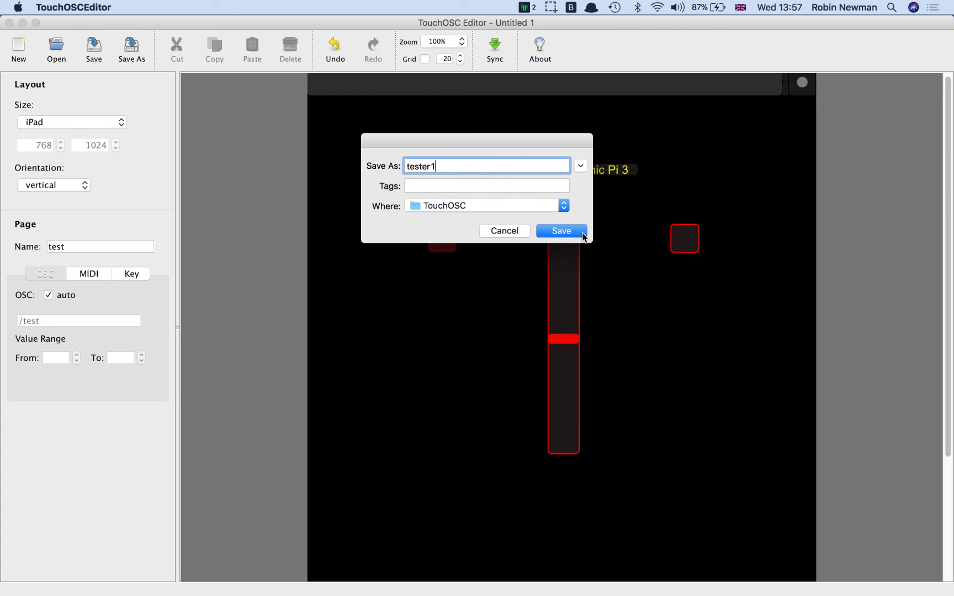
click(560, 231)
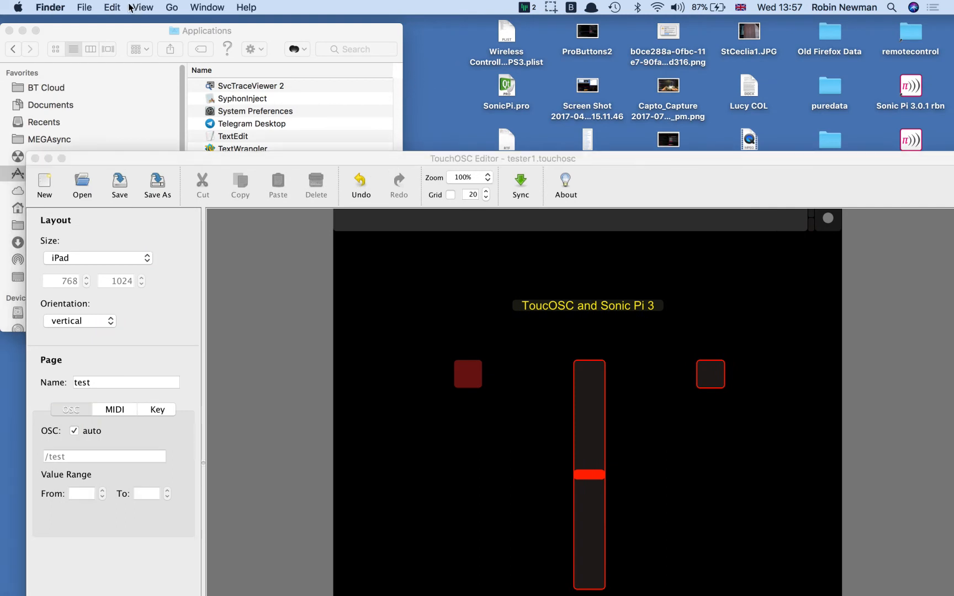
Bring up a new Finder window showing the Documents folder.
click(84, 7)
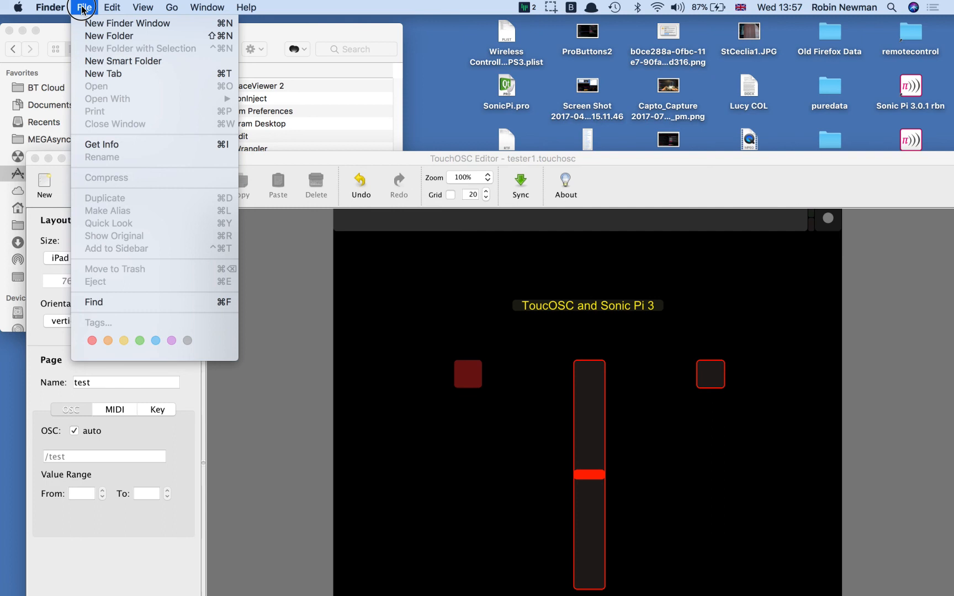
mouse_move(128, 23)
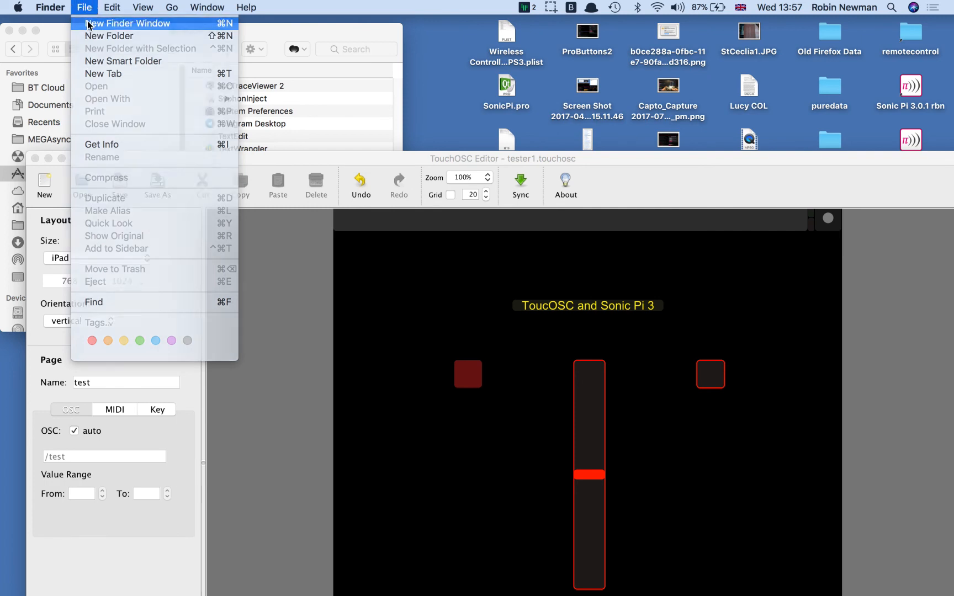
click(128, 23)
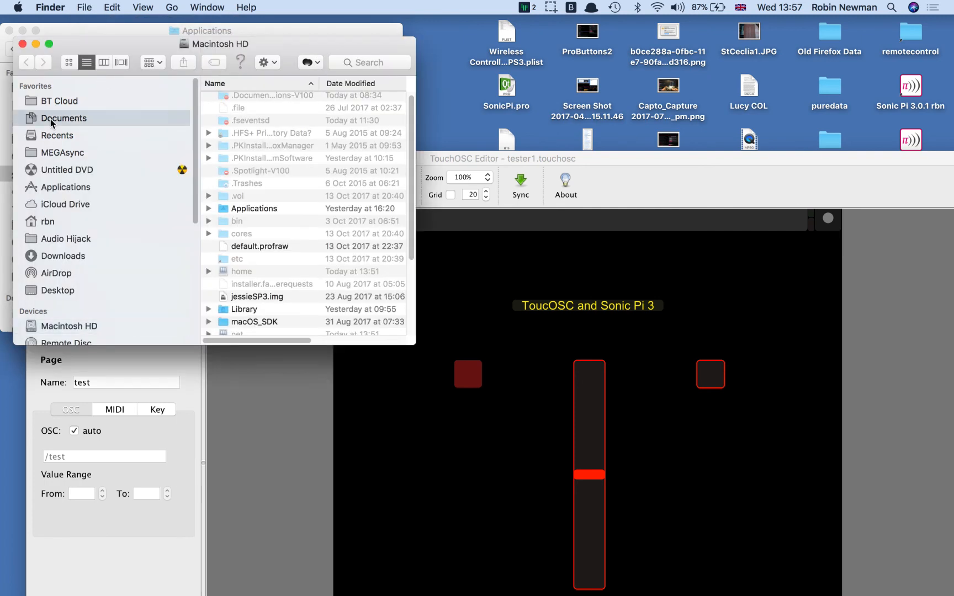
click(63, 118)
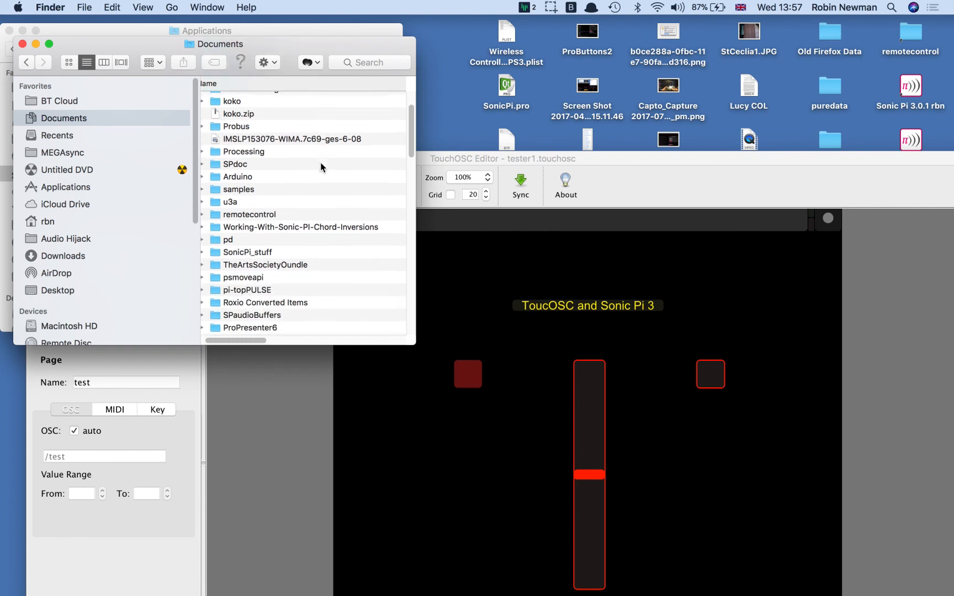
Locate the TouchOSC folder's layout files and select tester.touchosc.
scroll(down, 3)
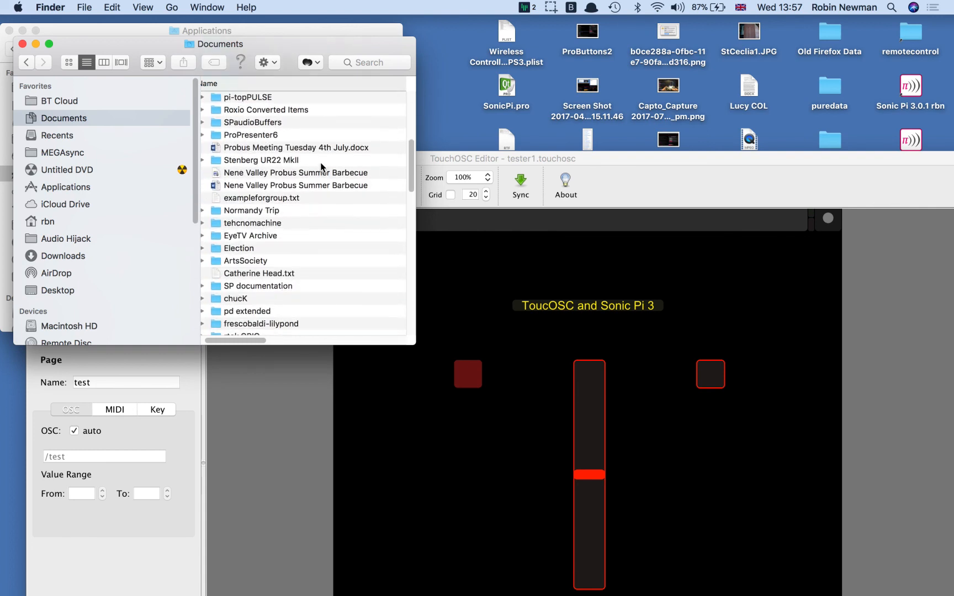
scroll(down, 3)
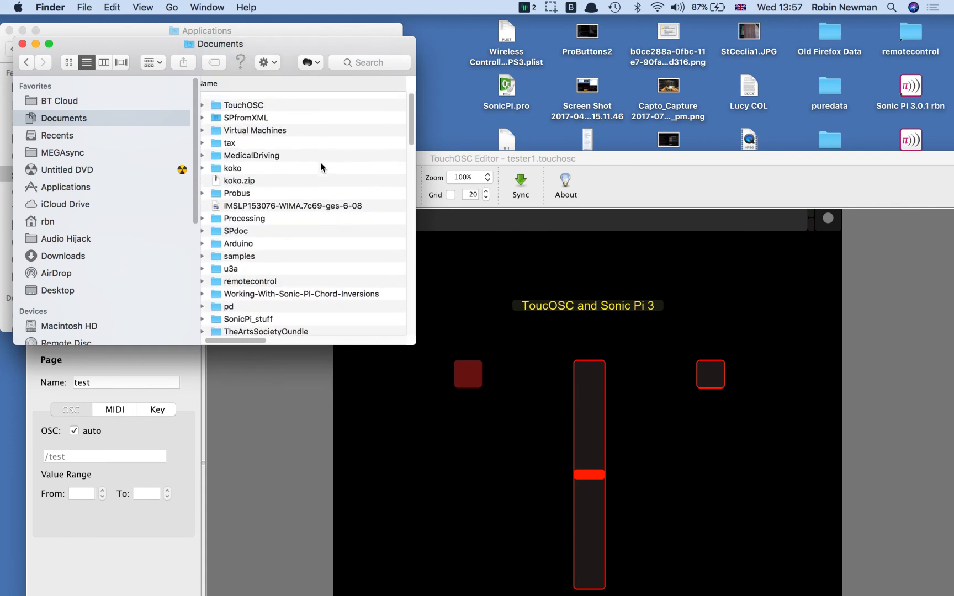
scroll(up, 3)
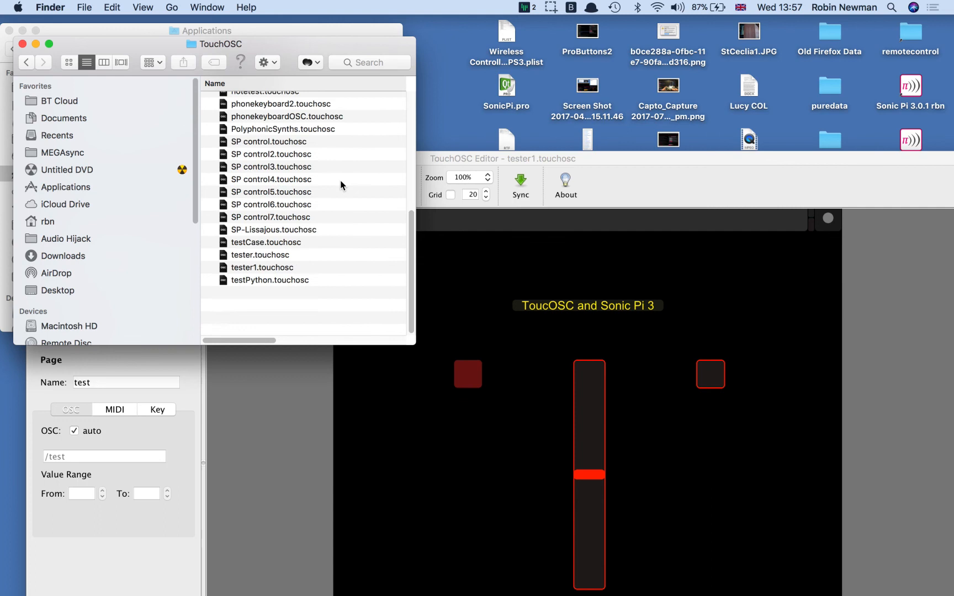
scroll(up, 3)
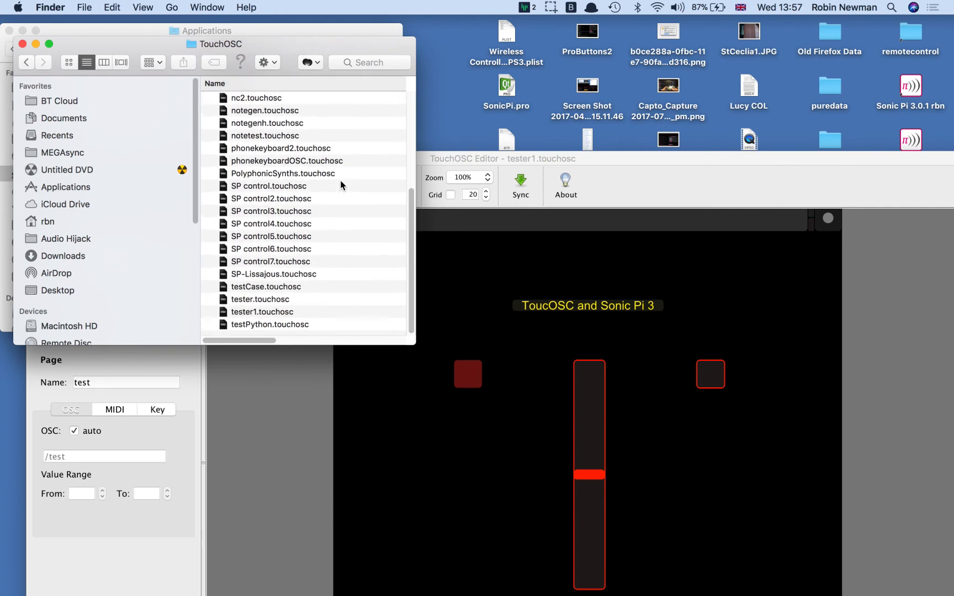
scroll(up, 3)
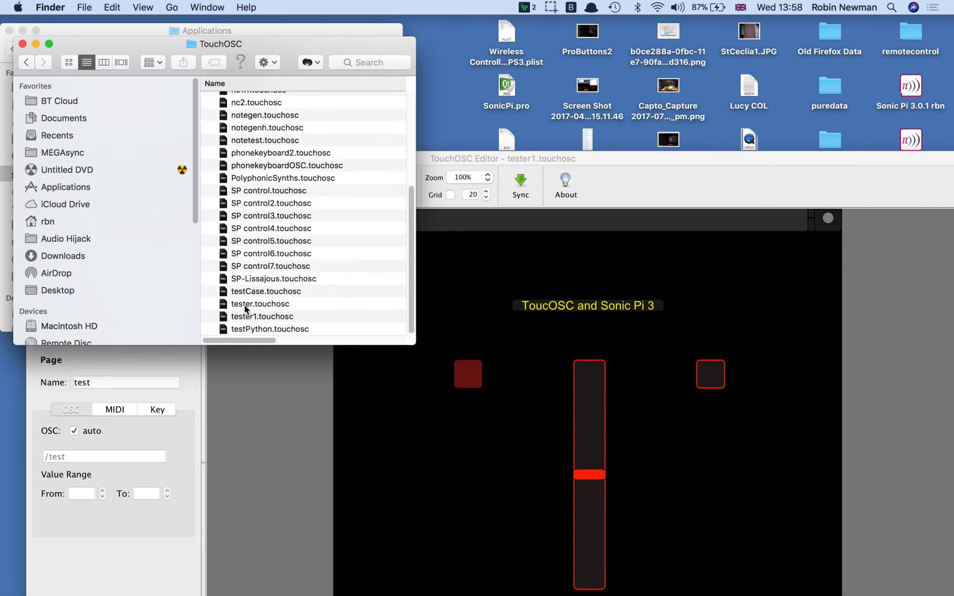
click(260, 304)
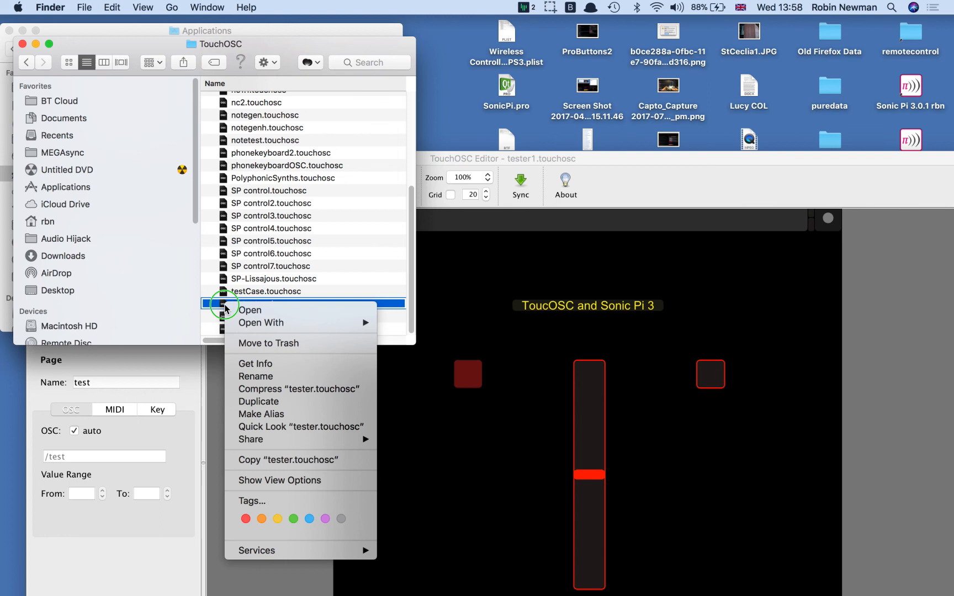
mouse_move(261, 322)
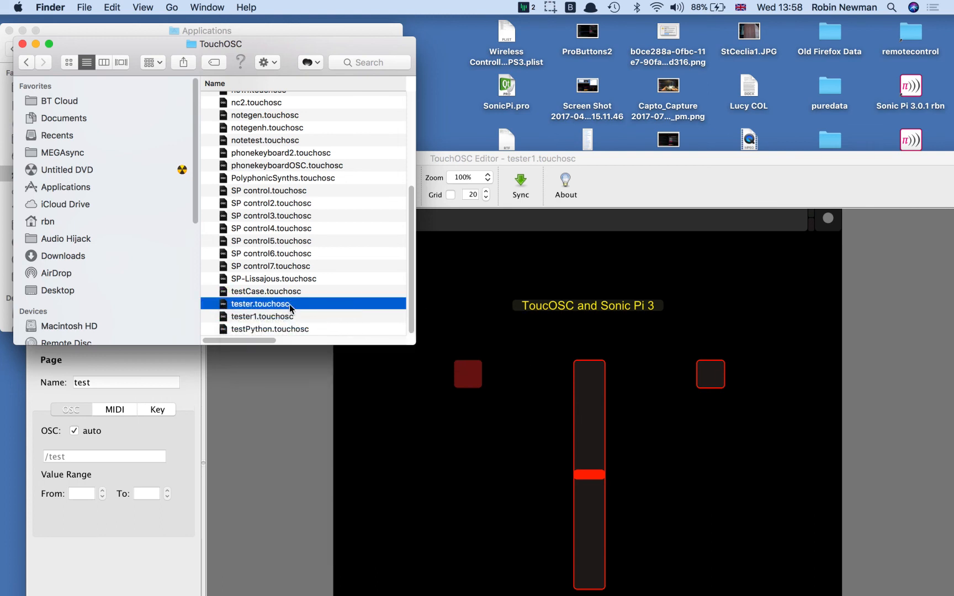
Open tester.touchosc with BBEdit via Open With > Other, revealing its index.xml in the disk browser.
right_click(259, 304)
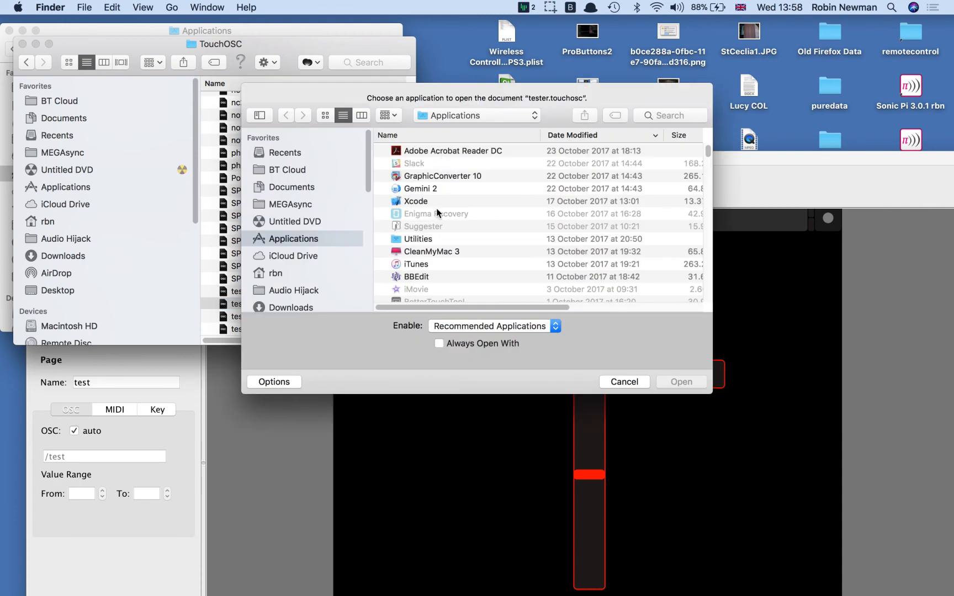
click(417, 276)
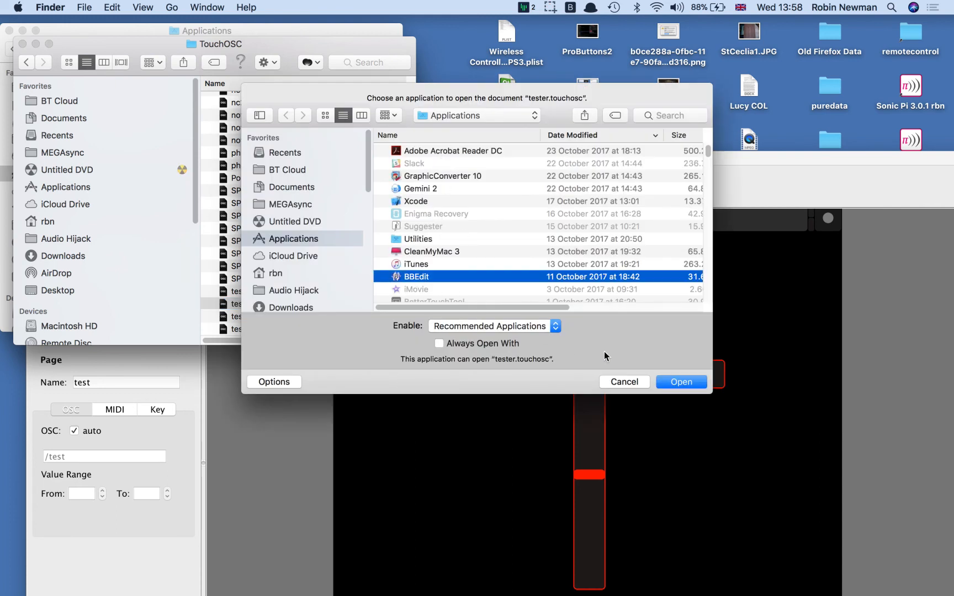
click(680, 381)
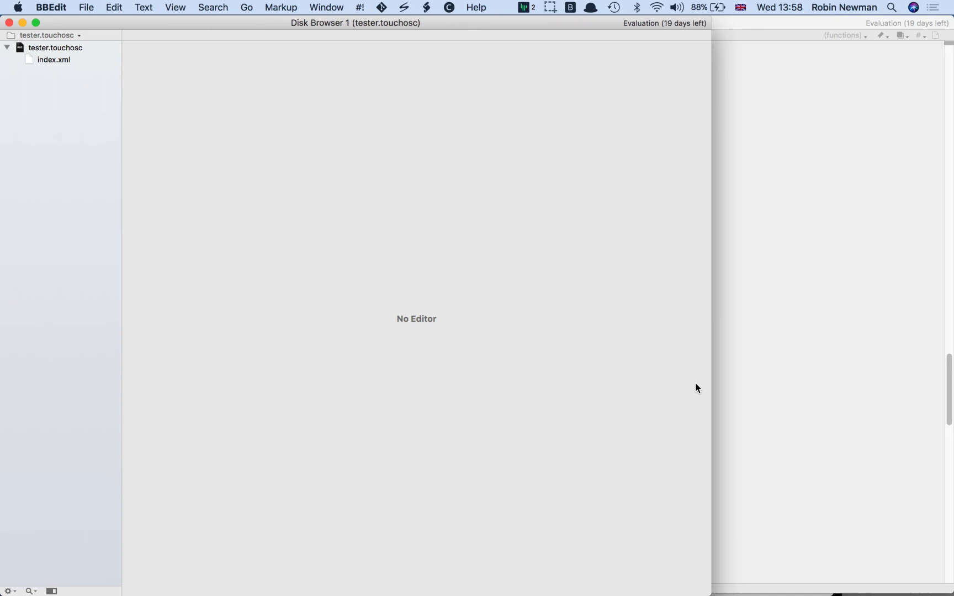
mouse_move(63, 52)
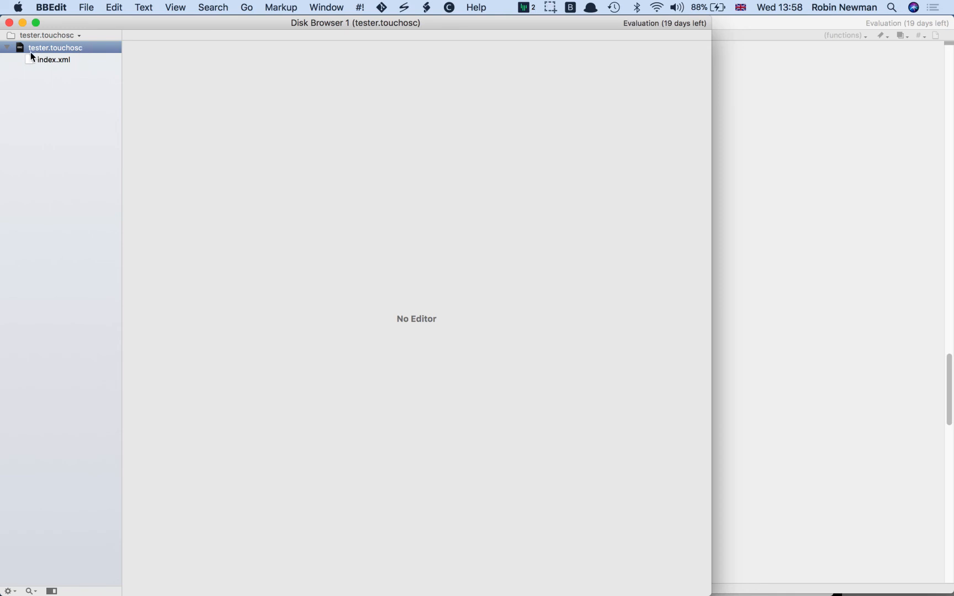
mouse_move(31, 64)
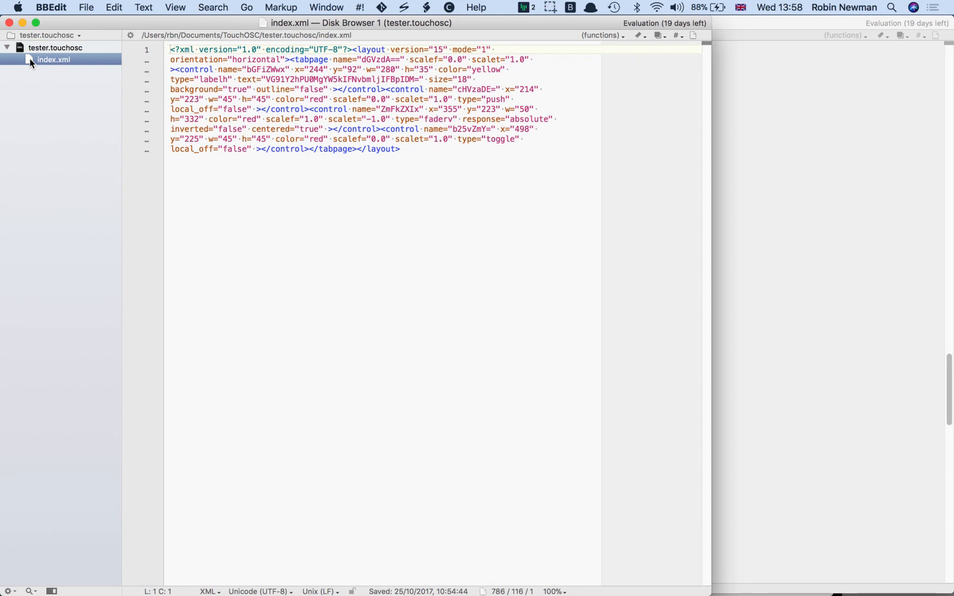
mouse_move(406, 150)
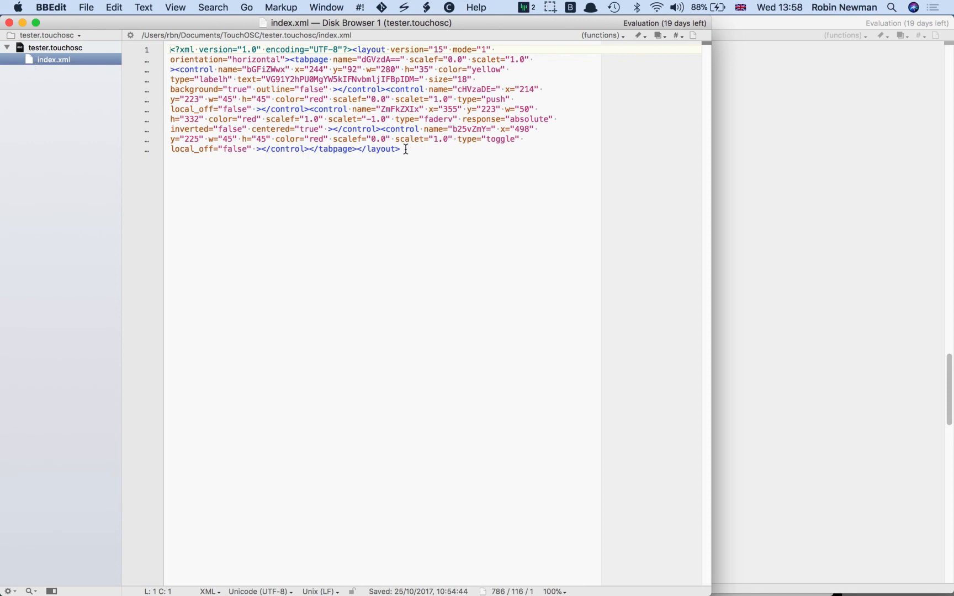
Select all of index.xml's layout XML listing the label, push, fader and toggle, then close the disk browser.
key(cmd+a)
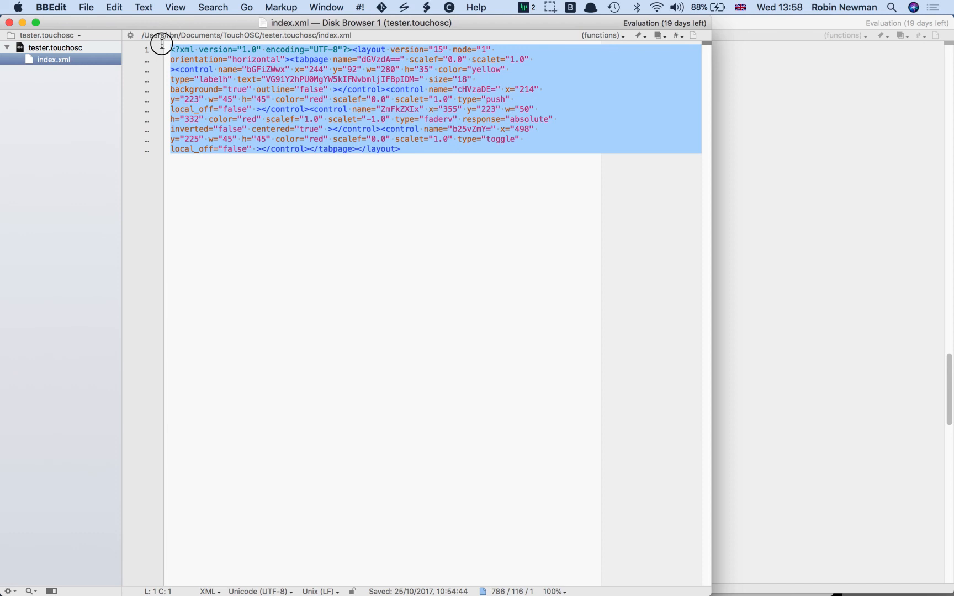
mouse_move(162, 44)
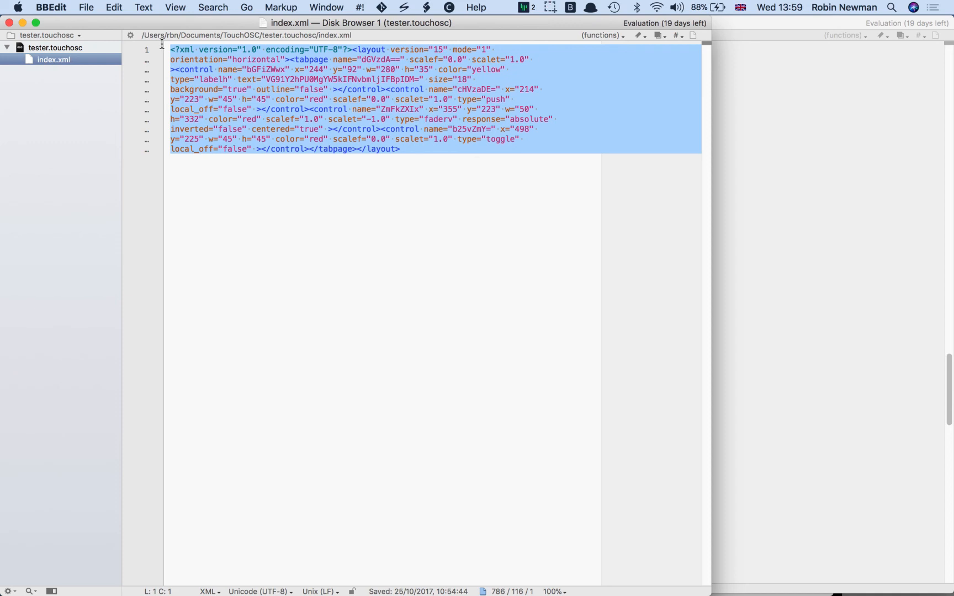
mouse_move(128, 29)
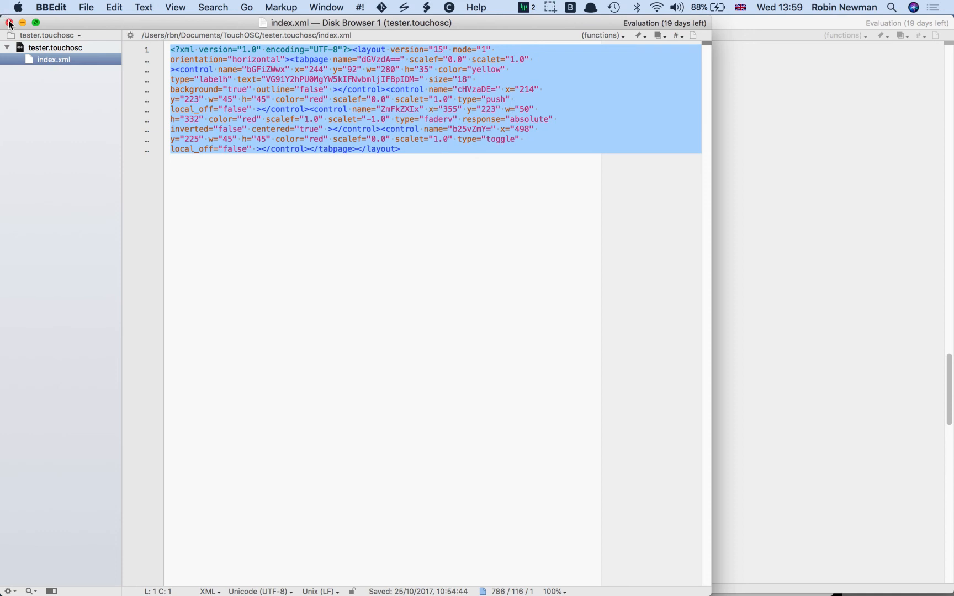
click(51, 8)
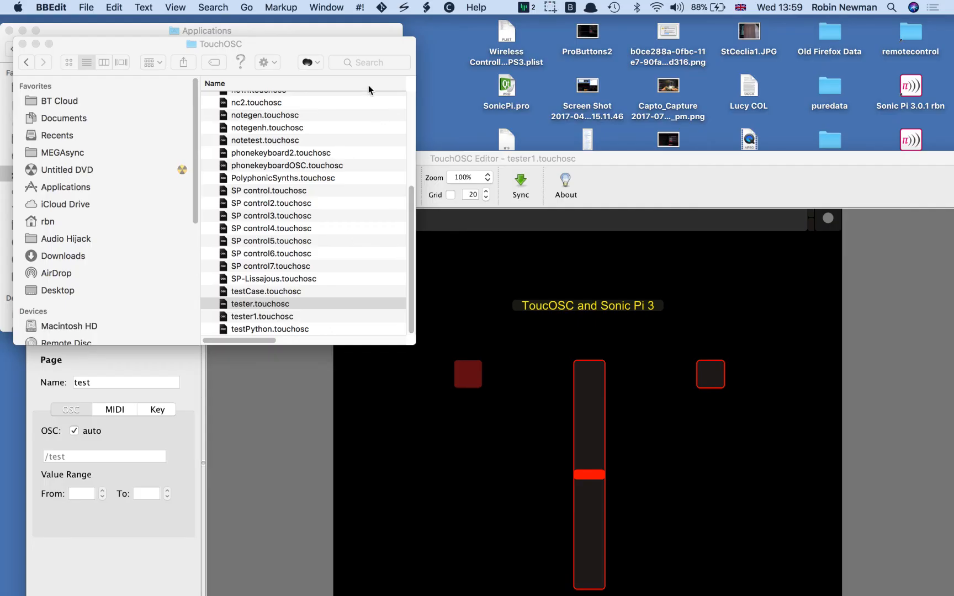
Return focus to the Finder file list on the way back to the tester1 layout in TouchOSC Editor.
click(259, 304)
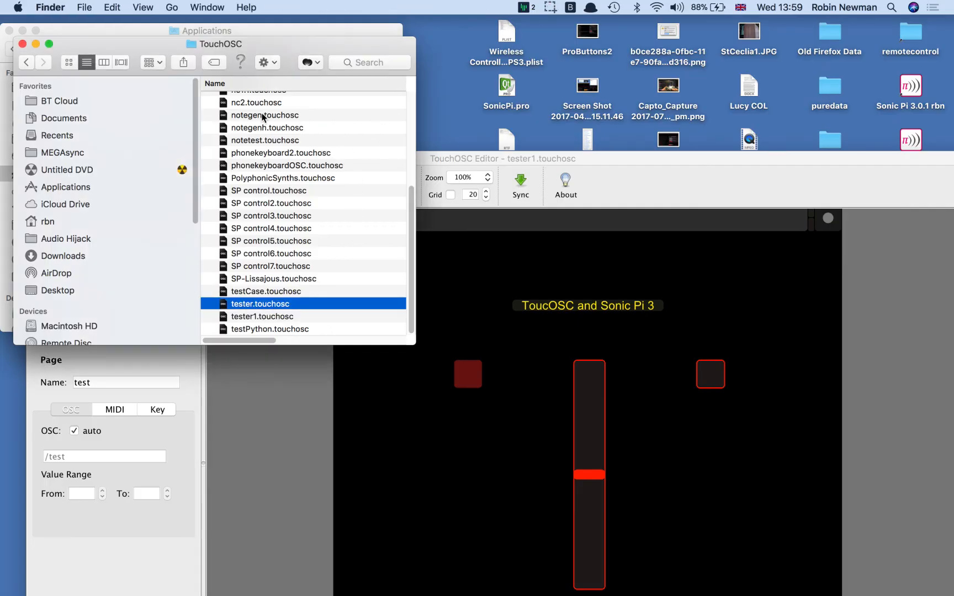
scroll(up, 3)
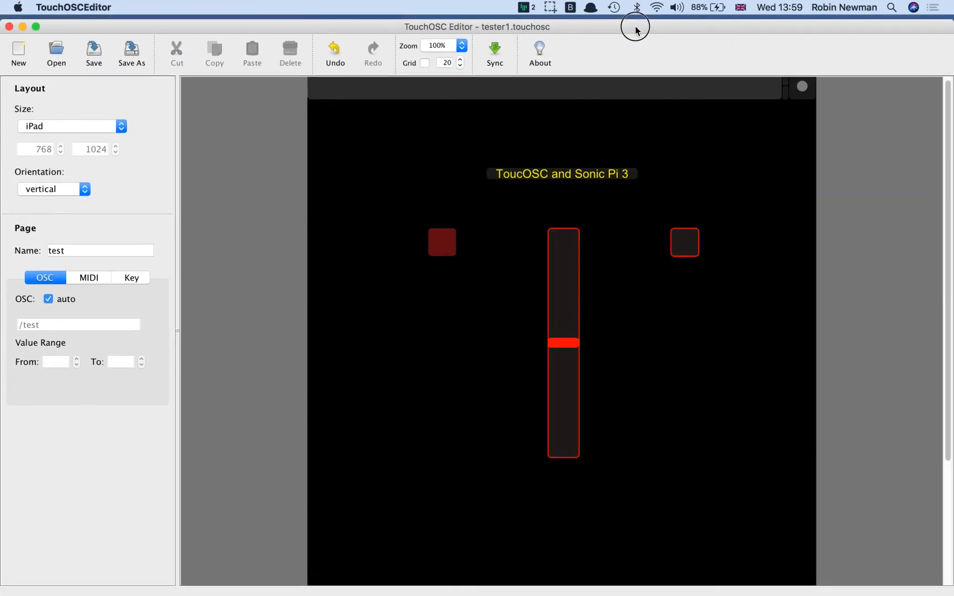
mouse_move(636, 31)
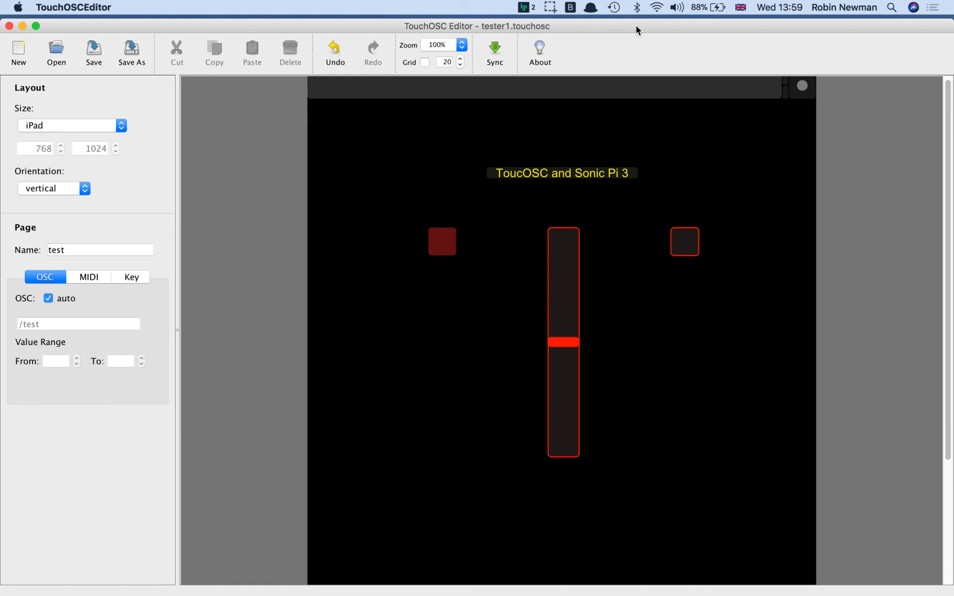